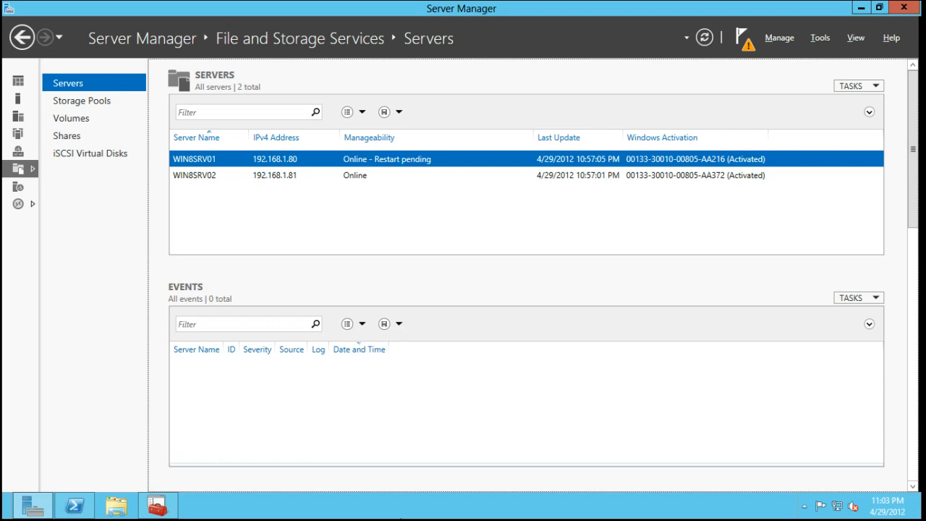
mouse_move(615, 9)
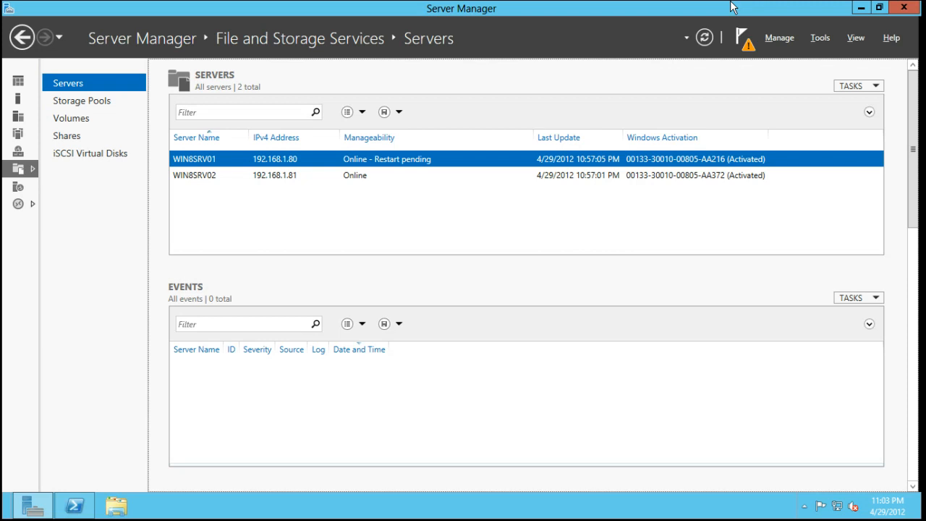
mouse_move(561, 180)
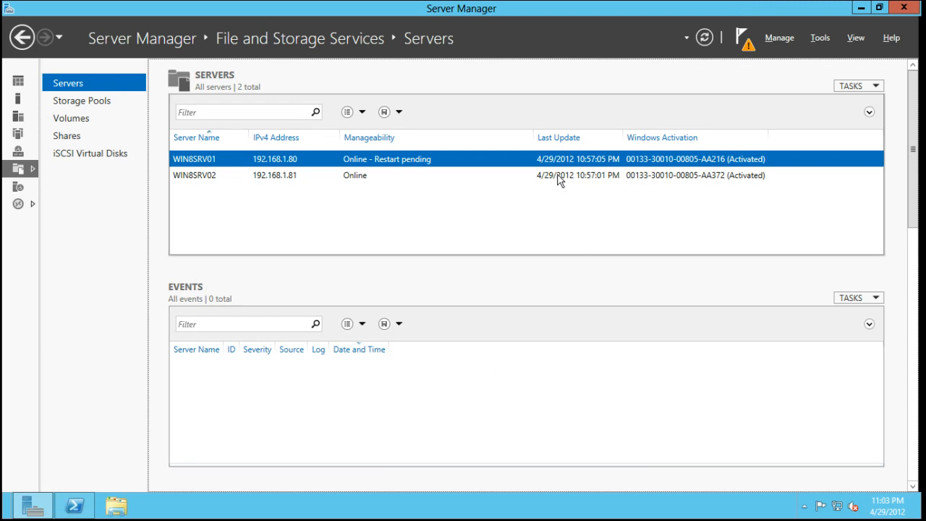
mouse_move(484, 172)
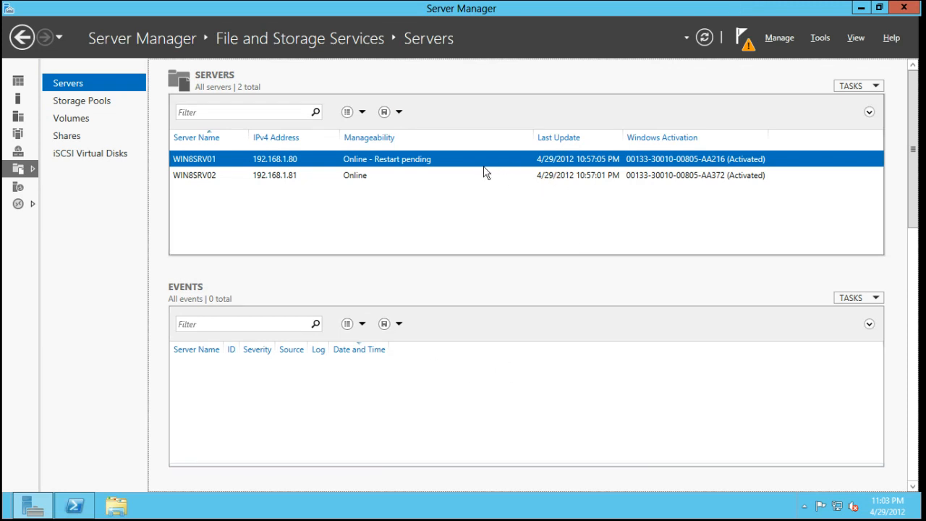
mouse_move(364, 194)
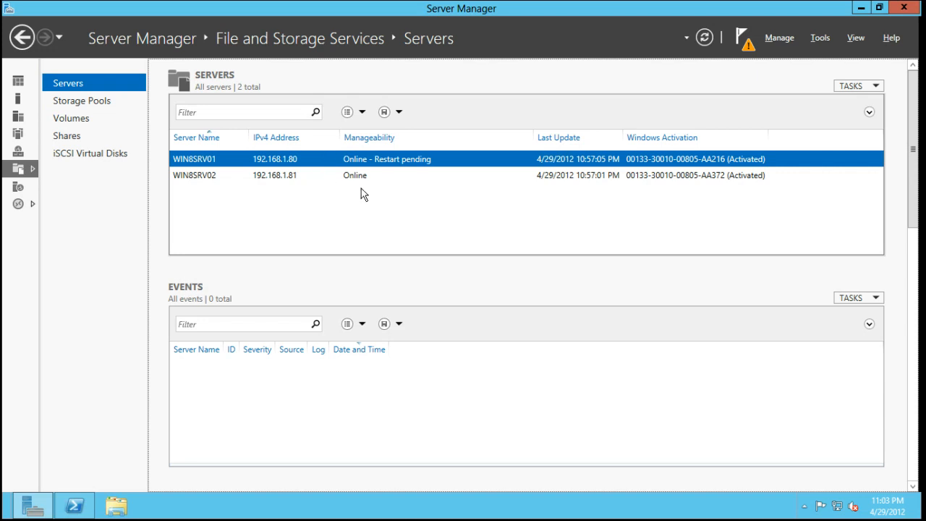
mouse_move(545, 97)
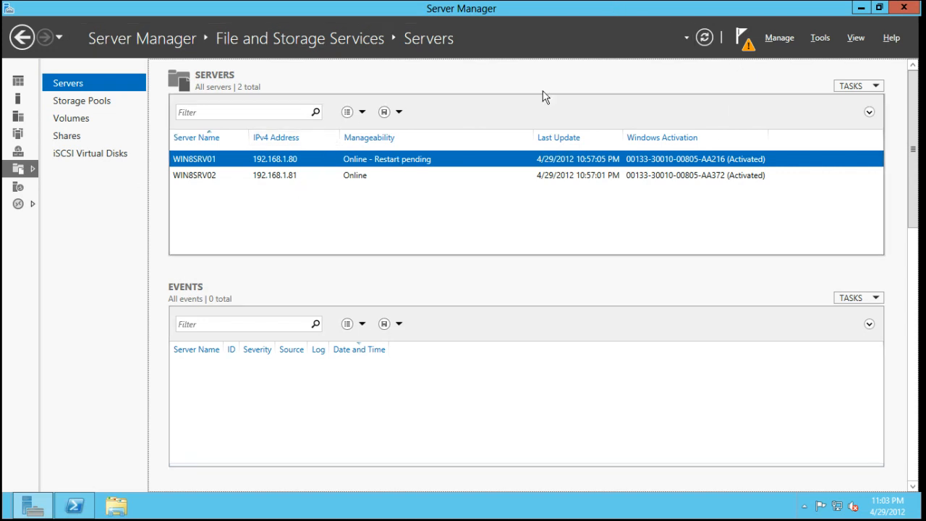
mouse_move(5, 221)
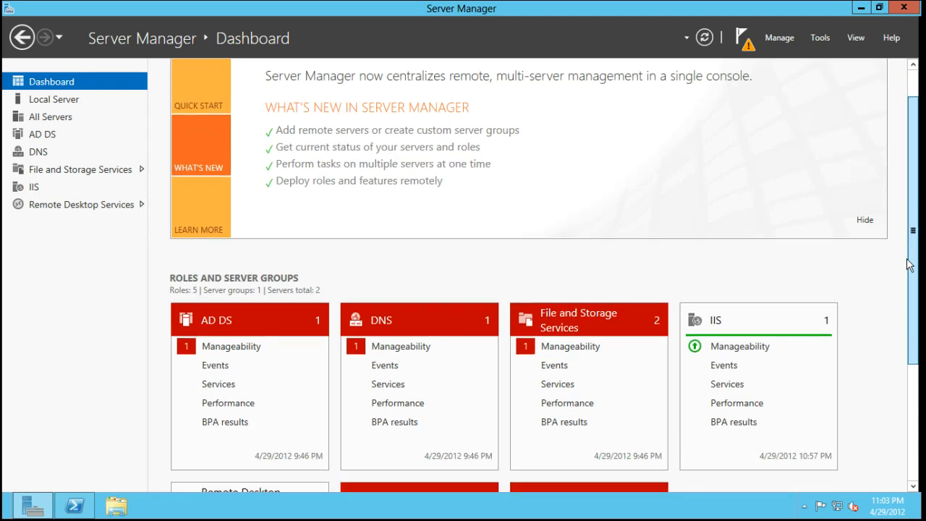
scroll(down, 3)
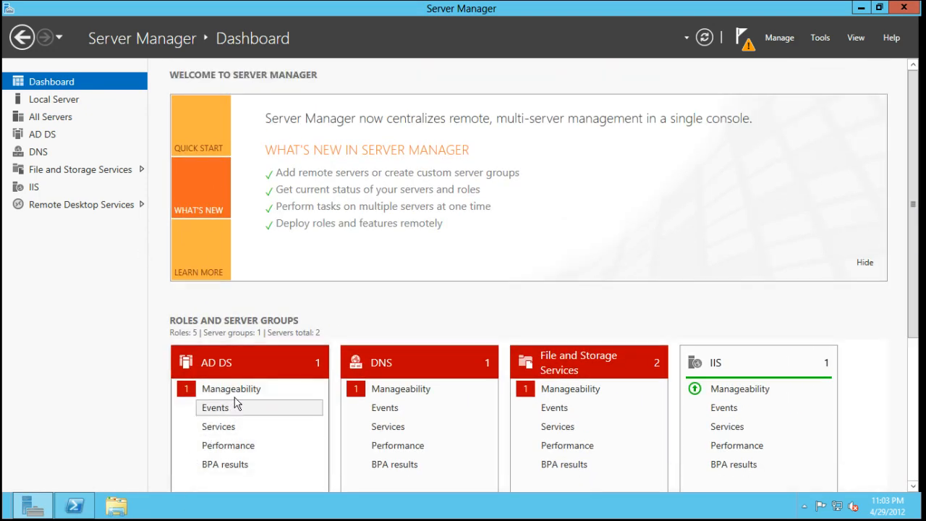
click(186, 388)
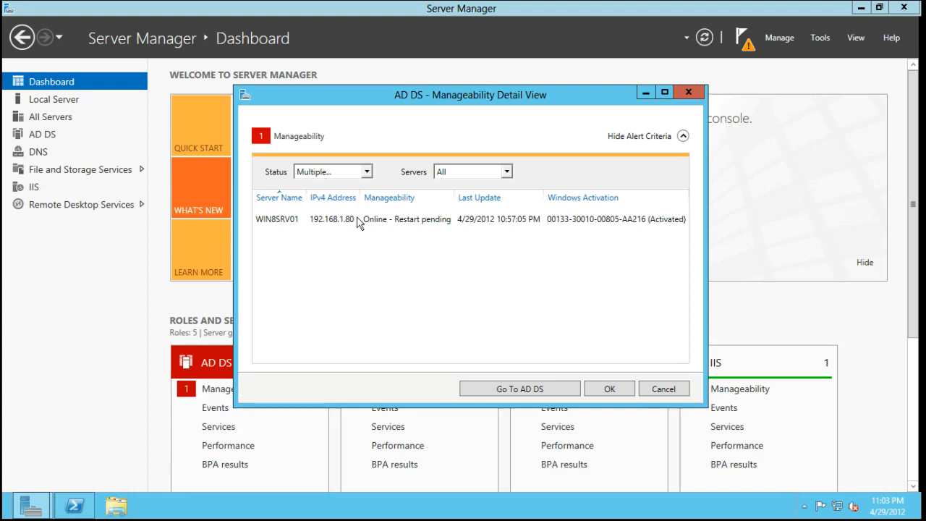
click(362, 219)
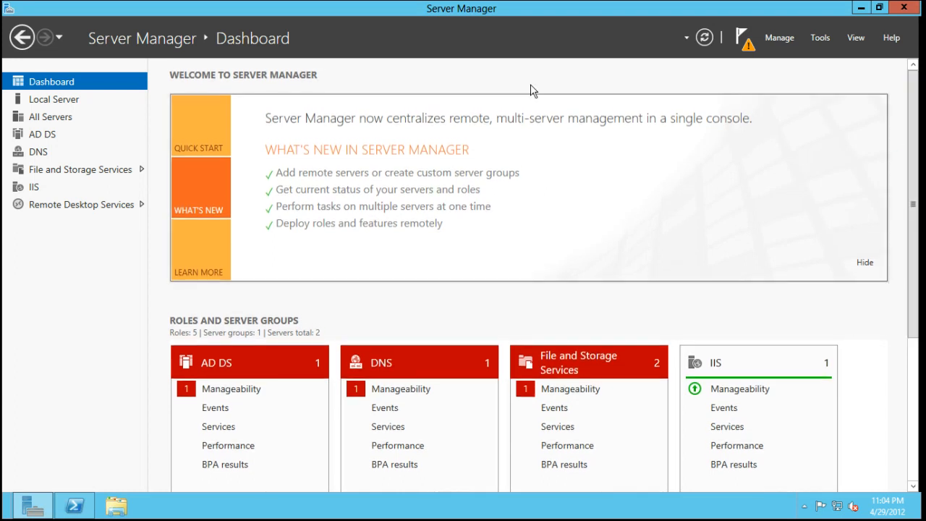
mouse_move(599, 247)
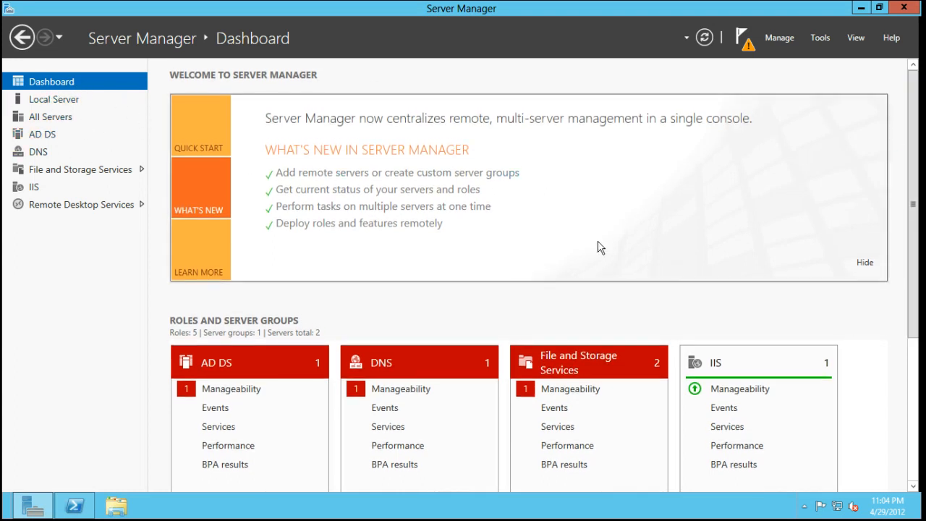
mouse_move(551, 311)
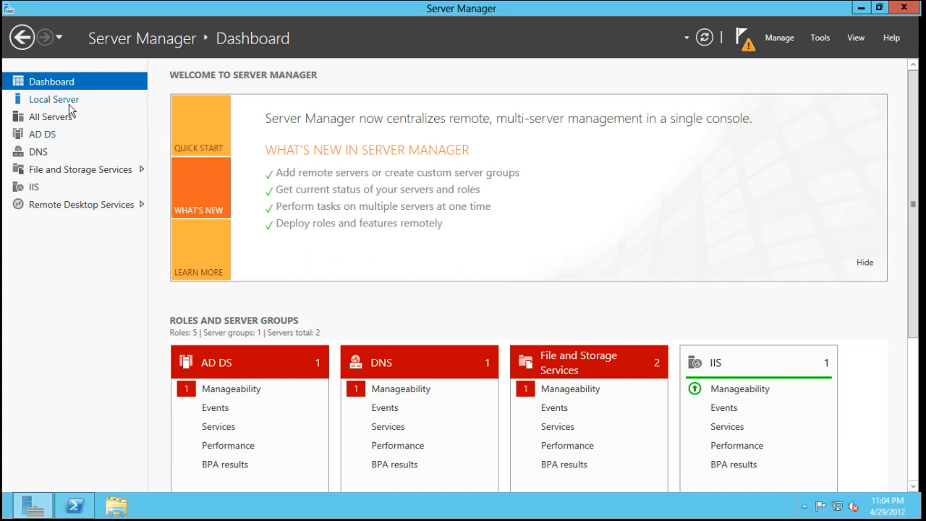
mouse_move(45, 223)
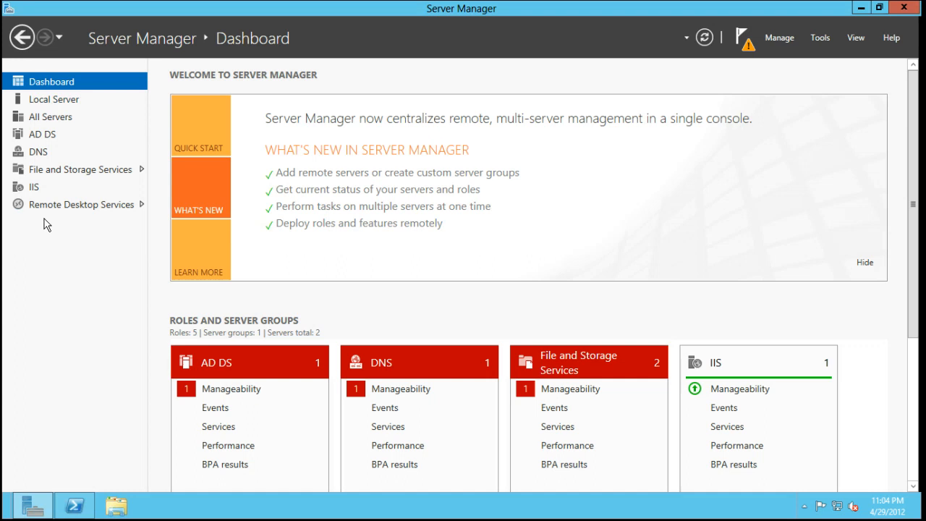
mouse_move(53, 99)
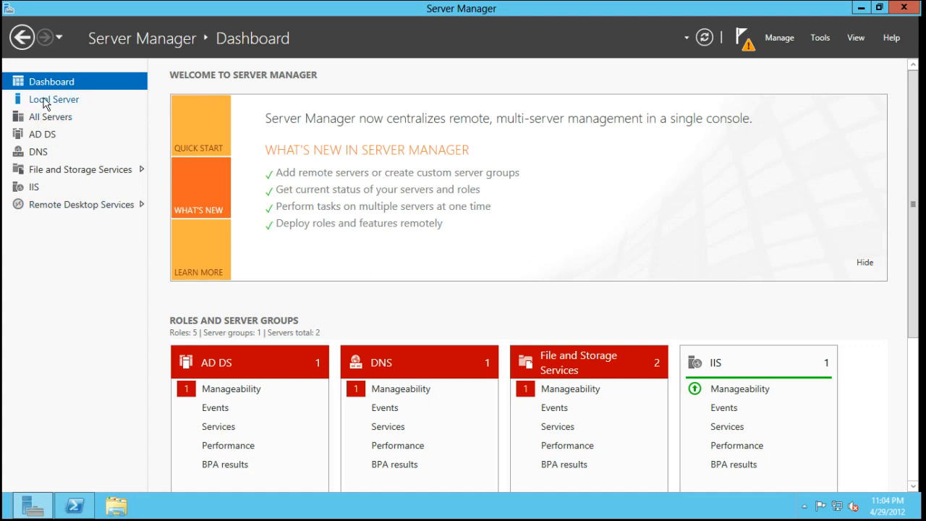
click(820, 37)
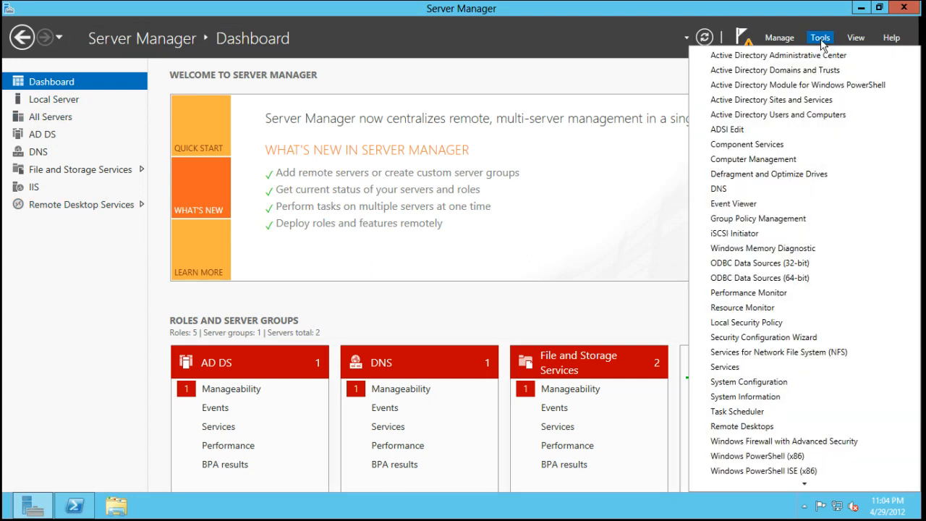
mouse_move(746, 322)
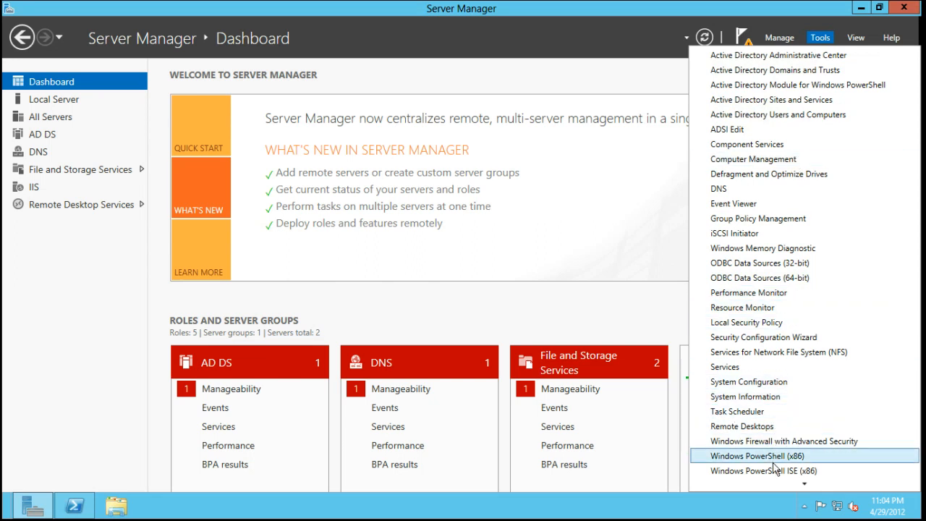
click(754, 456)
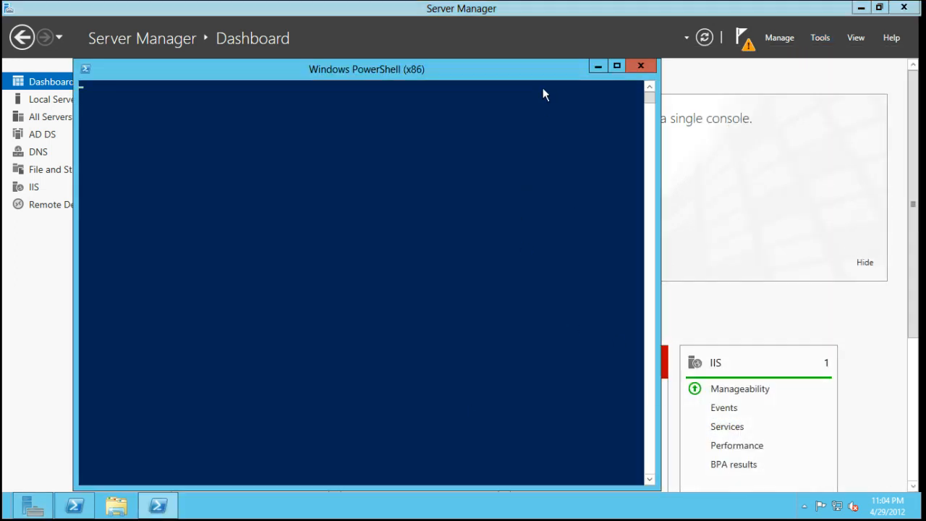
drag(367, 68, 291, 9)
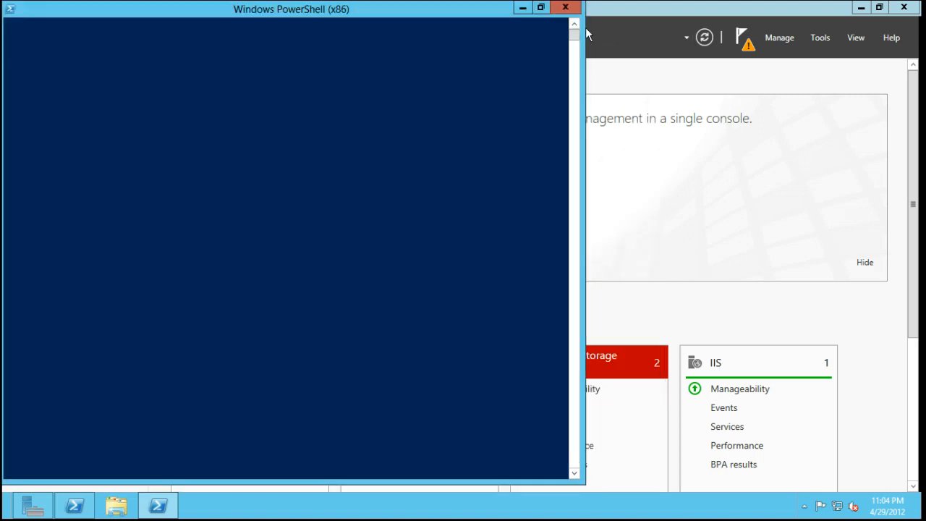
click(565, 7)
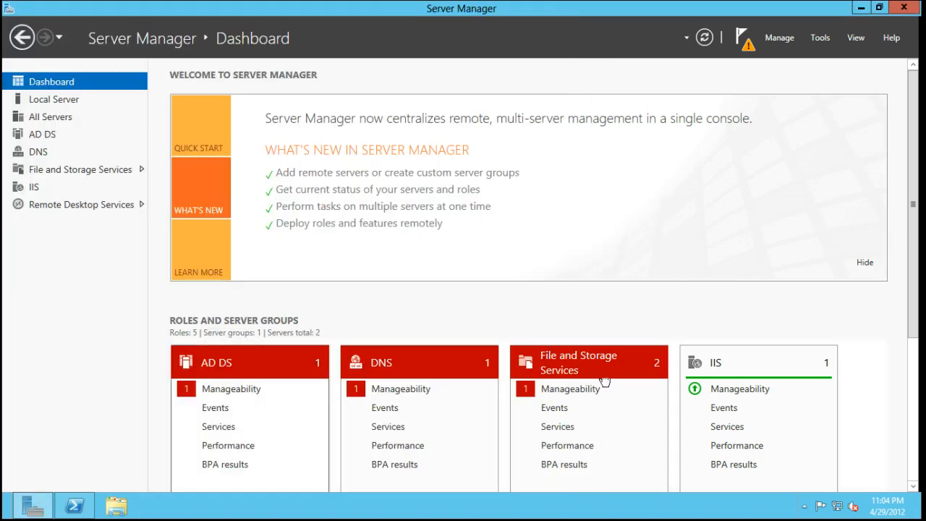
mouse_move(700, 382)
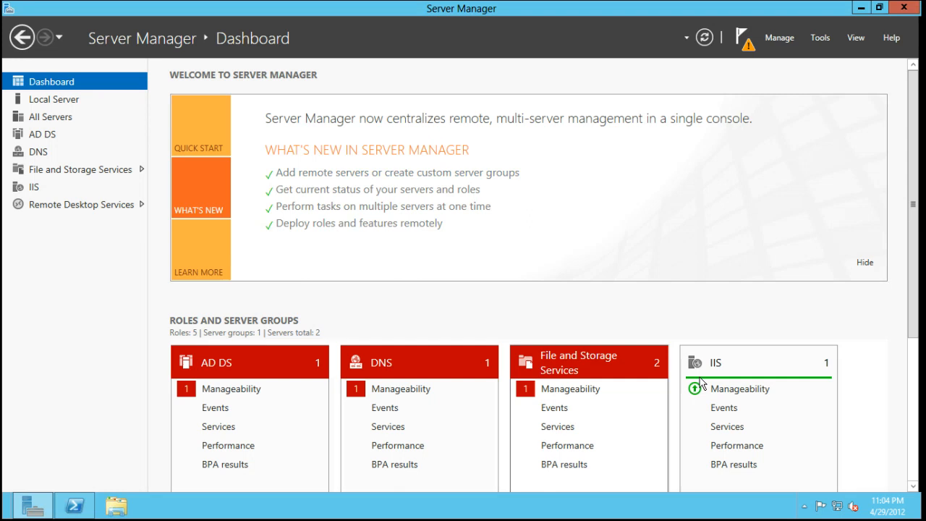
mouse_move(816, 305)
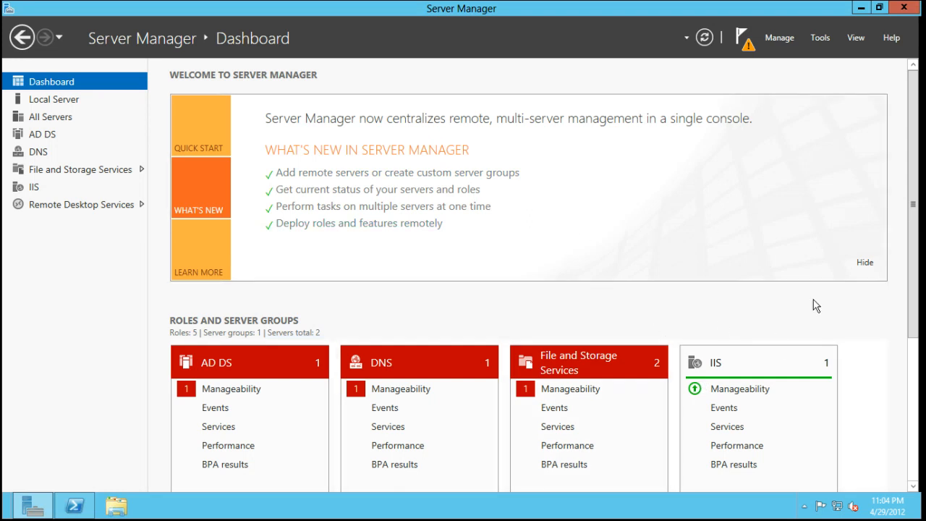
mouse_move(164, 110)
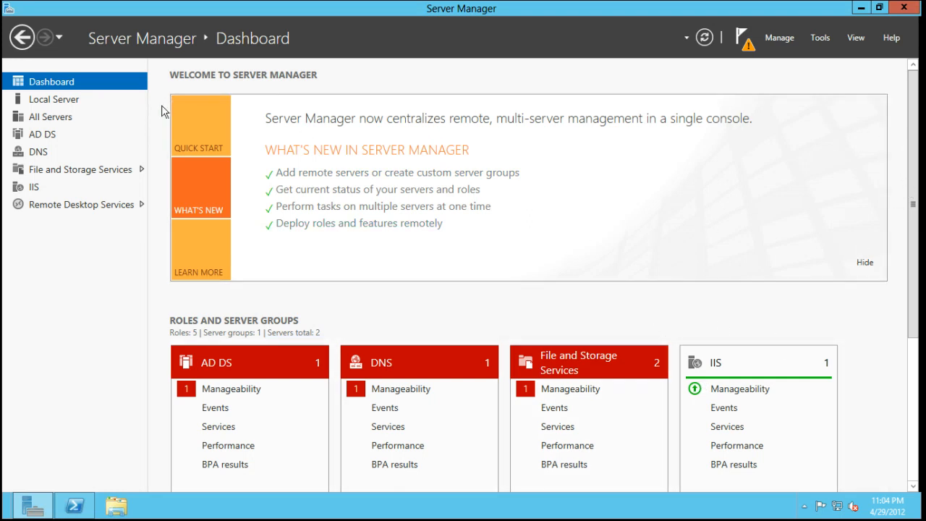
Review Local Server and Dashboard tiles, then dismiss the WIN8SRV01 restart-pending notification
click(54, 99)
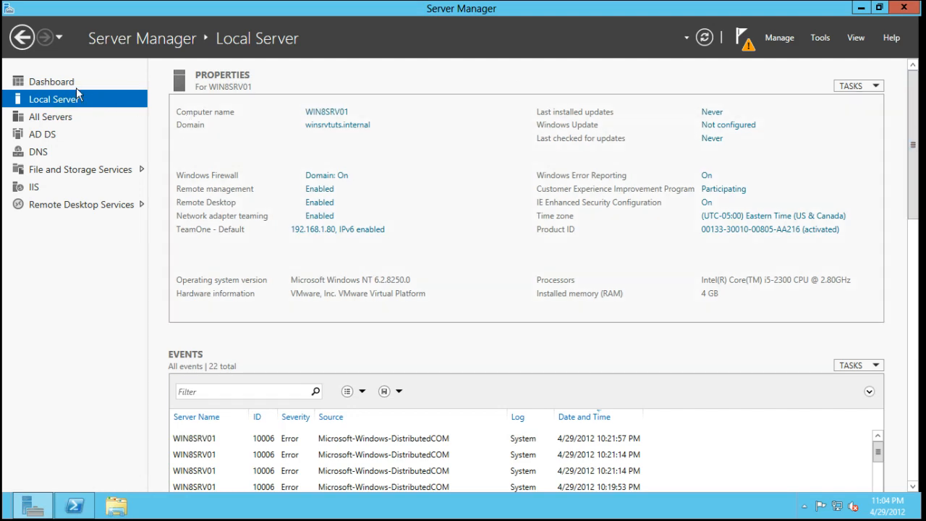
click(52, 81)
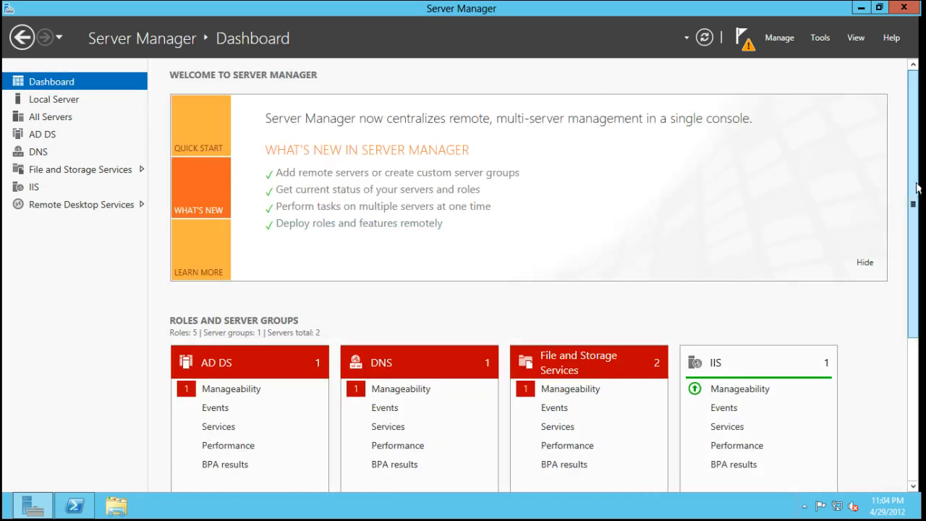
scroll(down, 3)
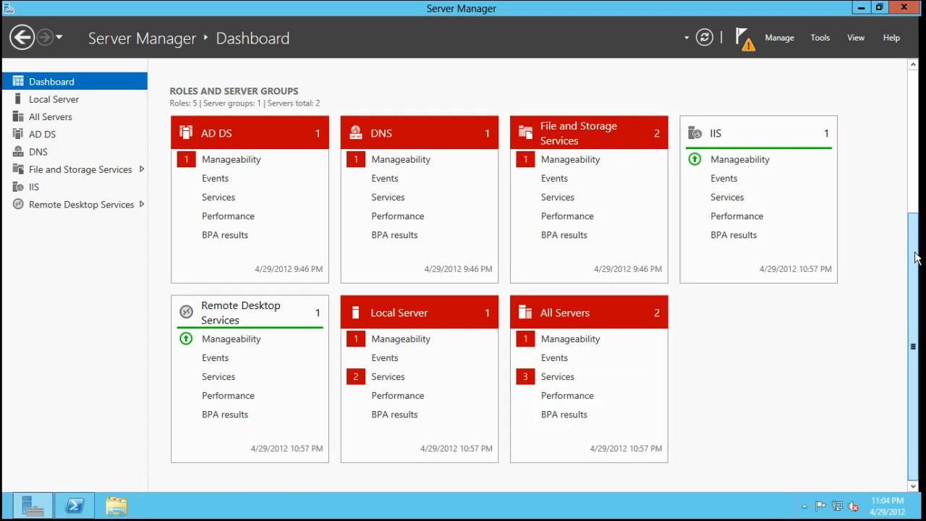
click(744, 37)
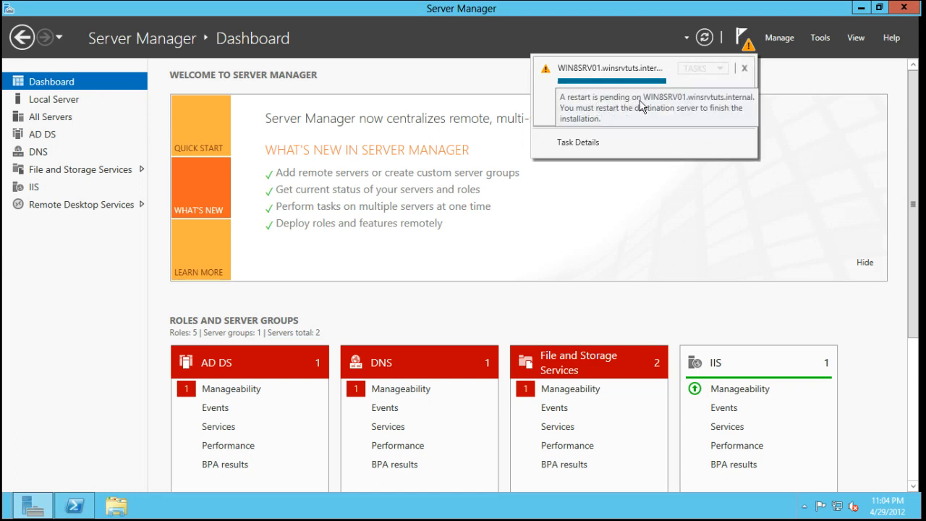
mouse_move(697, 97)
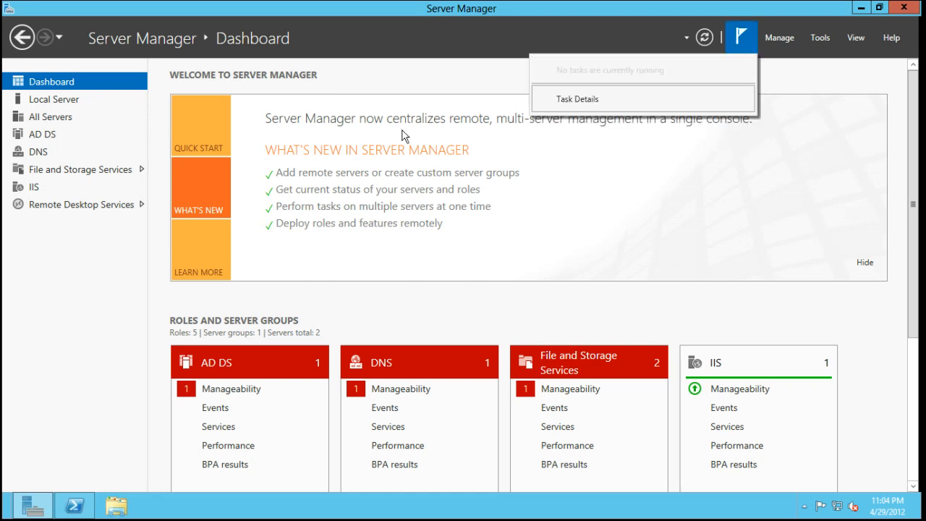
click(51, 117)
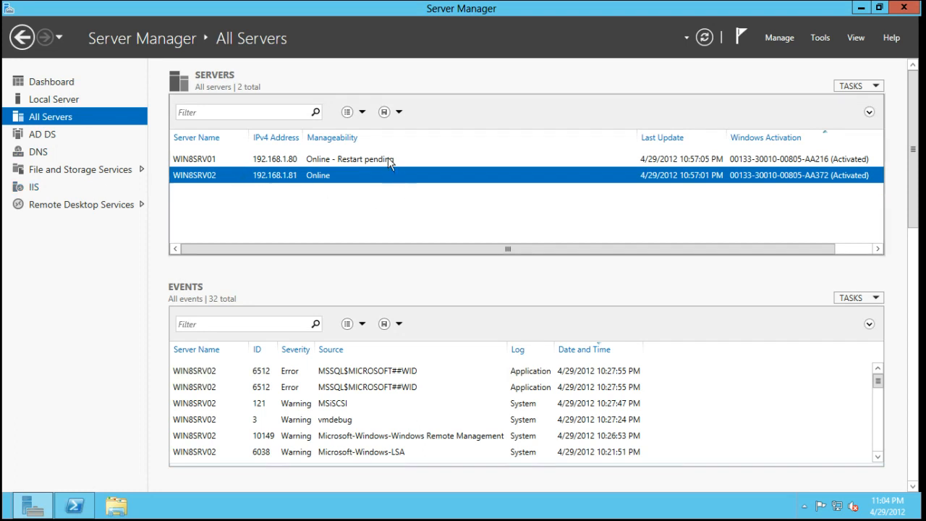
mouse_move(369, 169)
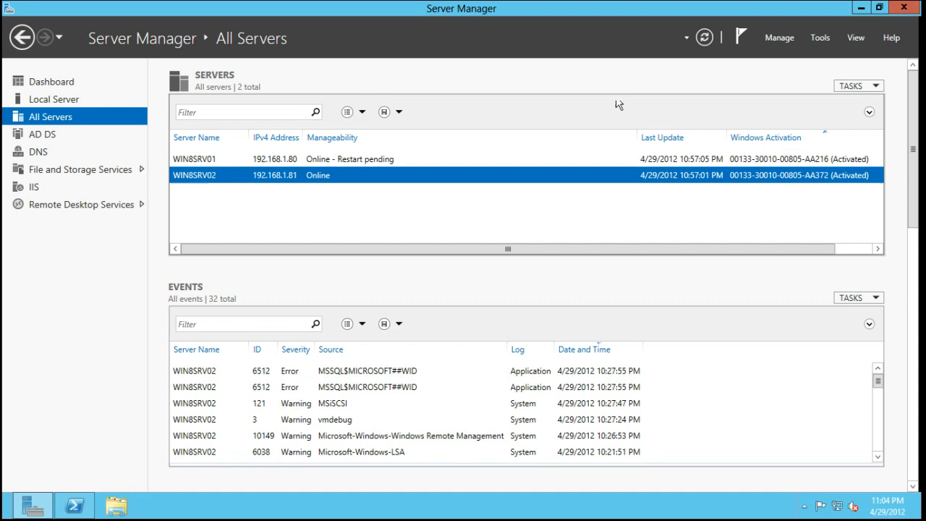
mouse_move(159, 183)
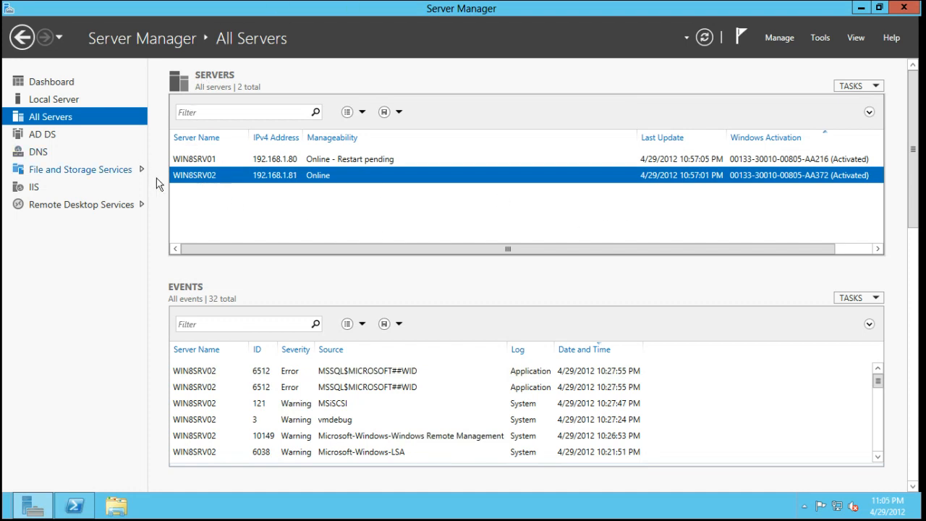
mouse_move(50, 98)
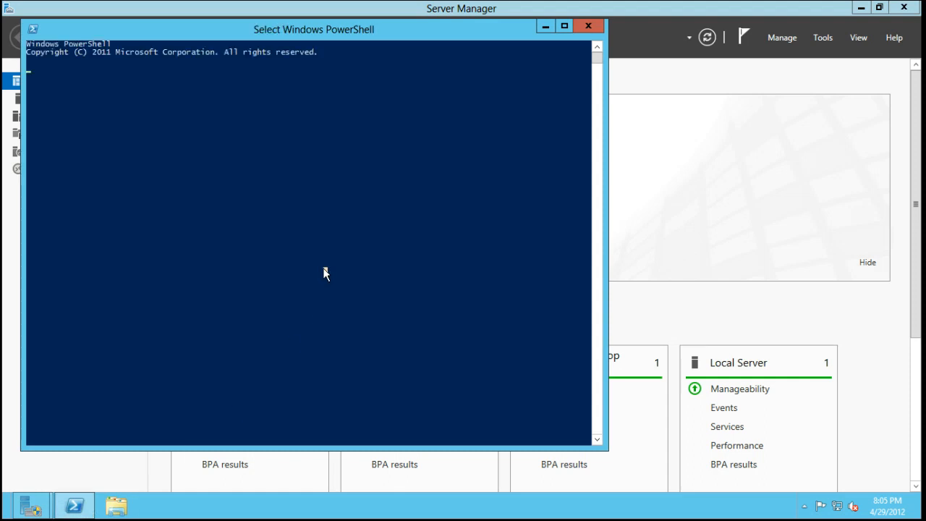
Run hostname in PowerShell to confirm the session is on WIN8SRV02
text(hostname)
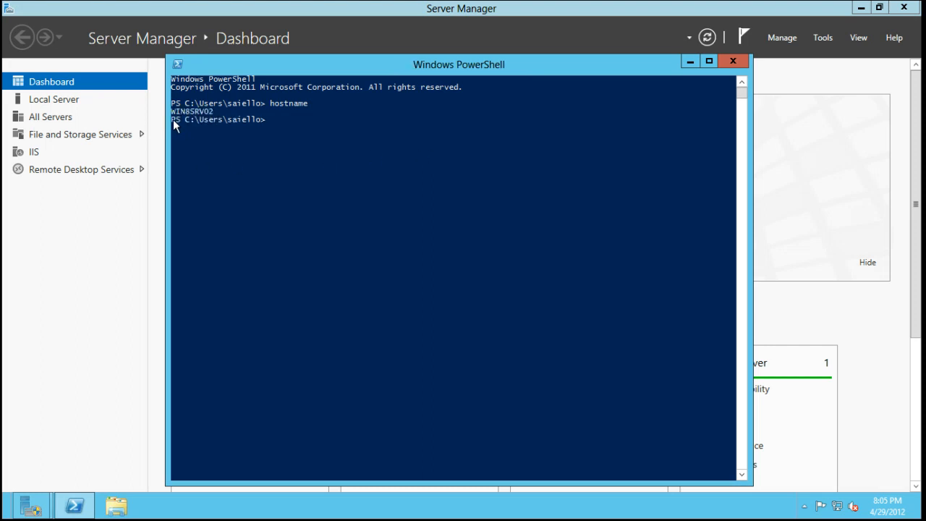
mouse_move(619, 87)
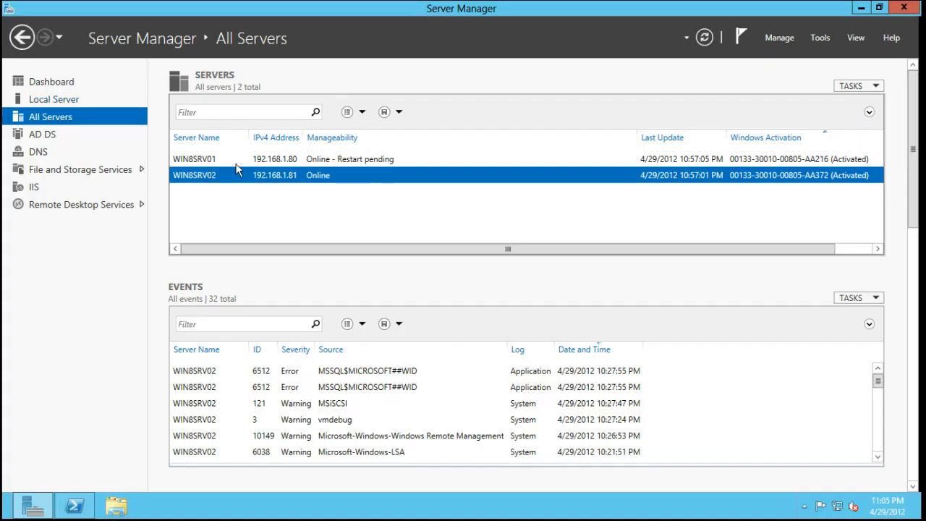
click(194, 159)
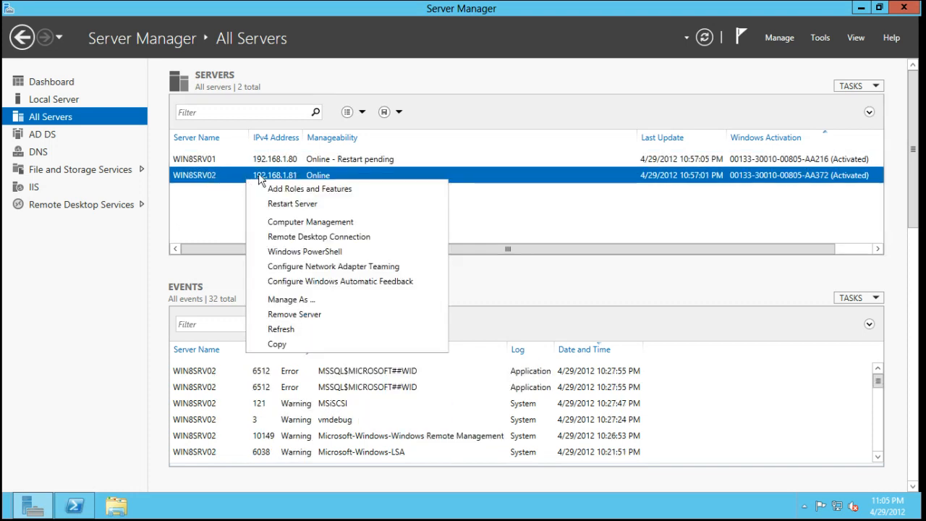
mouse_move(294, 314)
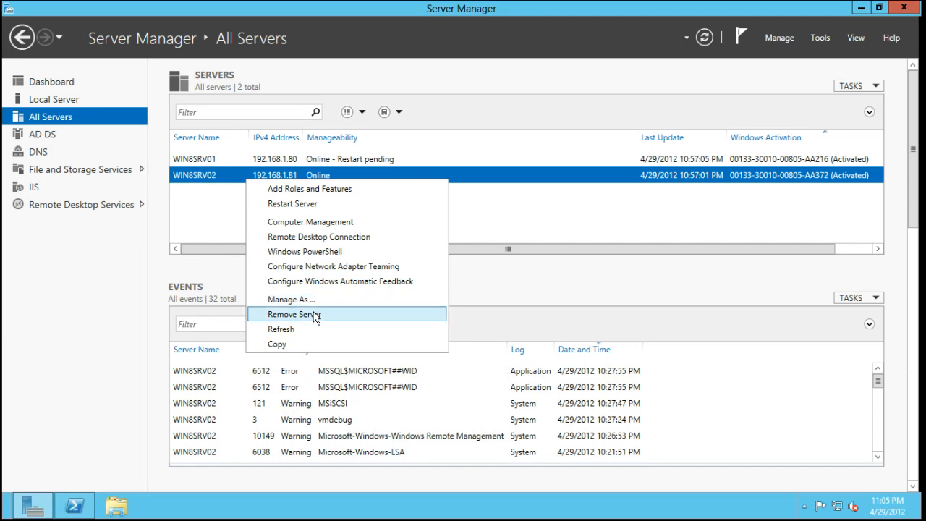
mouse_move(302, 203)
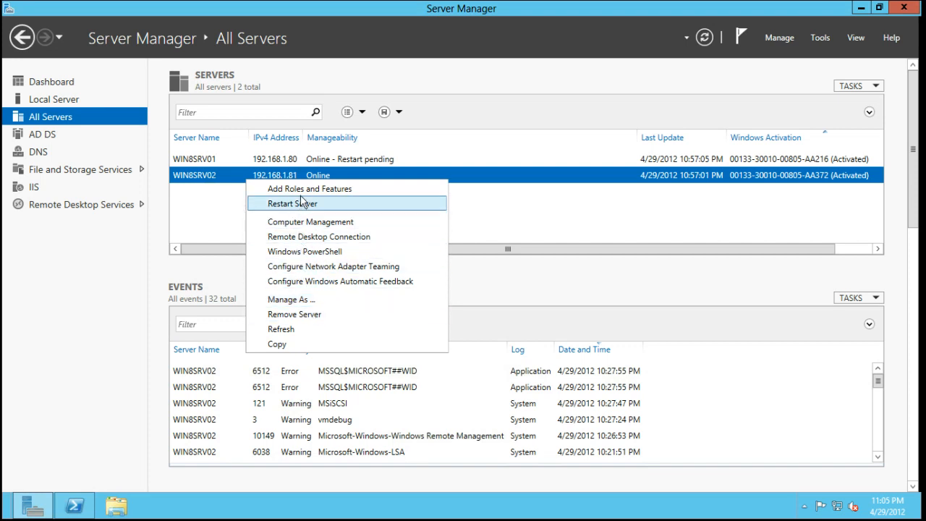
mouse_move(310, 188)
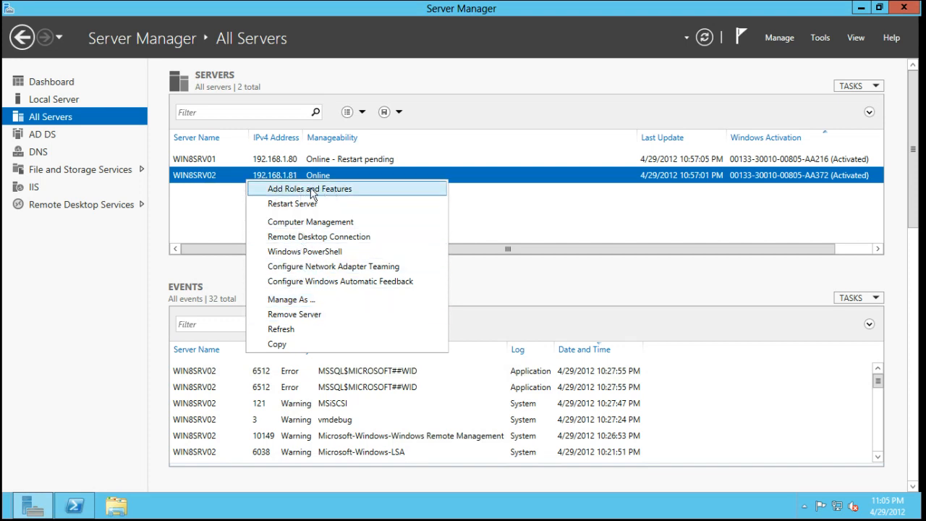
mouse_move(318, 237)
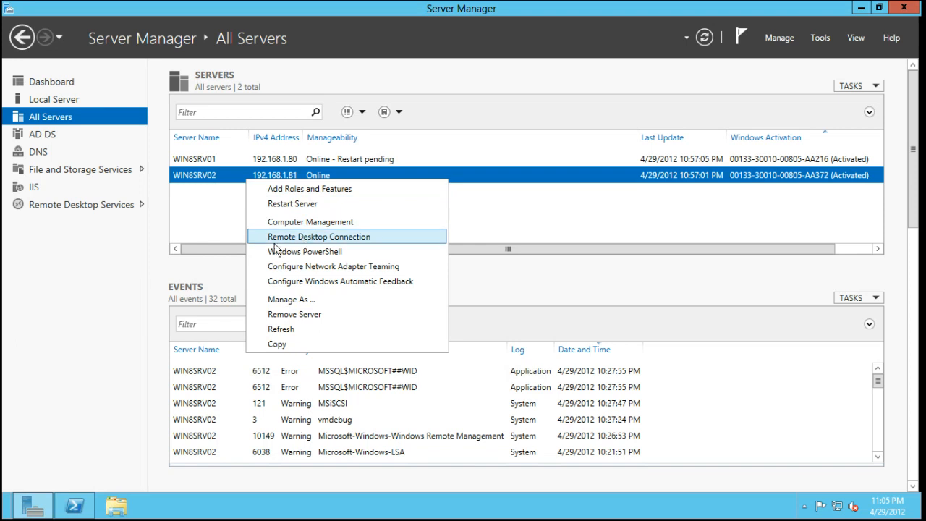
click(317, 237)
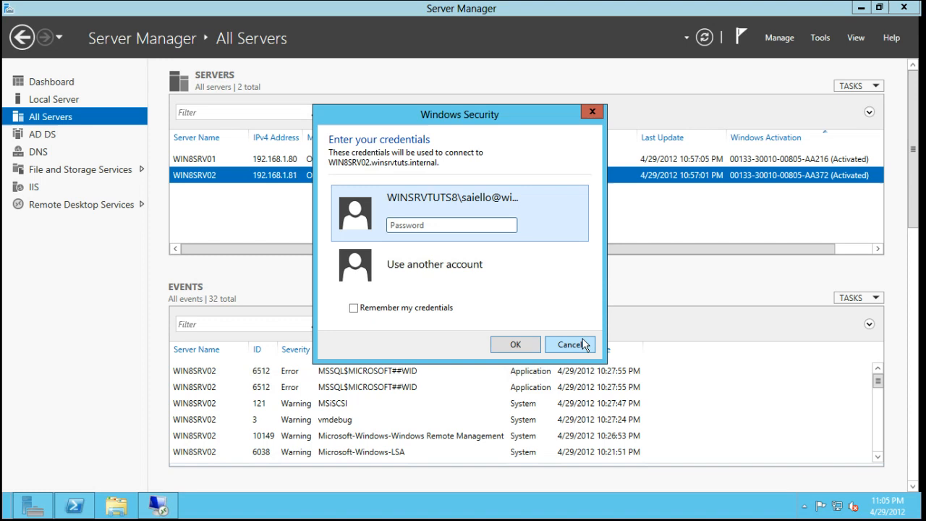
click(570, 344)
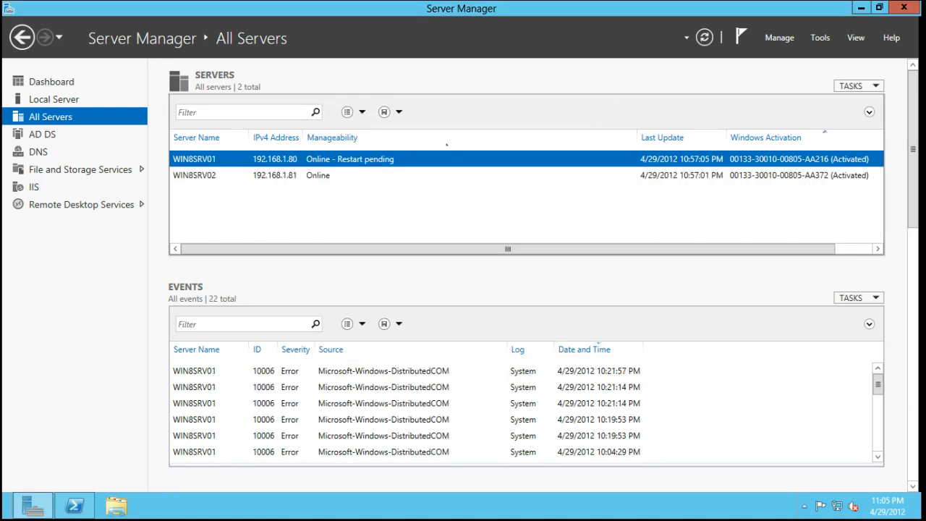
mouse_move(571, 325)
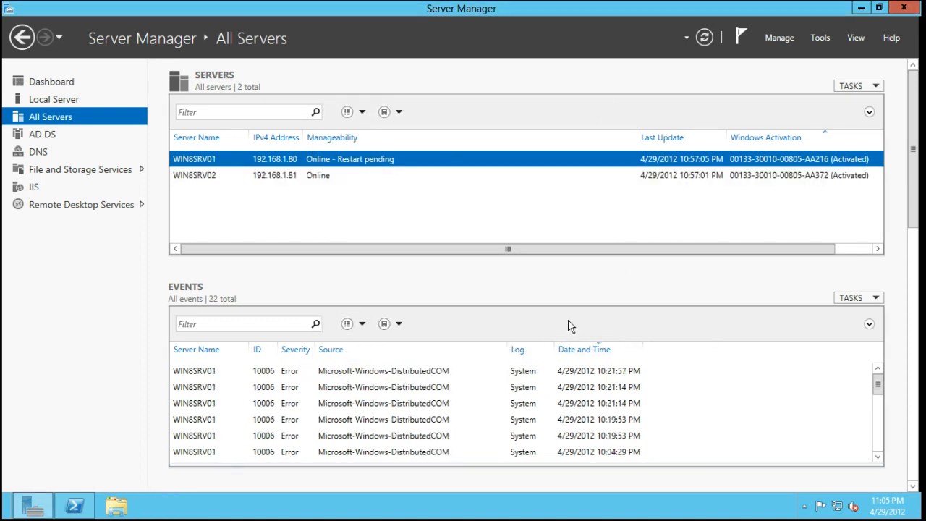
Filter the All Servers list by the win8srv0 name, then clear the filter and select WIN8SRV01
click(194, 174)
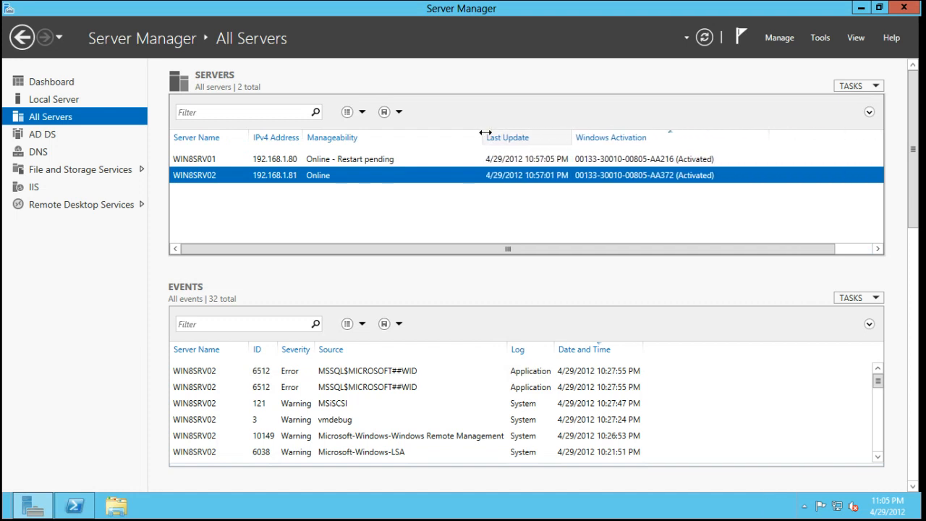
mouse_move(340, 168)
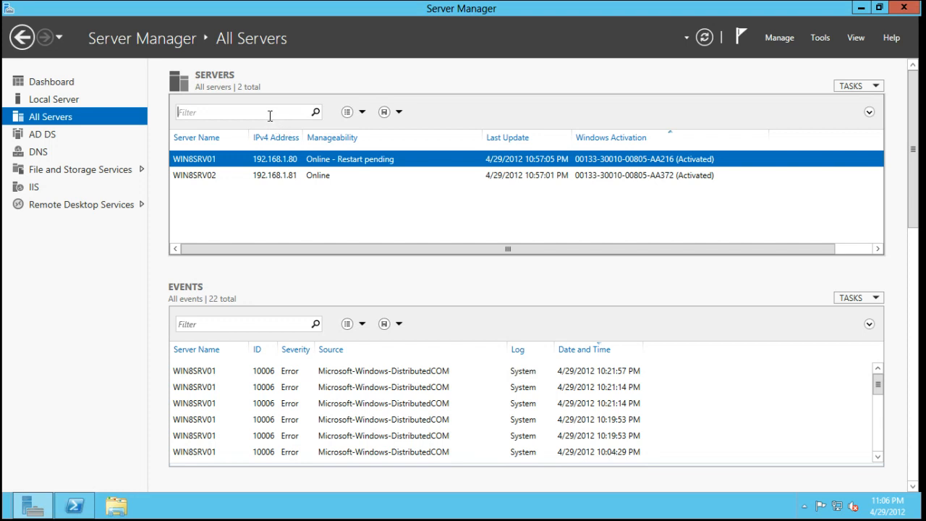
text(wins)
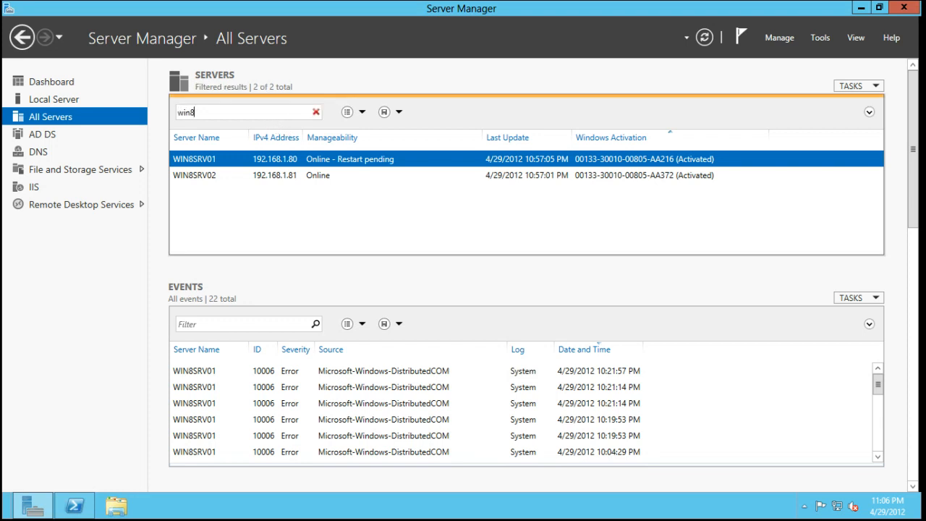
text(srv02)
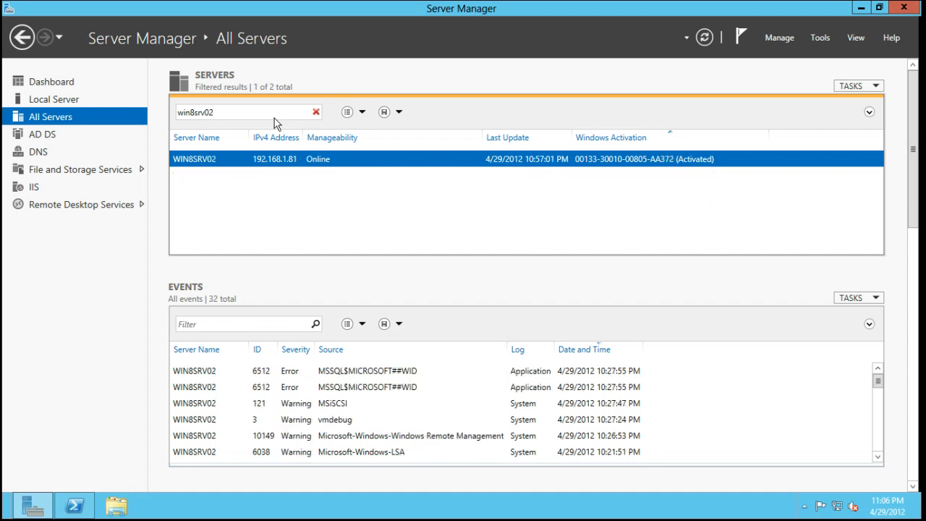
key(BackSpace)
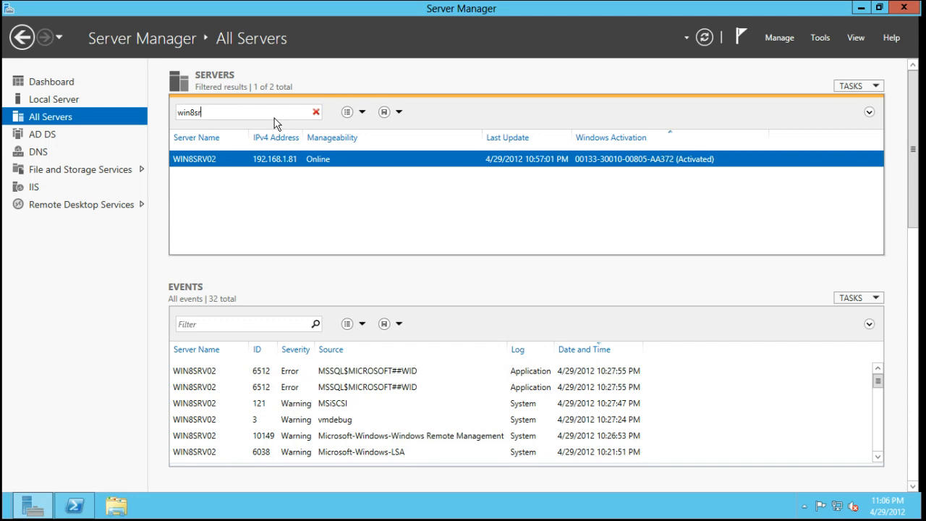
click(316, 112)
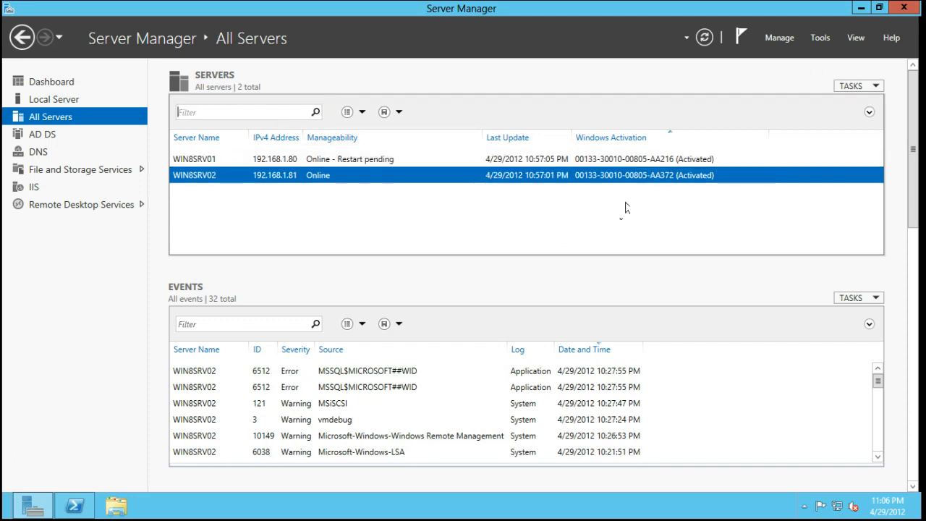
click(193, 159)
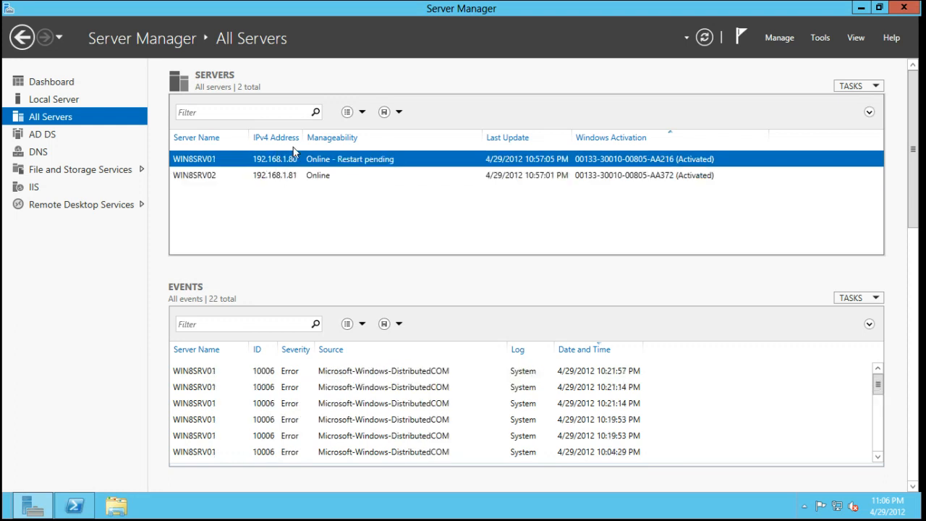
Show the AD DS page and bring up WIN8SRV01's Active Directory task menu
click(42, 134)
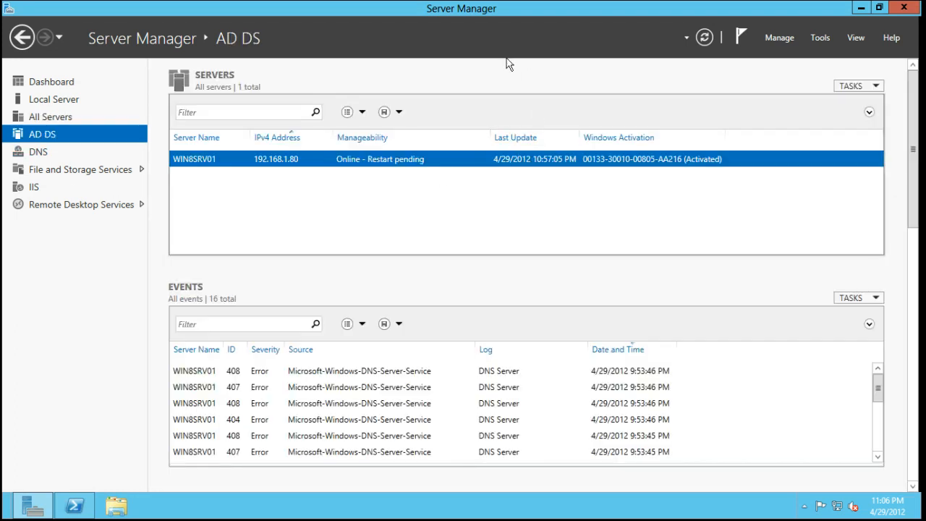
mouse_move(260, 377)
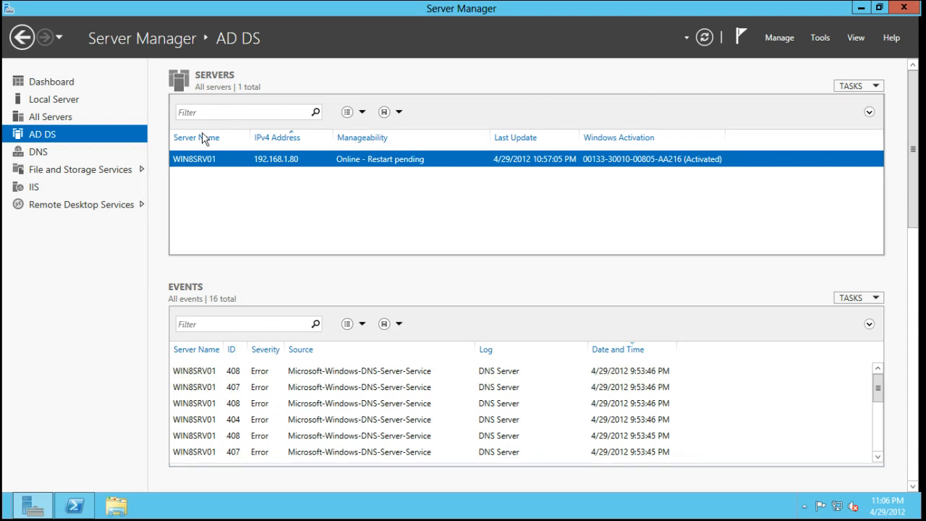
right_click(210, 159)
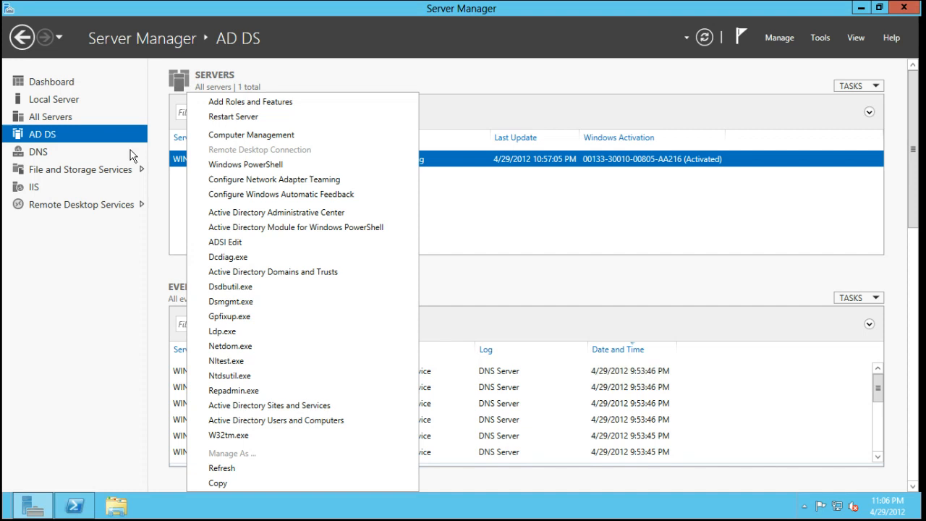
mouse_move(259, 117)
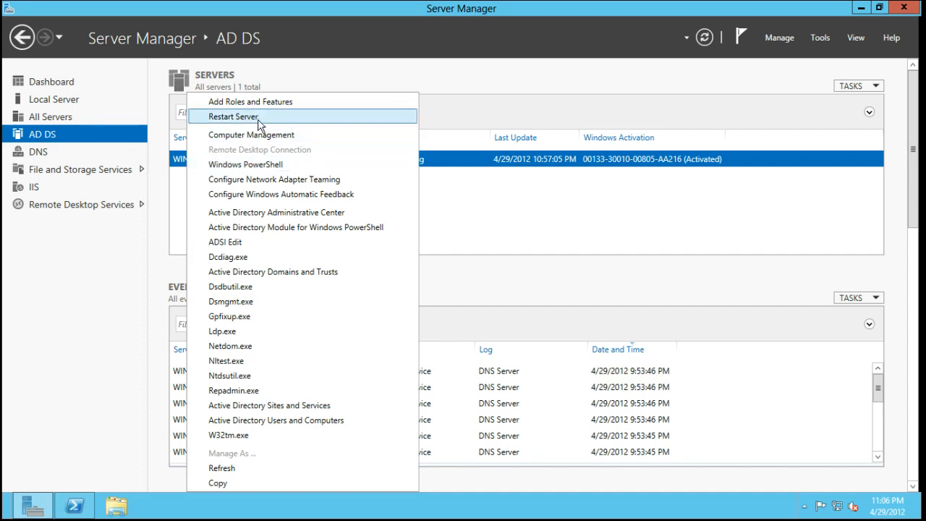
mouse_move(262, 210)
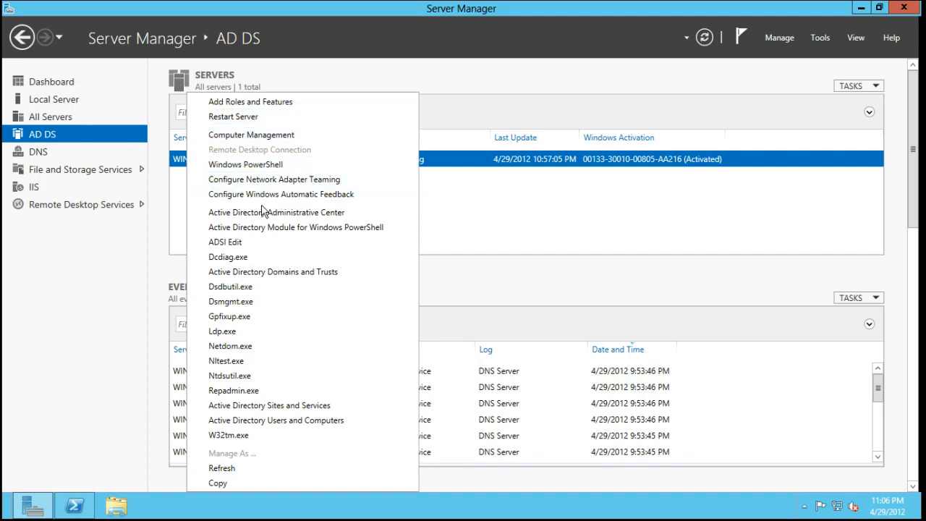
mouse_move(271, 331)
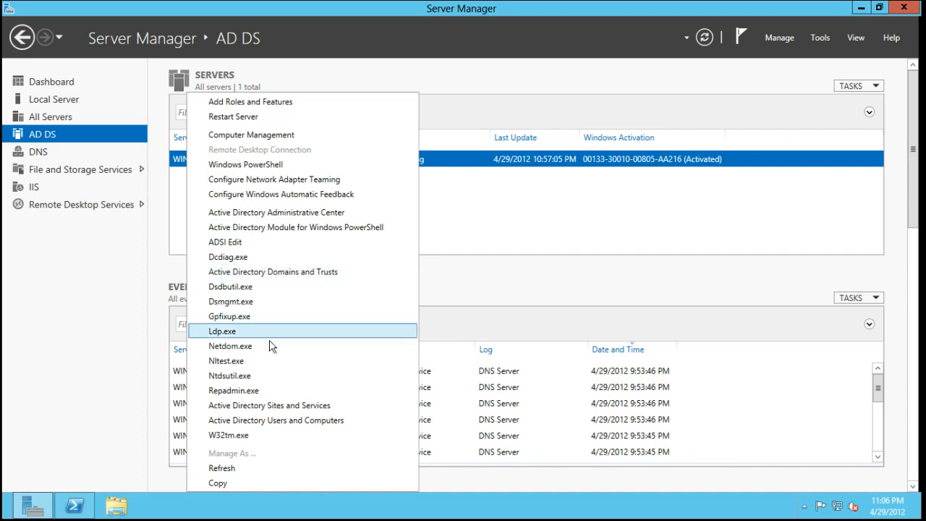
mouse_move(829, 91)
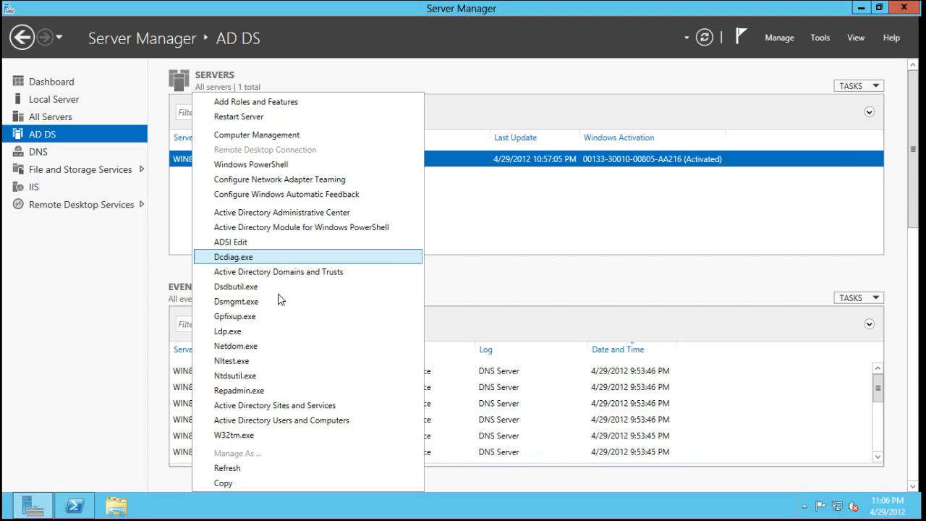
mouse_move(288, 420)
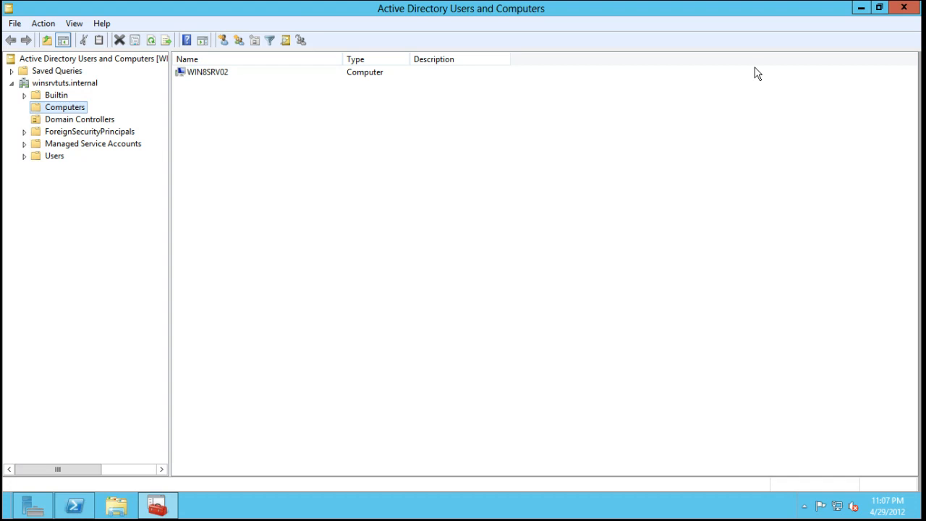
mouse_move(780, 7)
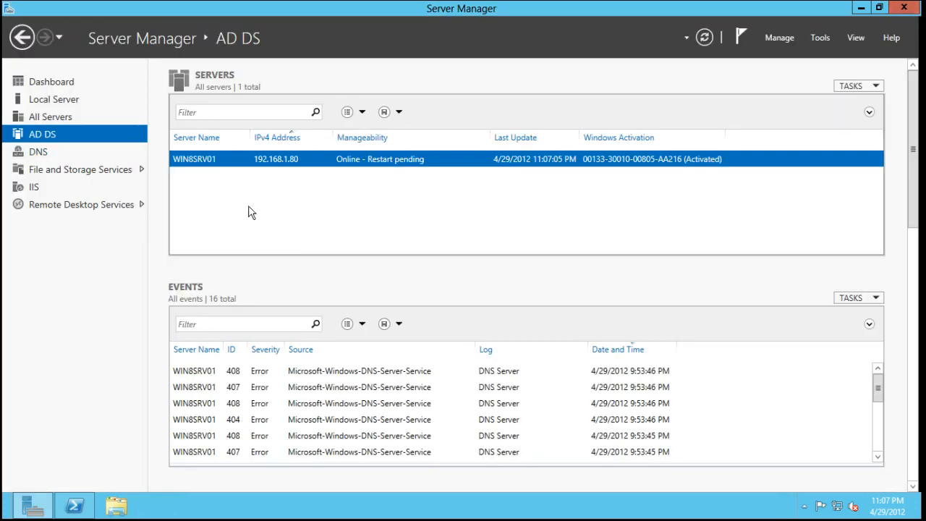
mouse_move(267, 177)
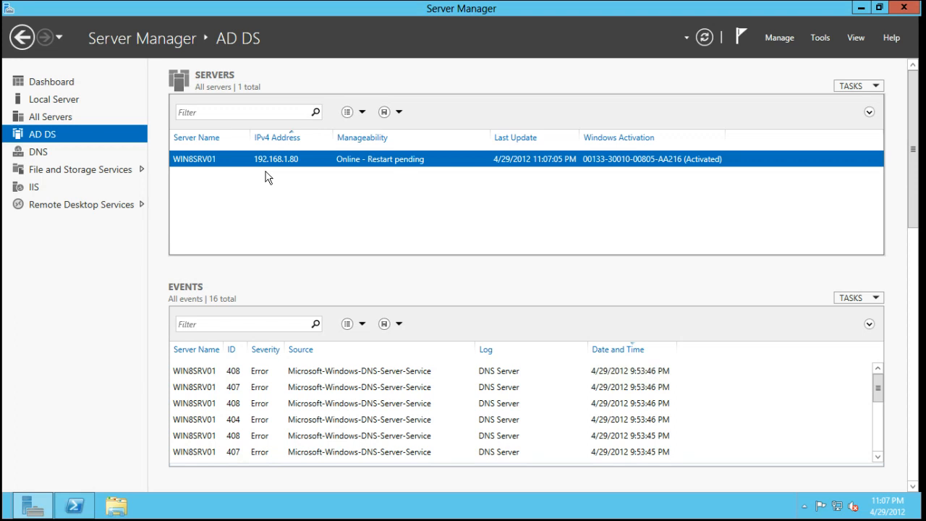
mouse_move(333, 179)
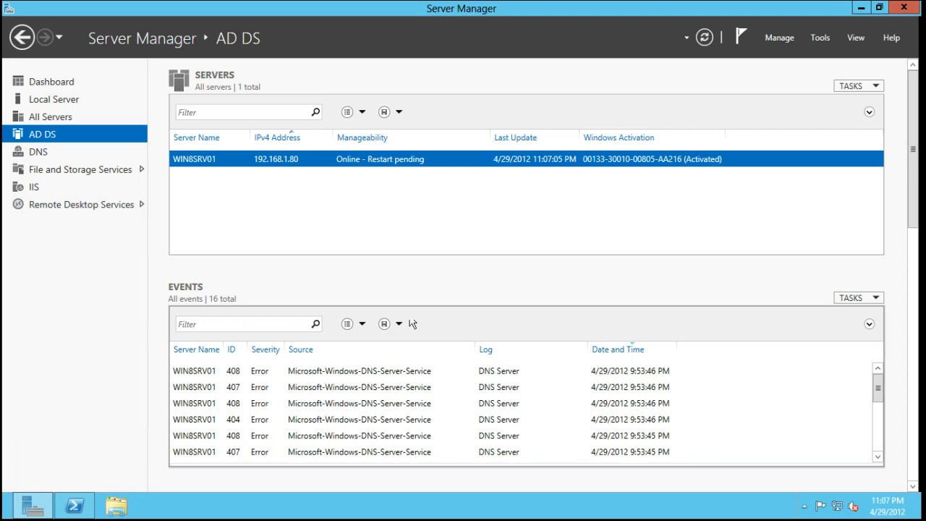
Bring up the taskbar context menu that offers Task Manager
right_click(376, 507)
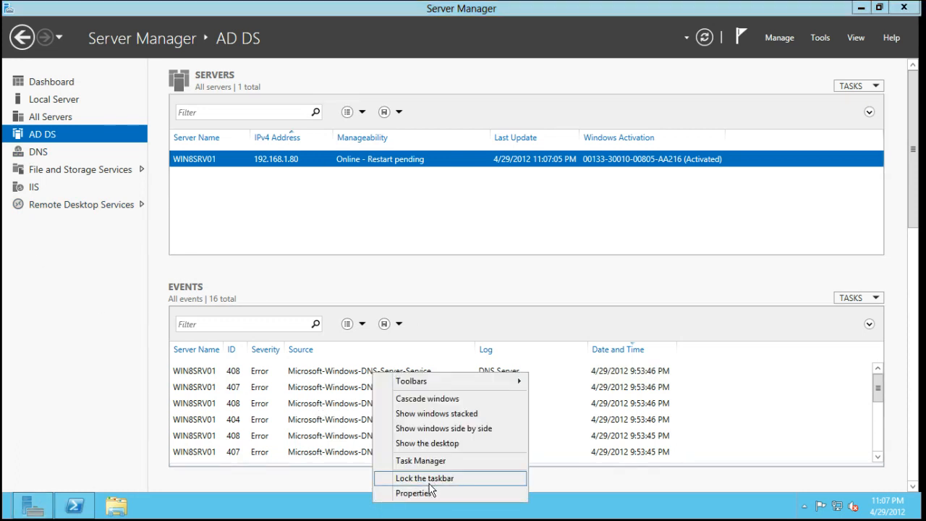
click(421, 461)
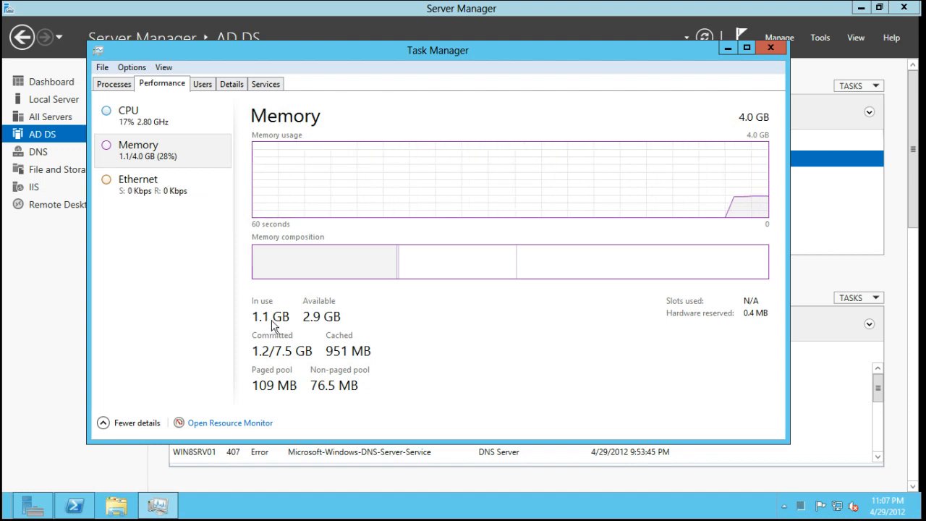
mouse_move(374, 167)
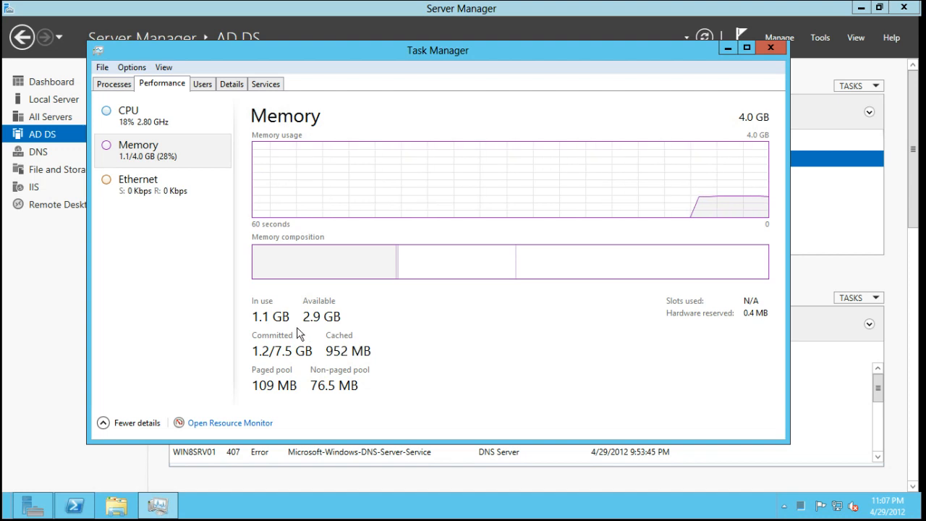
mouse_move(262, 272)
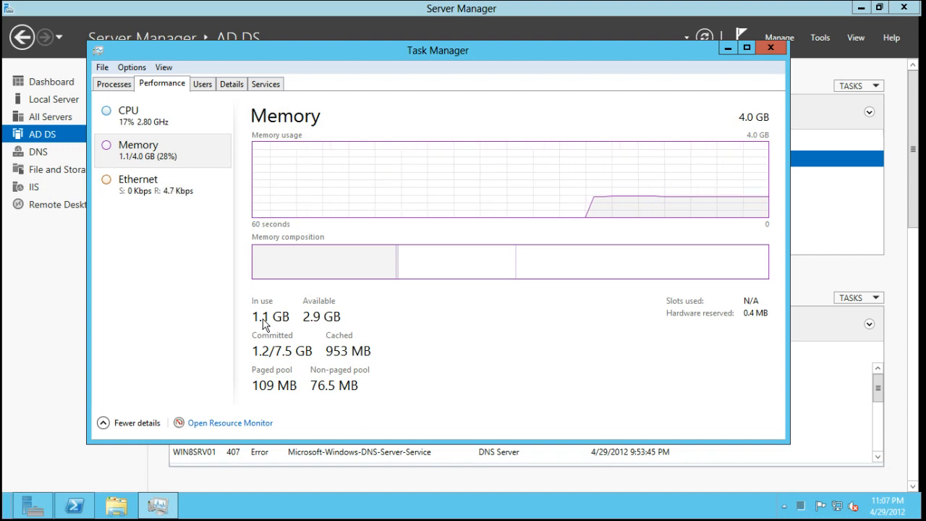
mouse_move(615, 184)
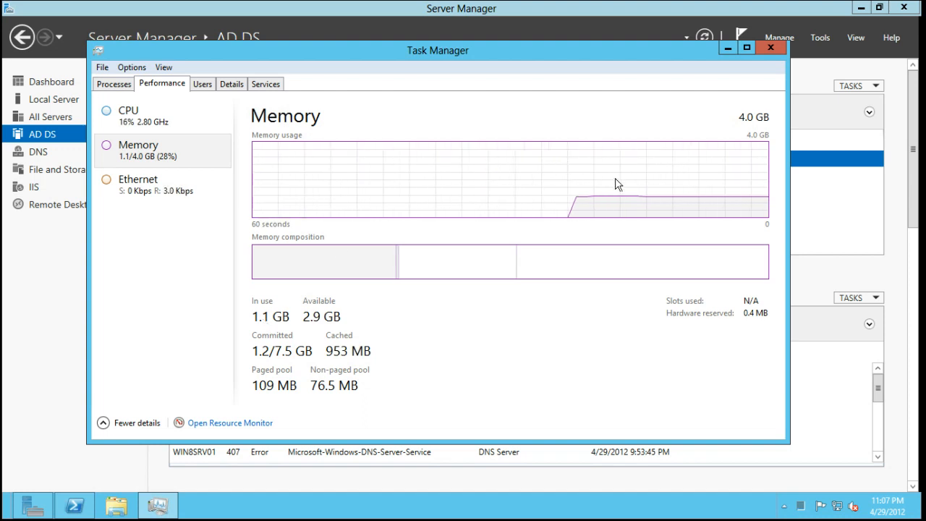
mouse_move(600, 201)
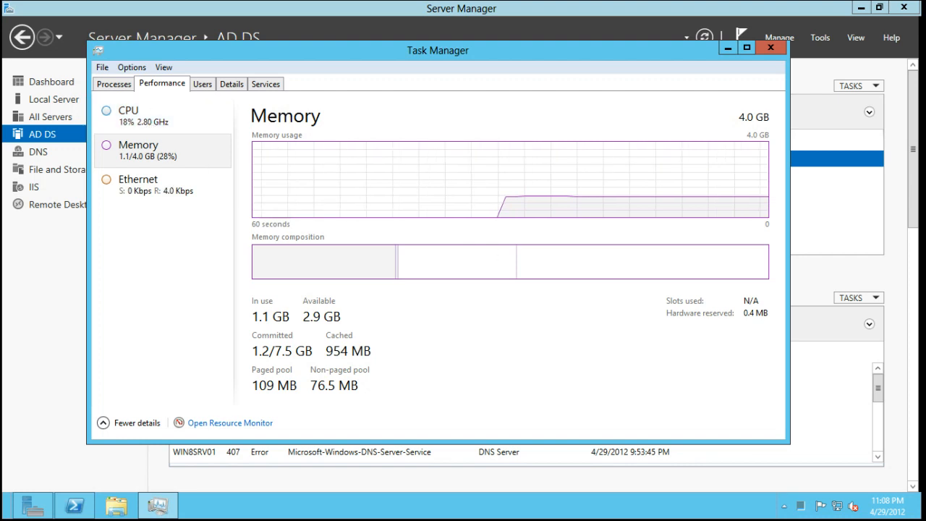
mouse_move(346, 136)
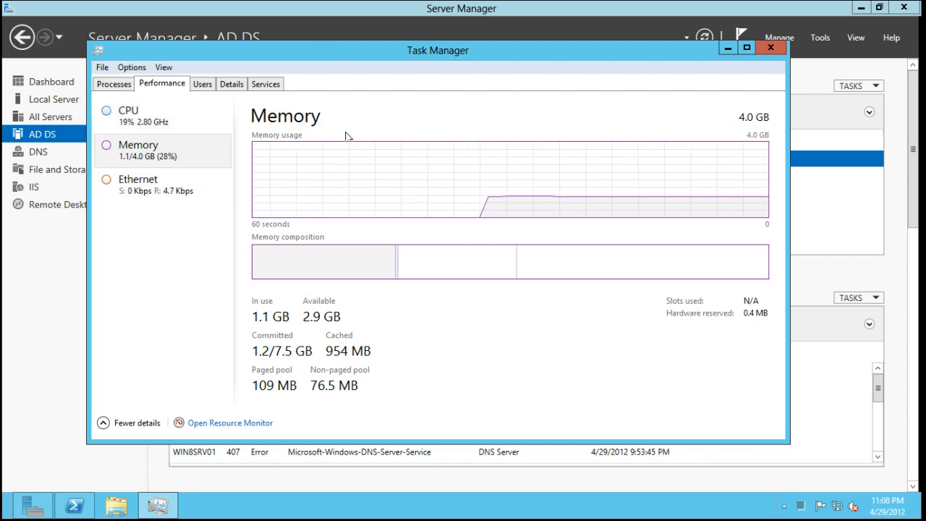
mouse_move(269, 135)
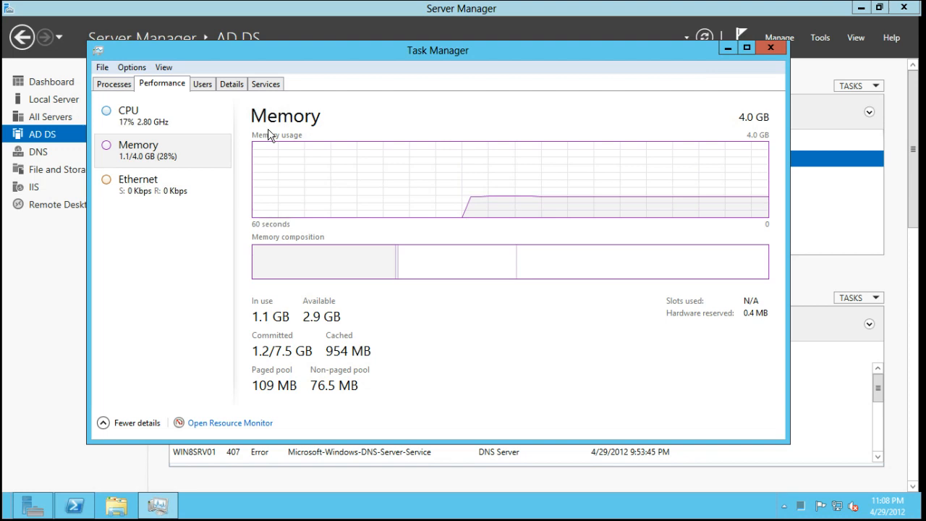
mouse_move(774, 72)
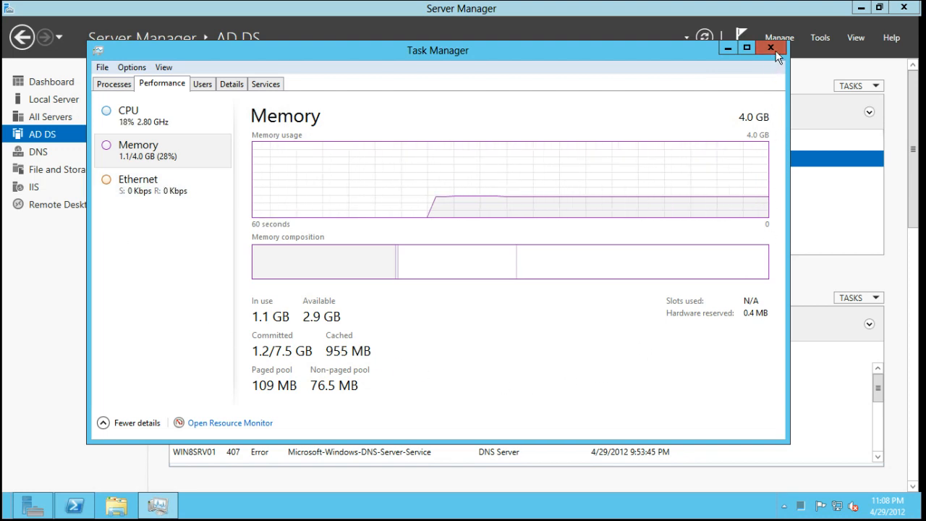
click(770, 47)
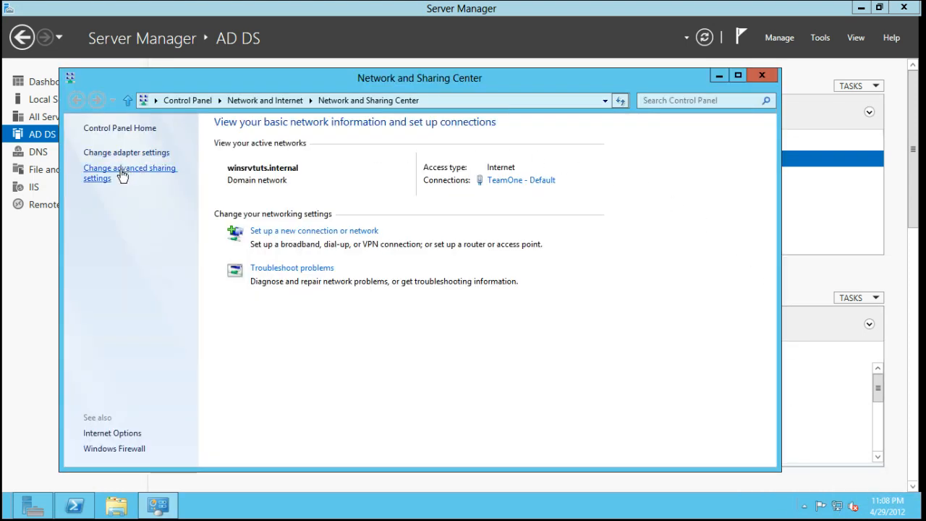
mouse_move(126, 152)
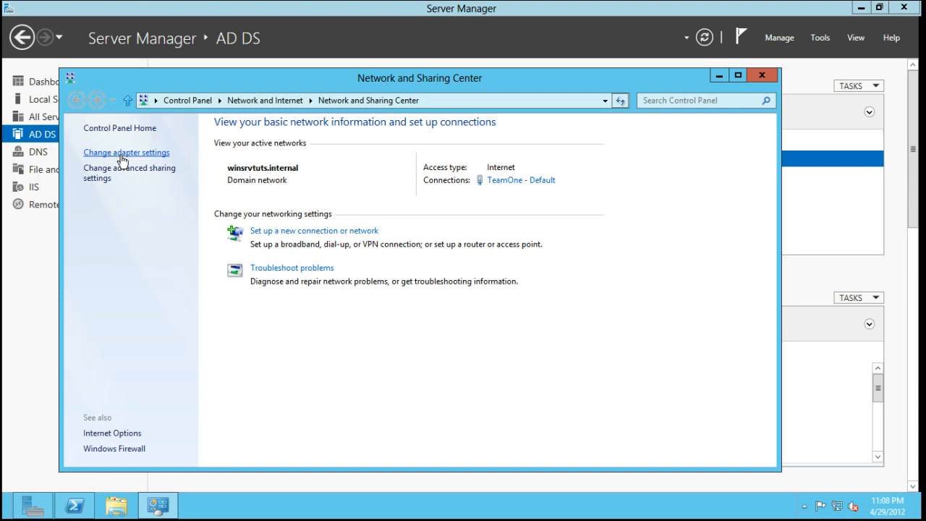
Go from Network and Sharing Center to the Network Connections adapter list
click(126, 152)
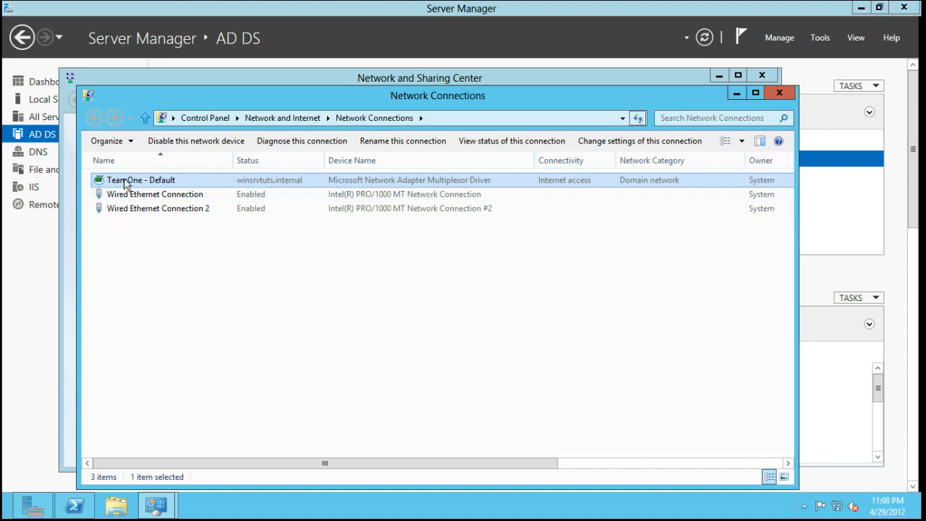
mouse_move(250, 190)
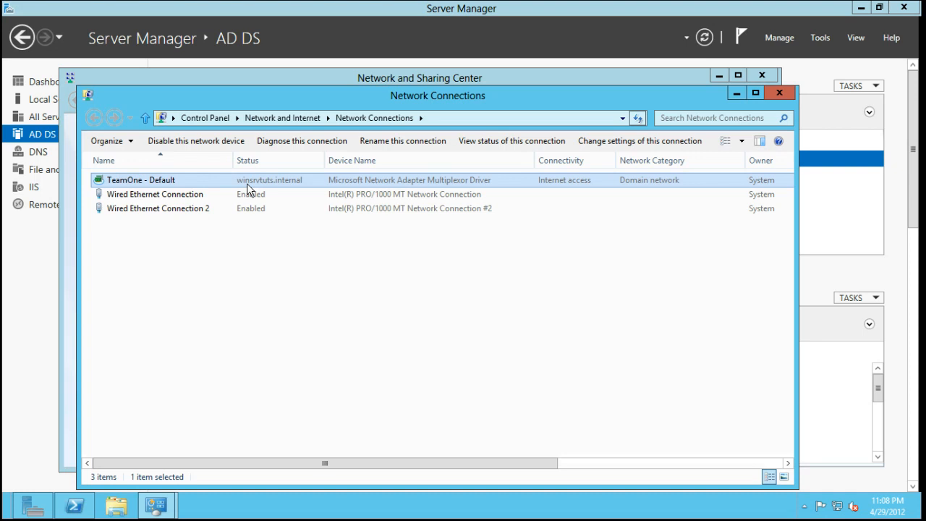
mouse_move(173, 182)
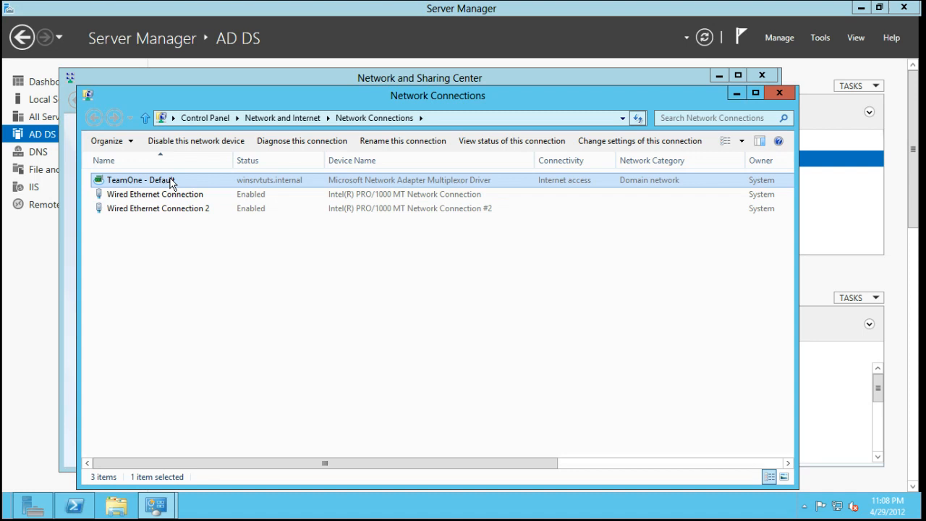
mouse_move(171, 182)
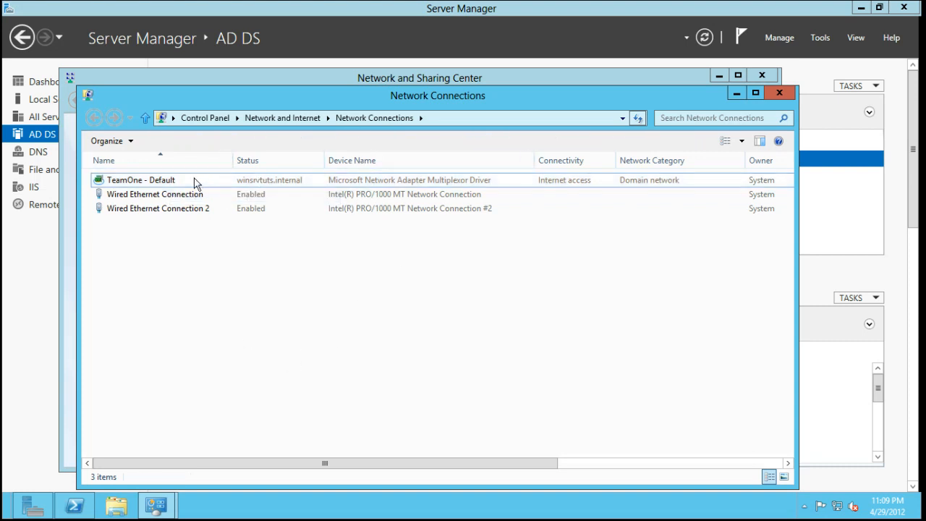
Compare TeamOne - Default with Wired Ethernet Connection, then bring up the wired adapter's actions
click(141, 179)
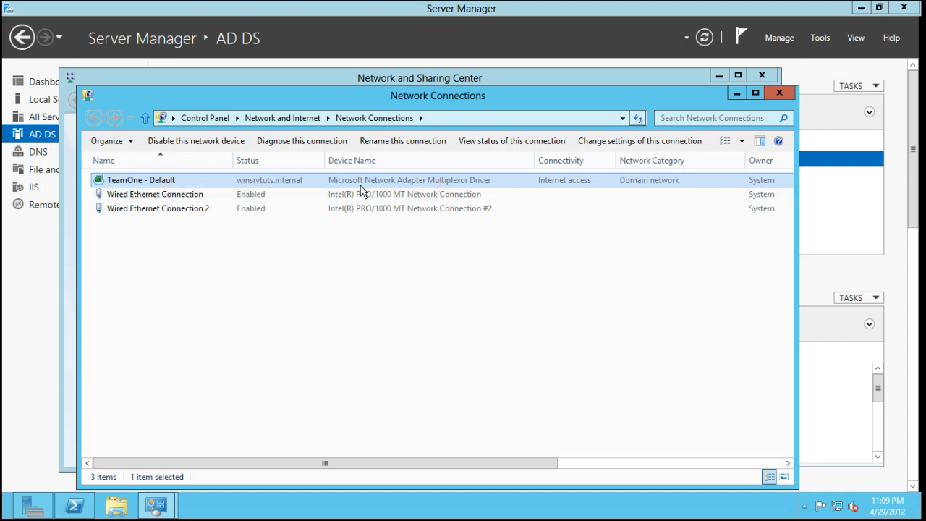
mouse_move(427, 188)
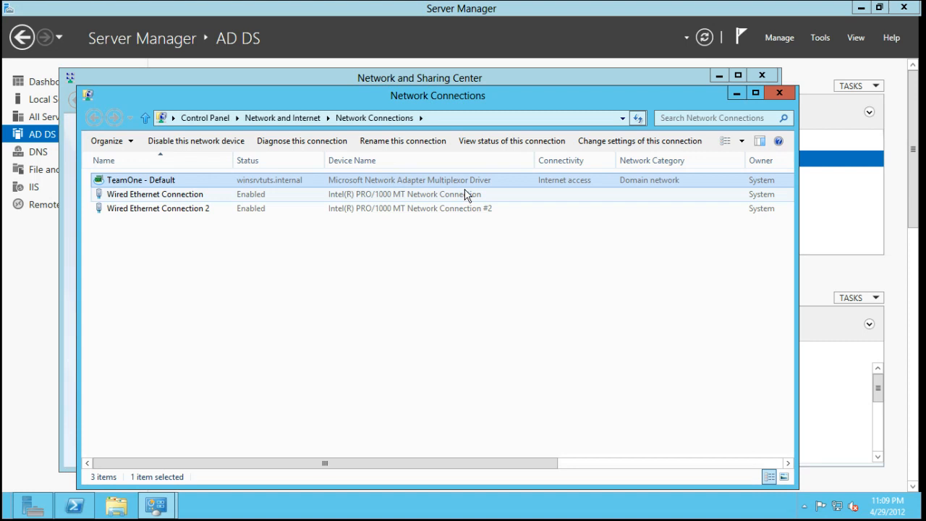
mouse_move(179, 194)
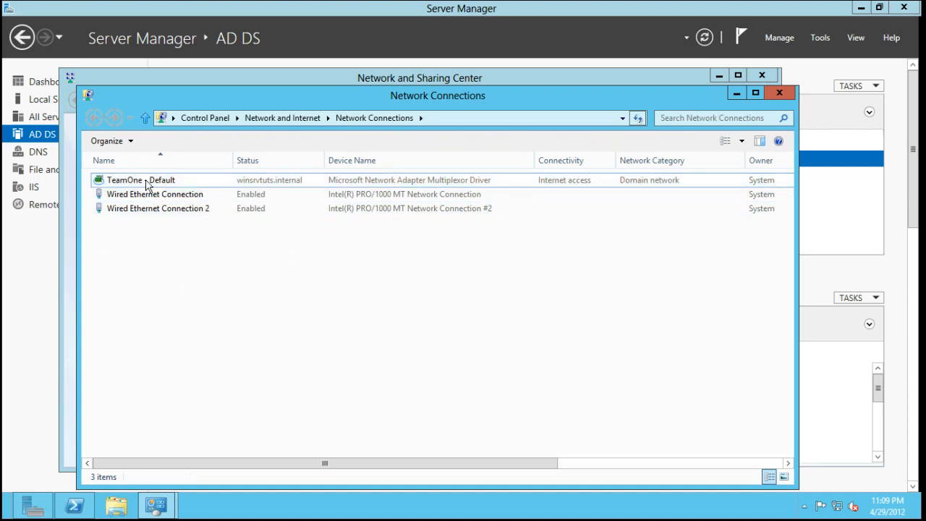
click(142, 180)
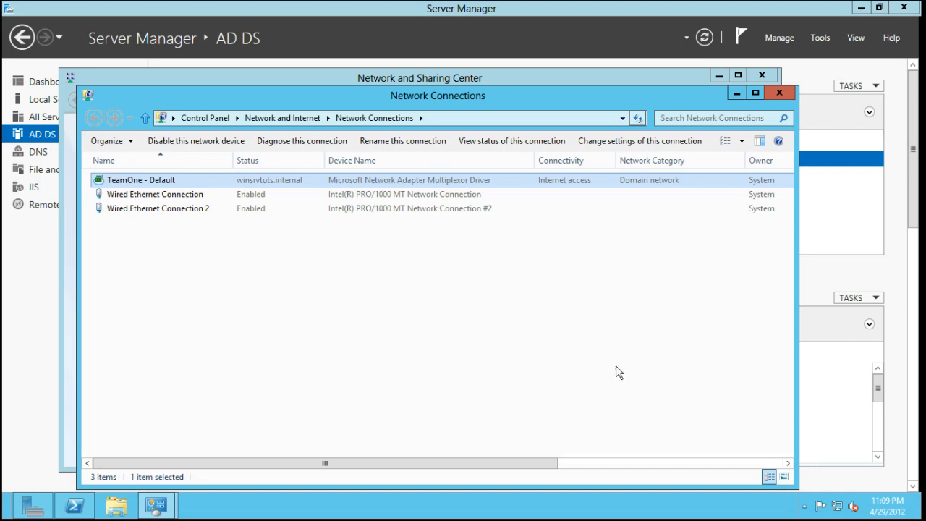
click(154, 194)
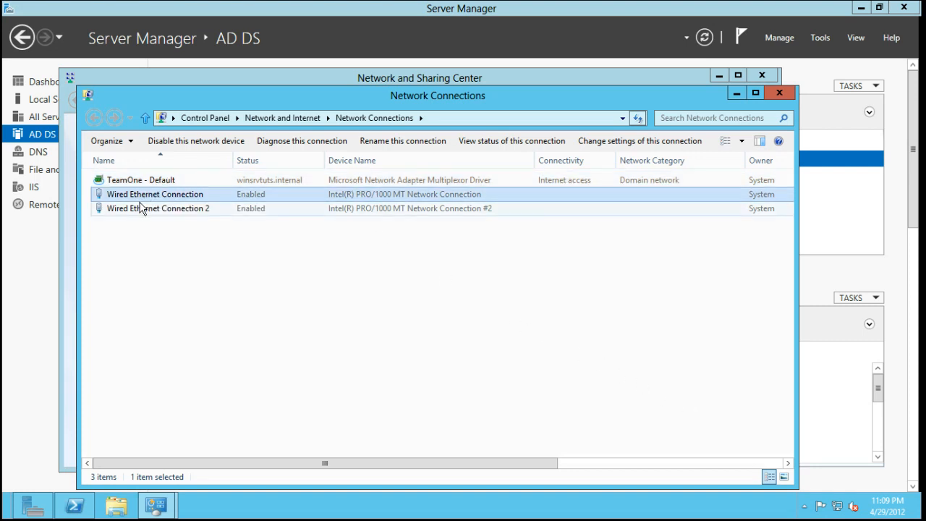
click(141, 179)
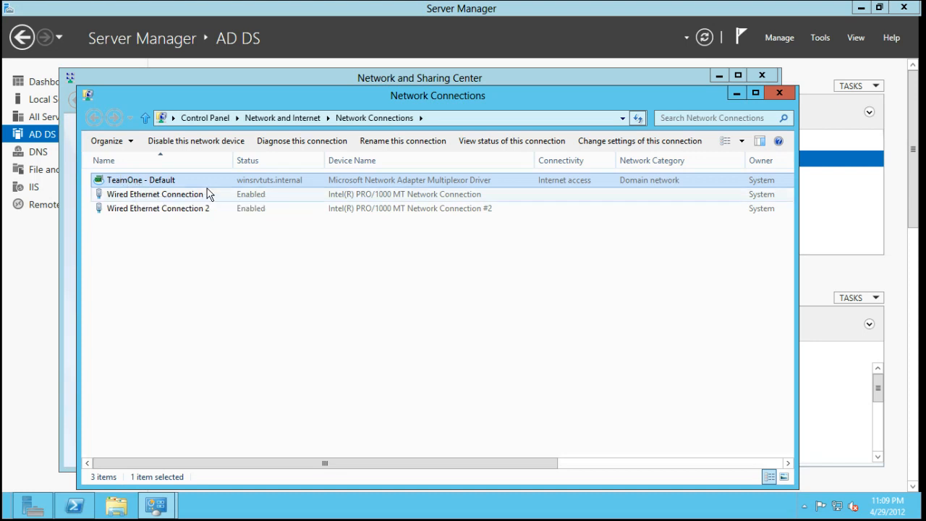
click(155, 194)
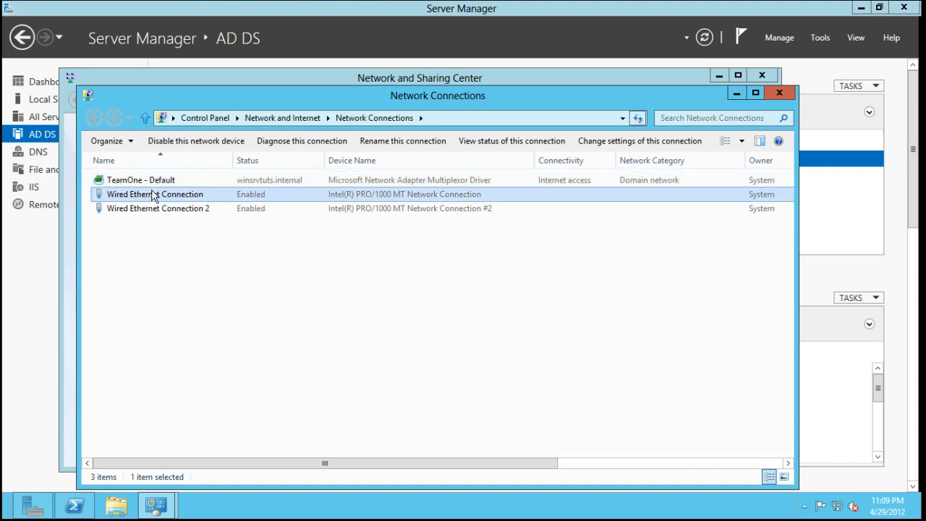
right_click(174, 194)
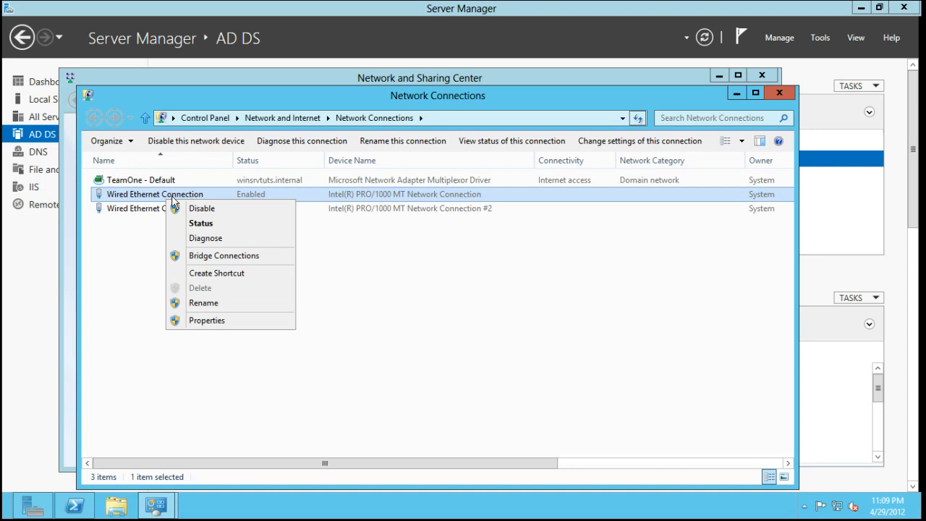
click(207, 320)
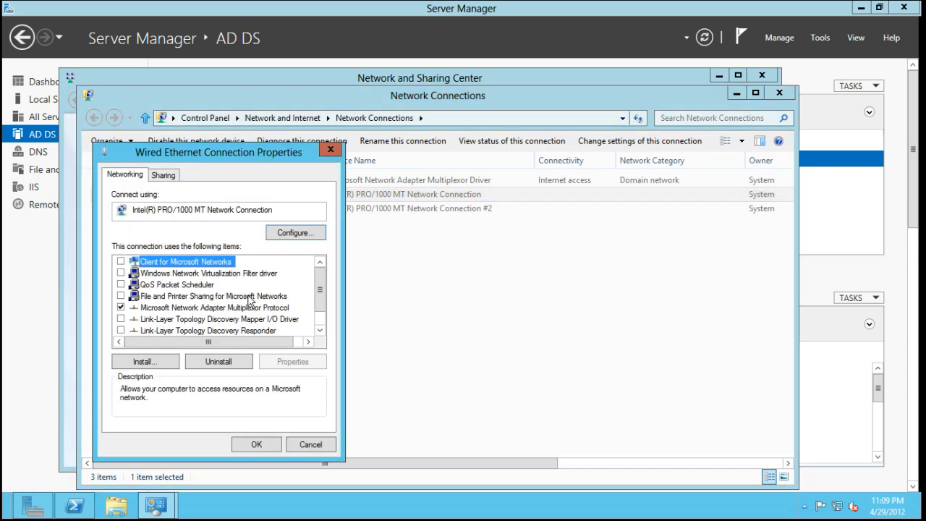
click(215, 307)
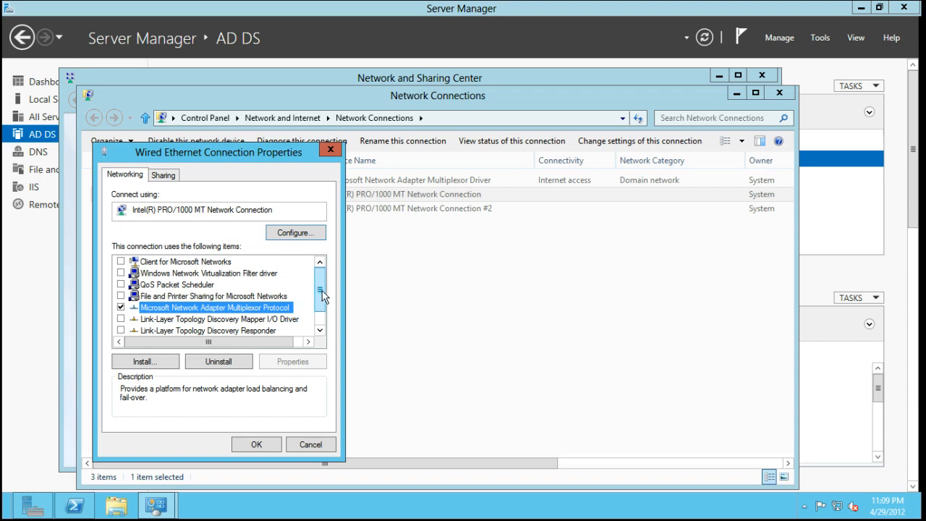
scroll(down, 3)
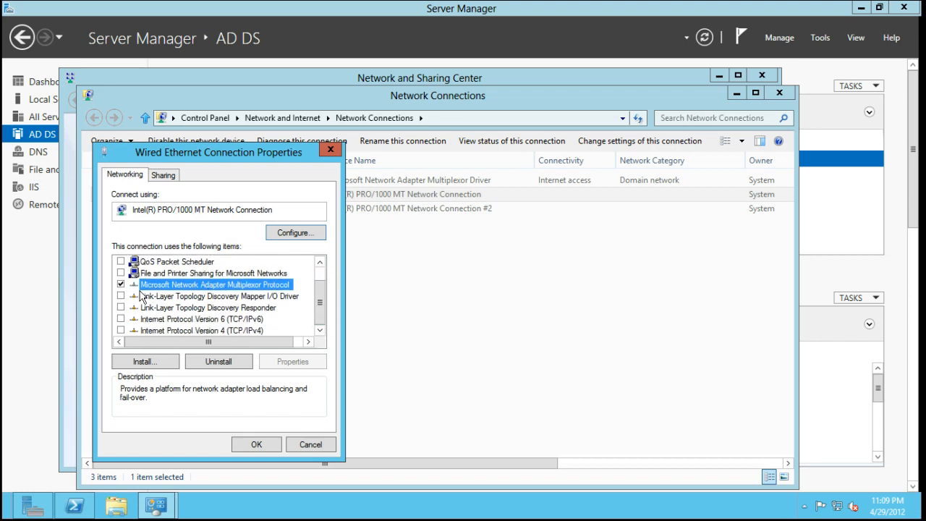
scroll(up, 3)
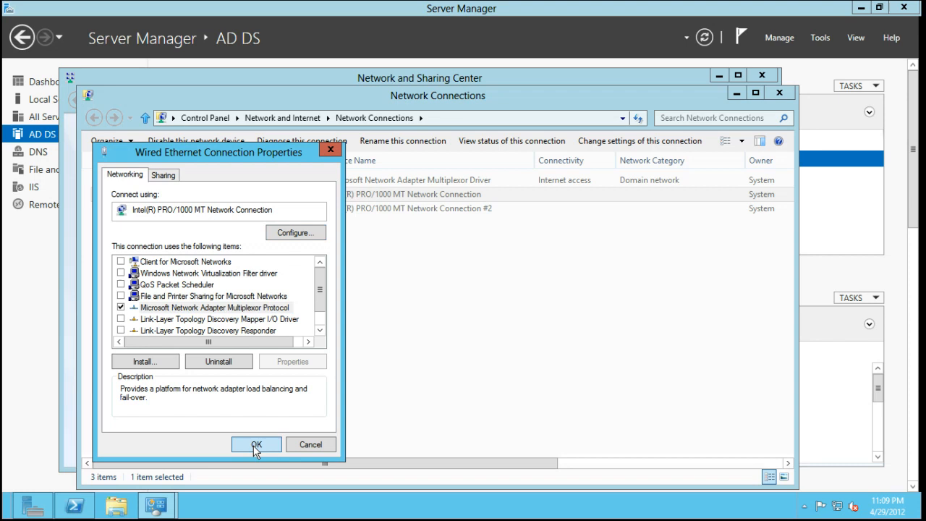
click(256, 444)
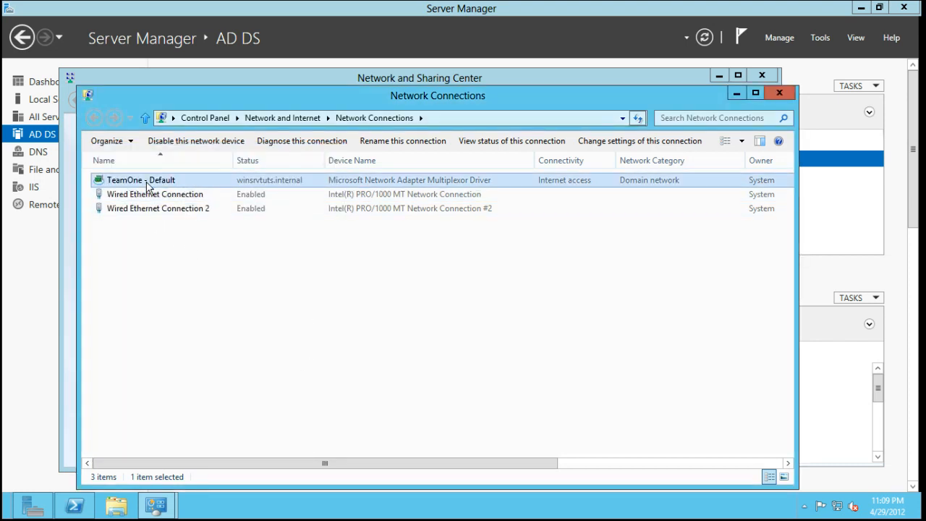
View TeamOne - Default's IPv4 settings (192.168.1.80), cancel out, and close Network Connections
double_click(141, 180)
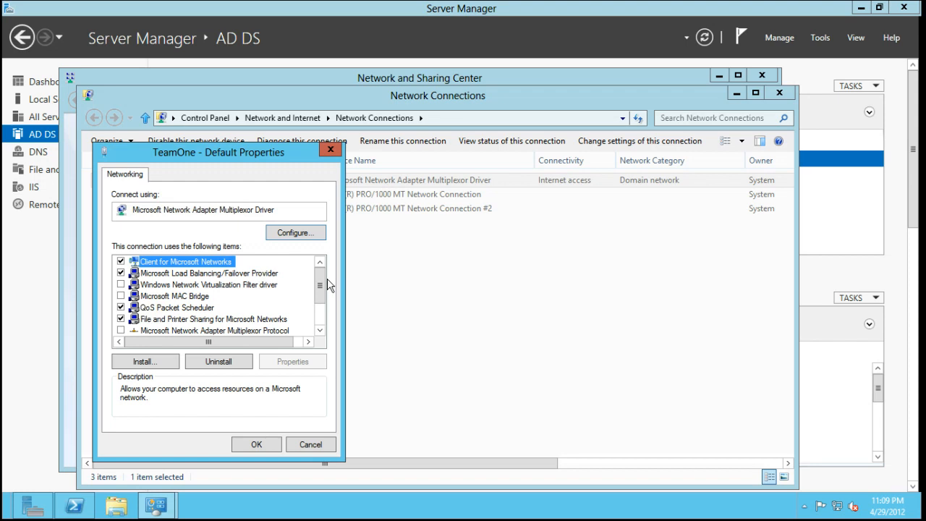
scroll(down, 3)
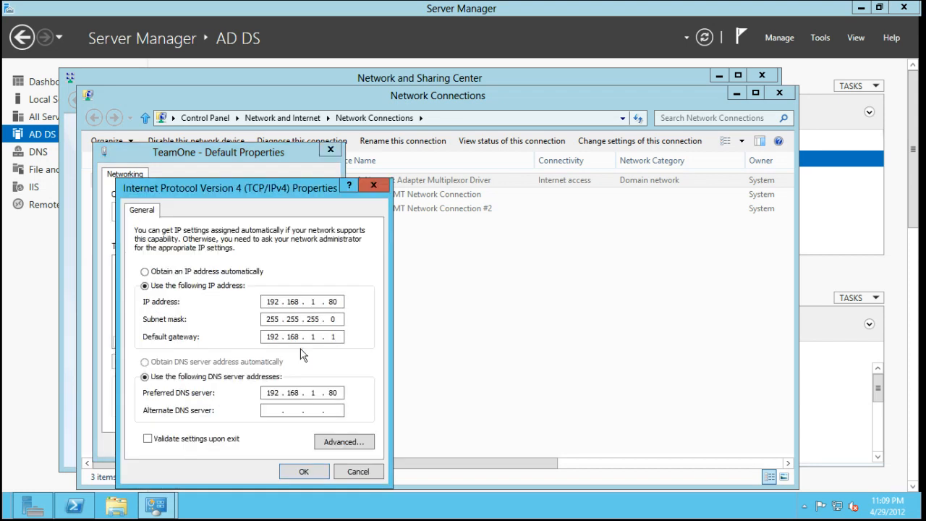
click(304, 471)
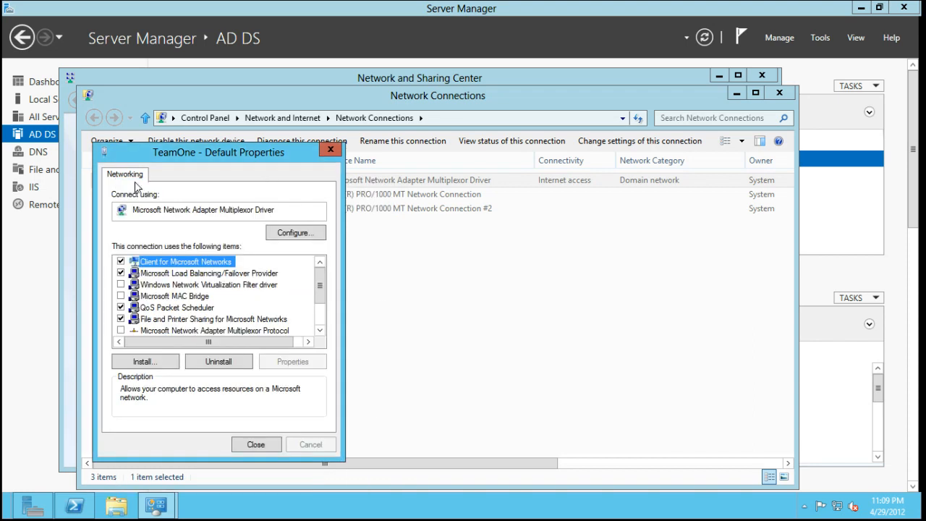
click(255, 444)
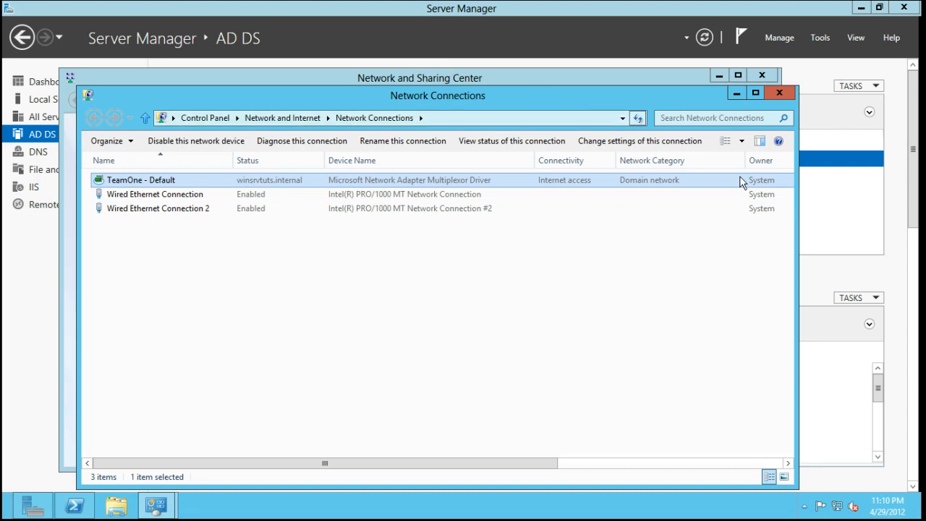
mouse_move(264, 100)
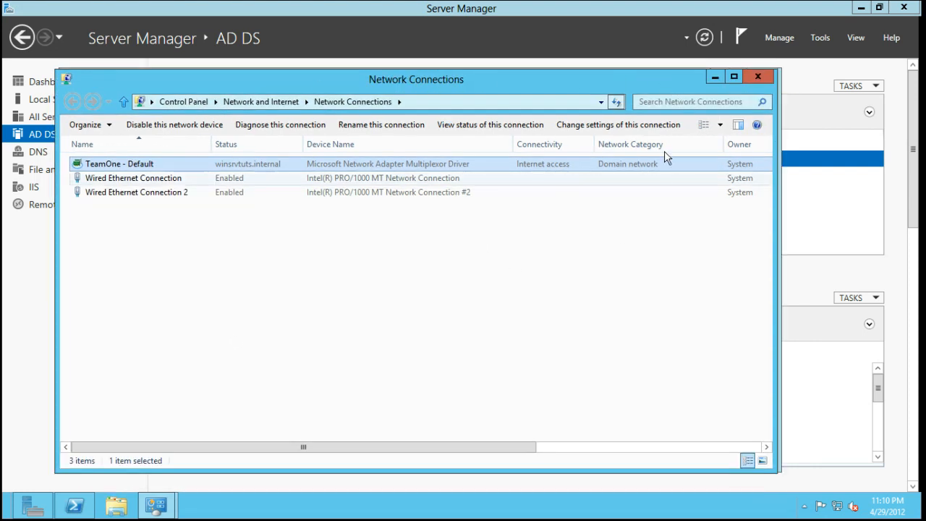
mouse_move(160, 182)
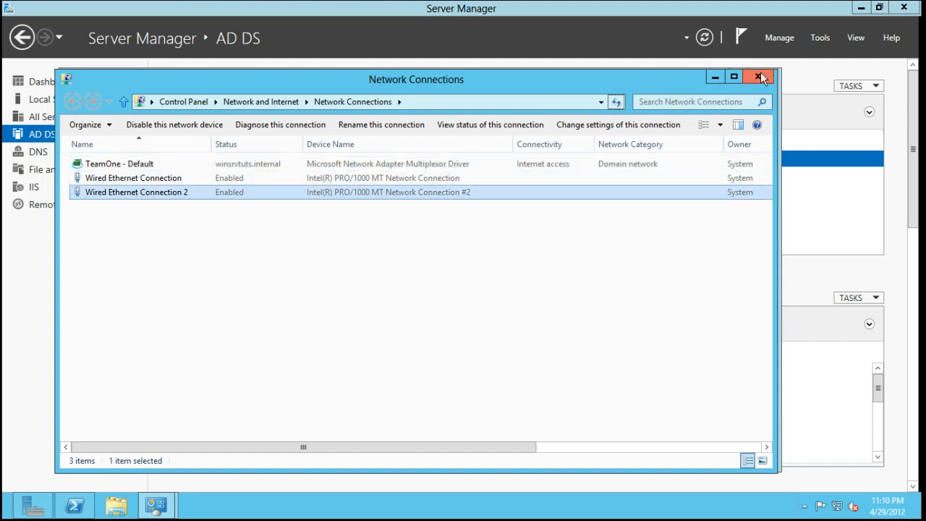
mouse_move(612, 134)
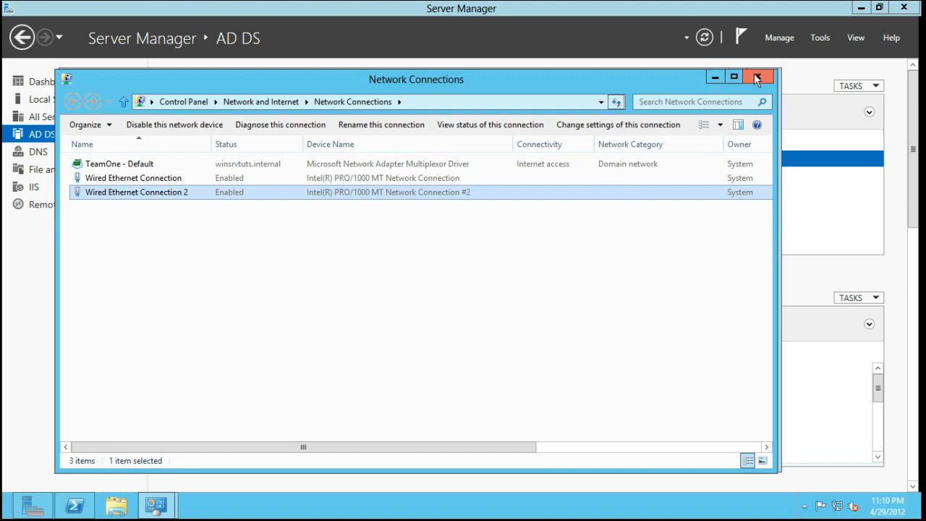
click(758, 77)
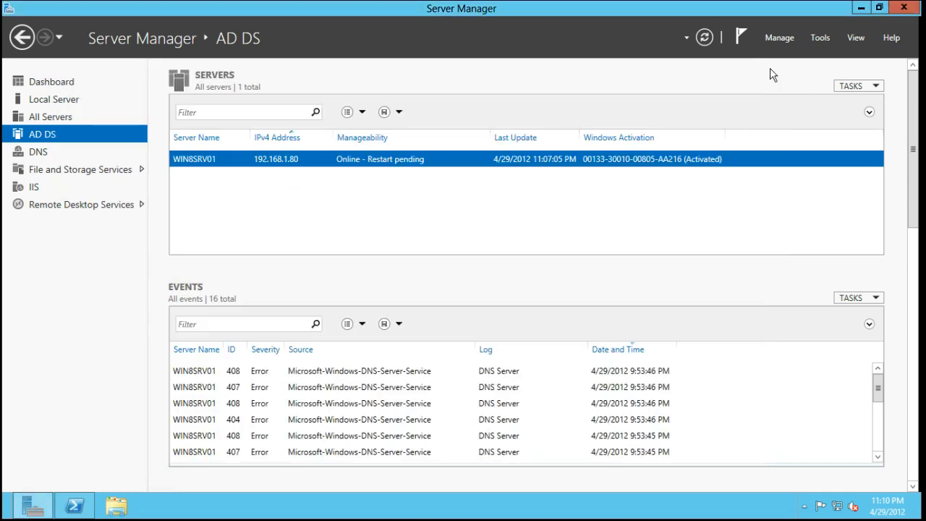
mouse_move(189, 168)
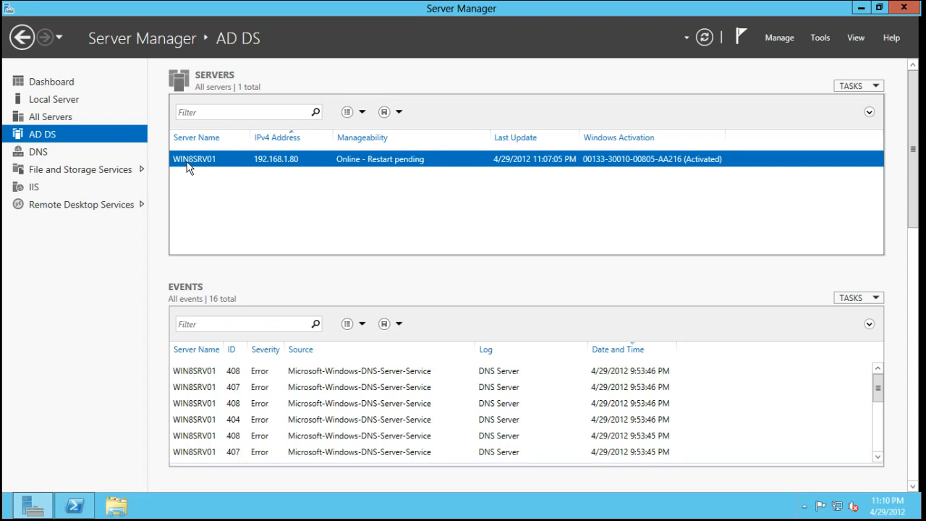
mouse_move(142, 114)
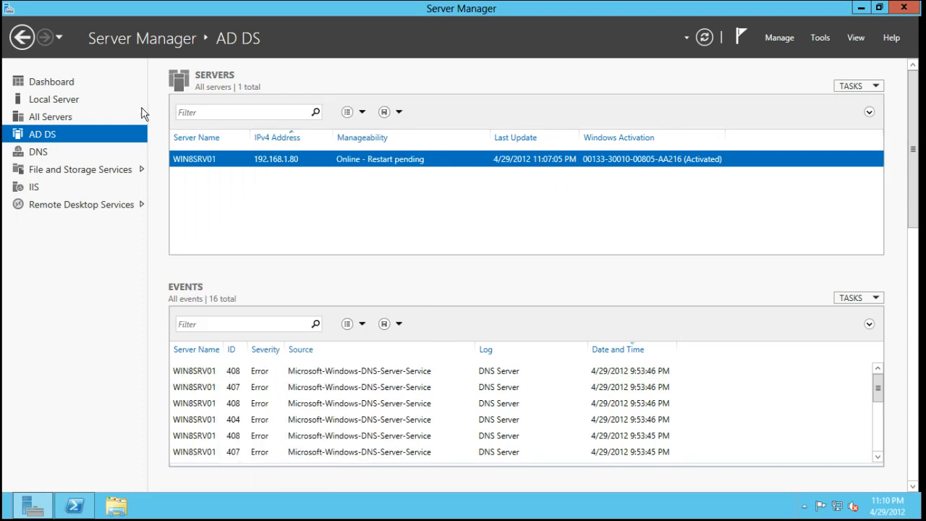
From All Servers, run Configure Network Adapter Teaming on WIN8SRV02, see it unreachable, and close it
click(53, 99)
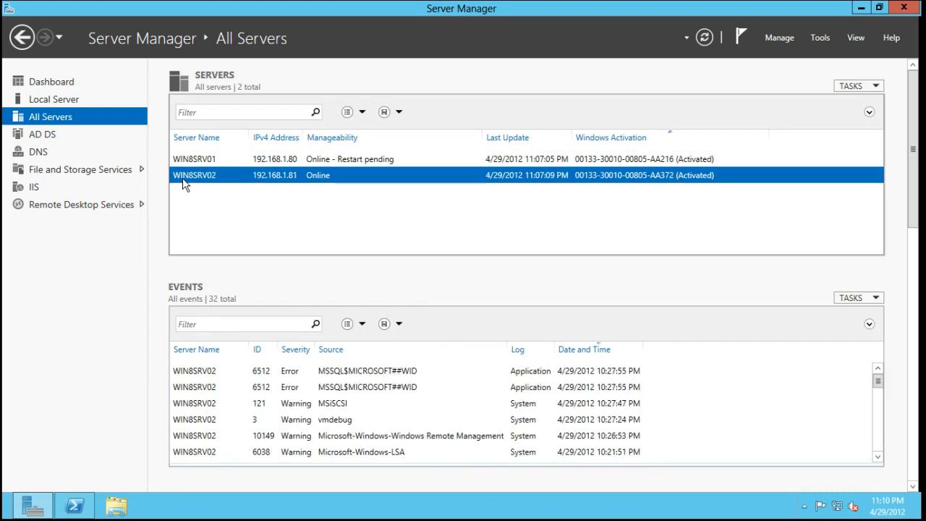
click(203, 159)
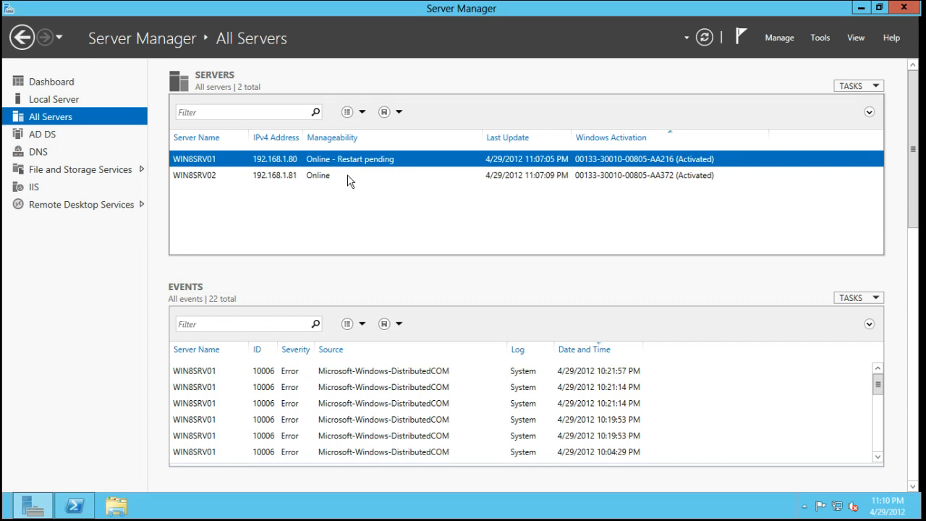
right_click(194, 175)
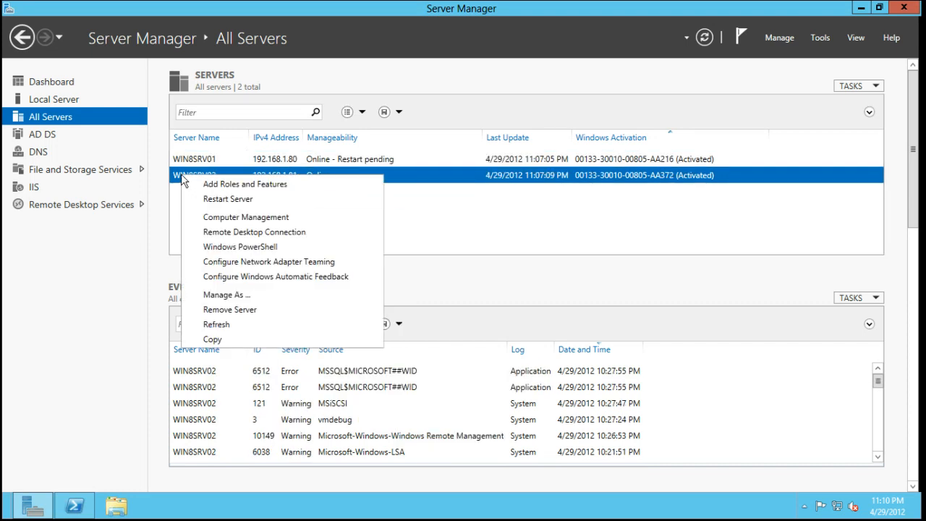
mouse_move(269, 261)
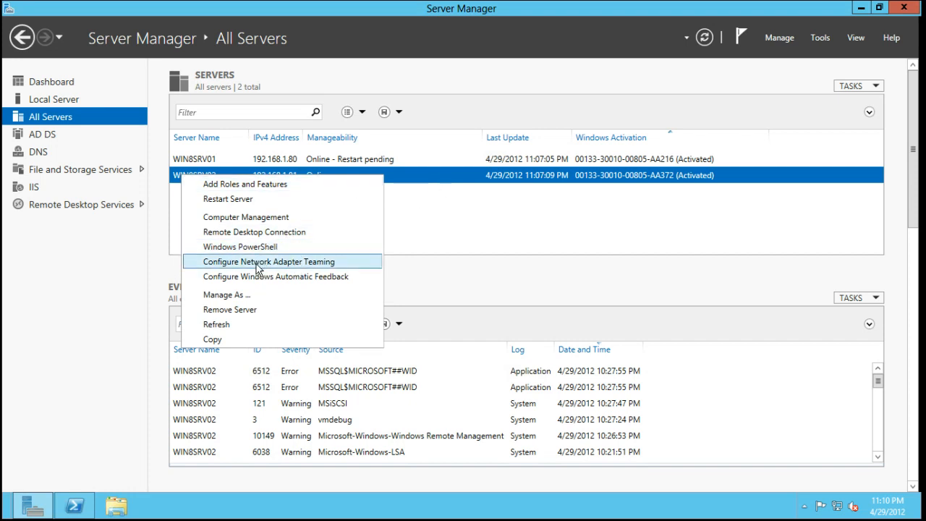
click(268, 261)
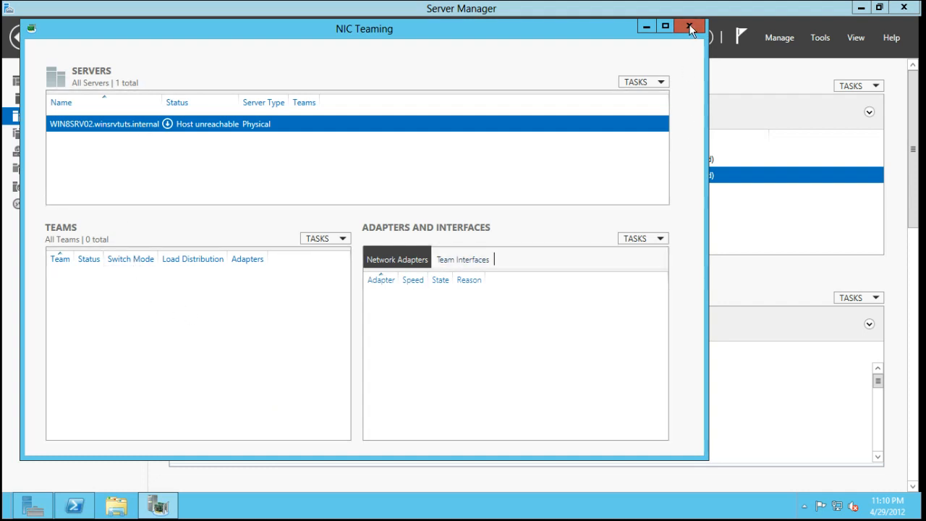
click(690, 27)
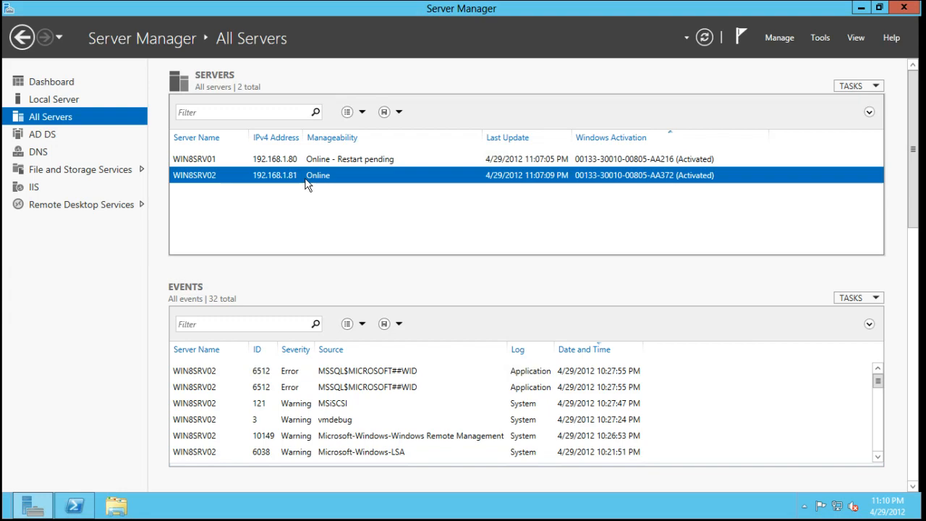
right_click(308, 176)
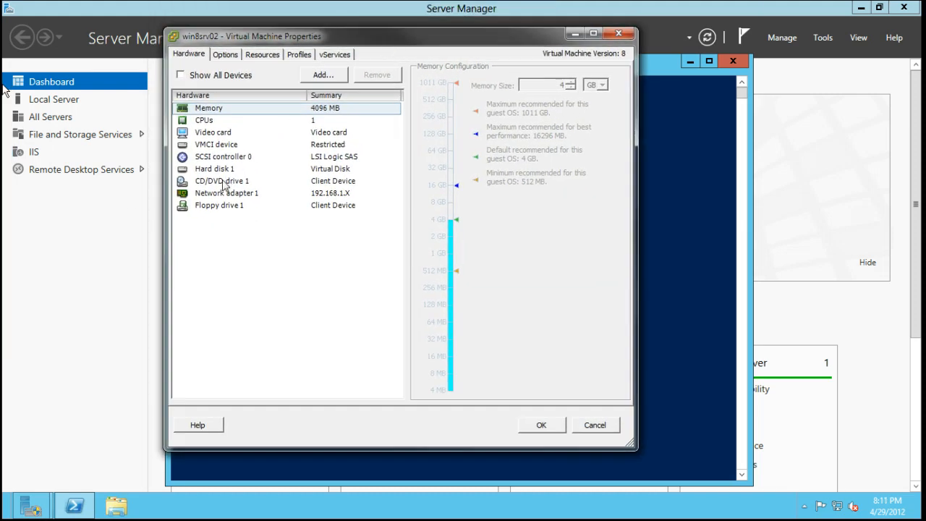
Add two E1000 Ethernet adapters on 192.168.1.X to win8srv02 via the Add Hardware wizard
click(322, 75)
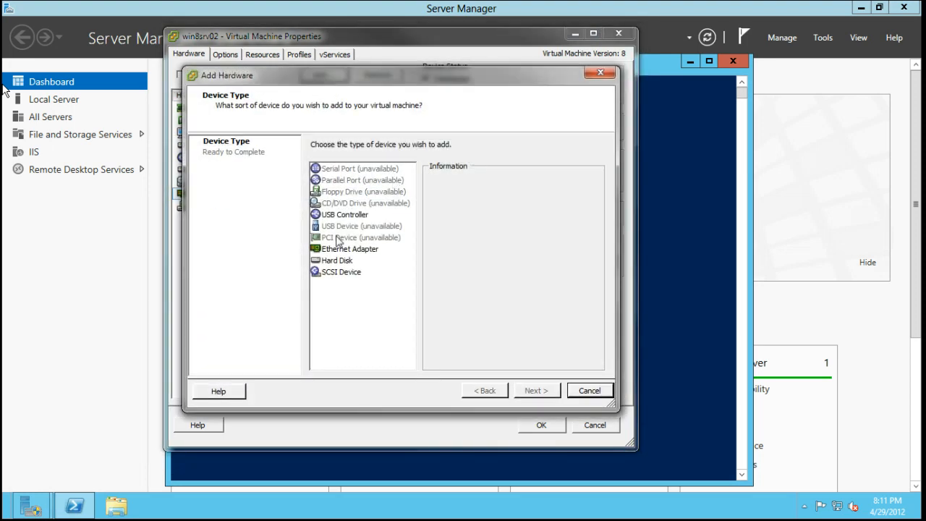
click(536, 390)
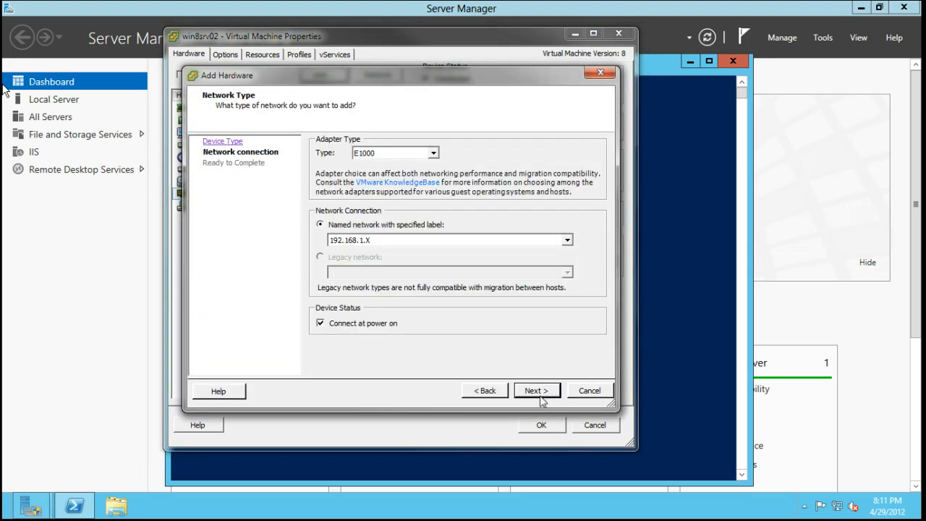
click(537, 390)
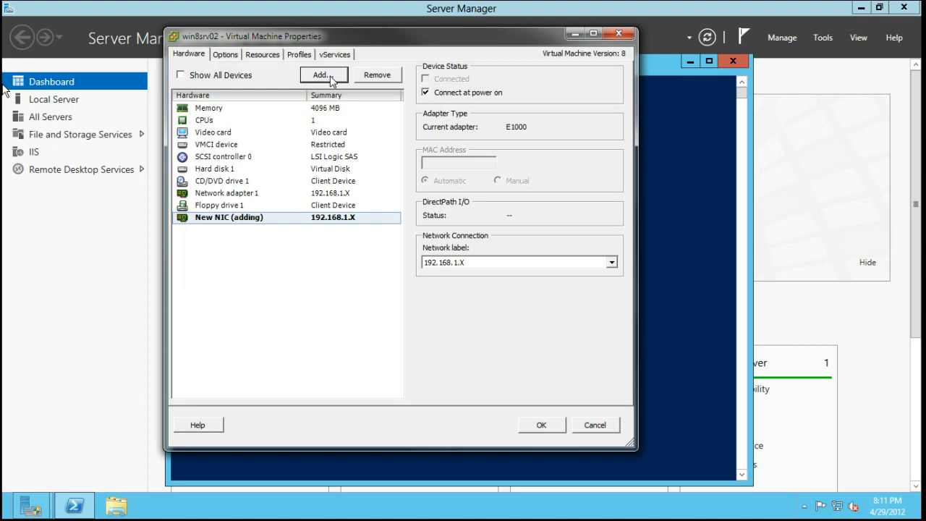
click(322, 75)
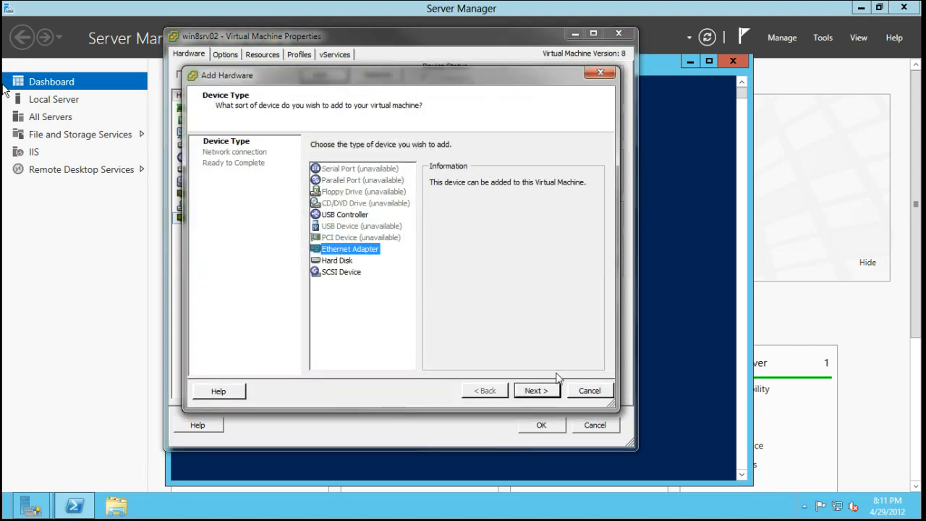
click(537, 390)
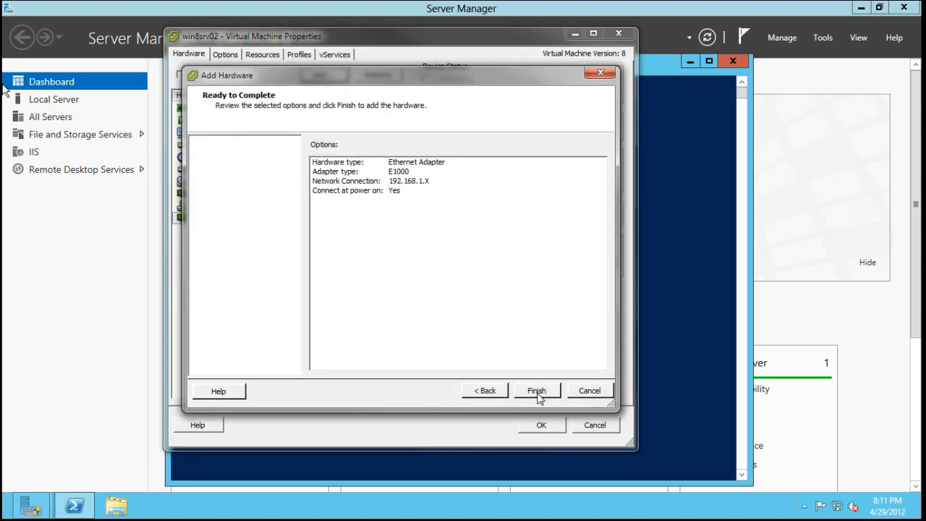
click(537, 391)
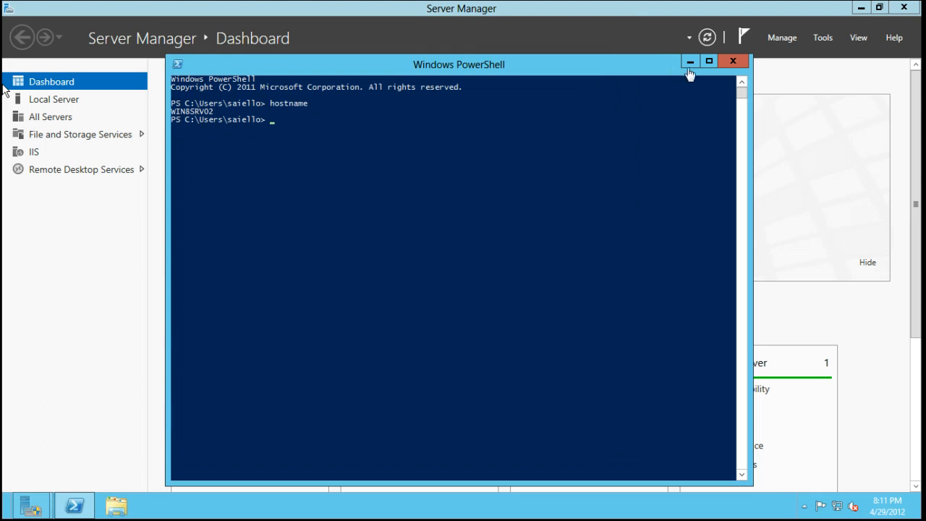
mouse_move(690, 74)
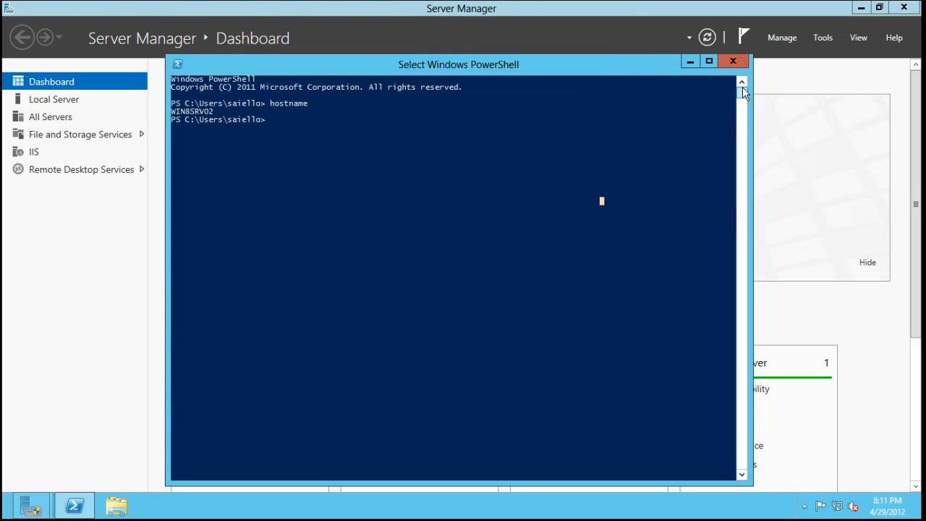
click(733, 61)
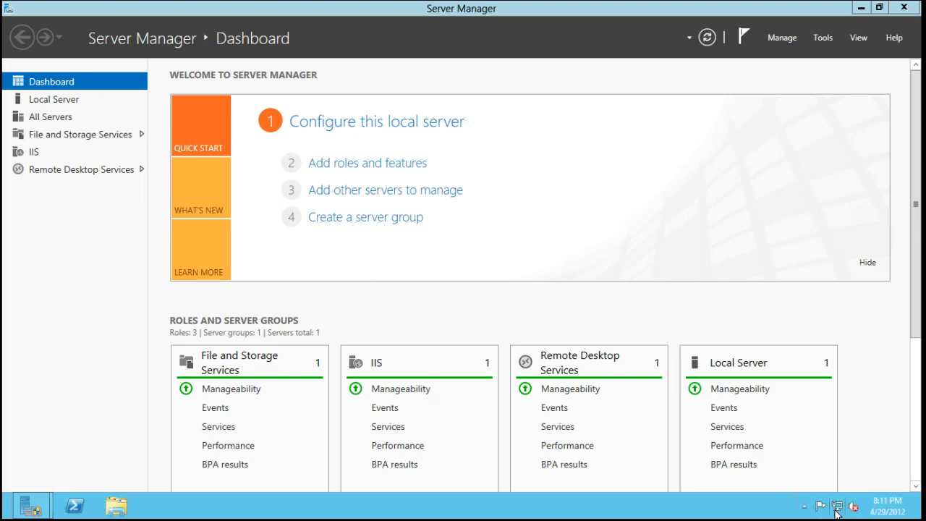
mouse_move(781, 507)
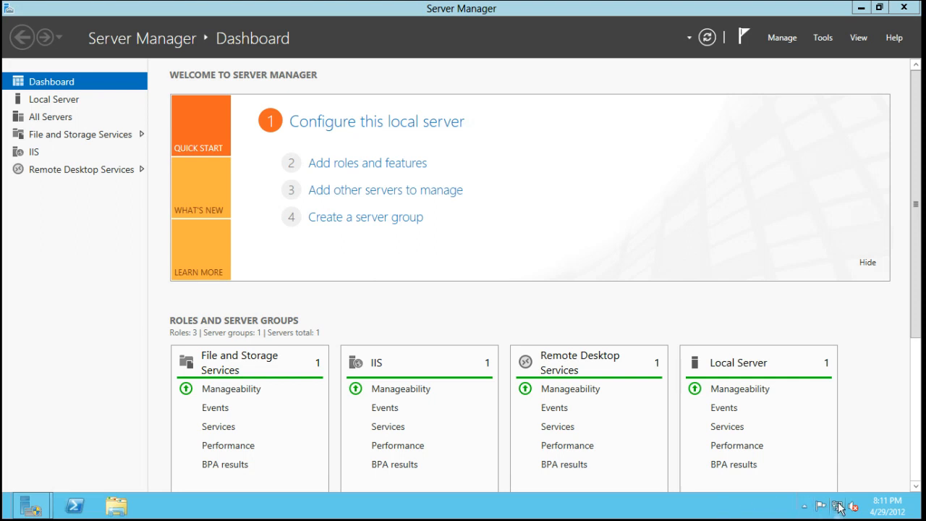
mouse_move(4, 186)
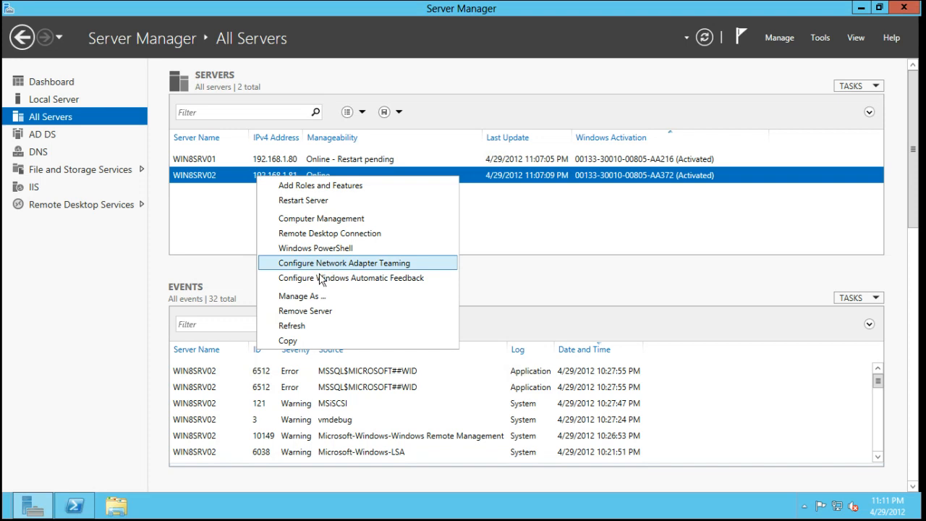
Open NIC Teaming for WIN8SRV02 and reconnect to the unreachable host
click(342, 265)
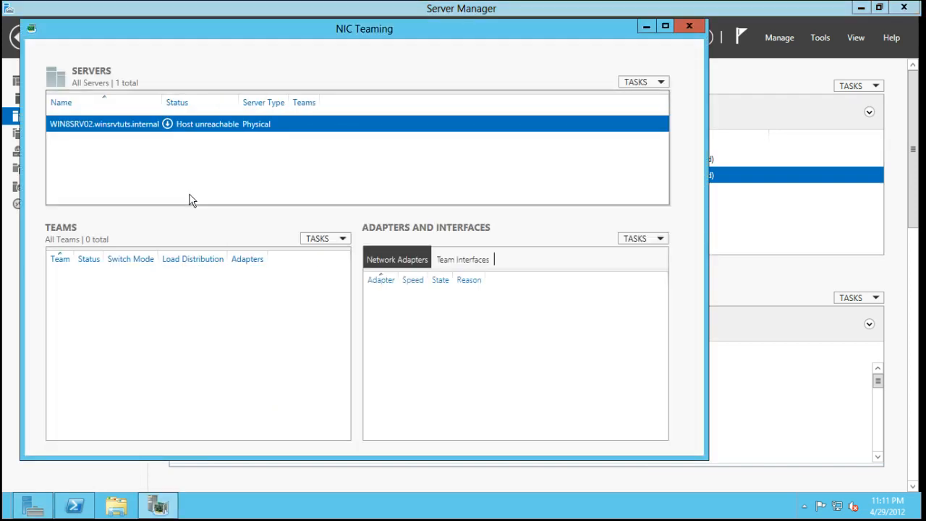
right_click(130, 124)
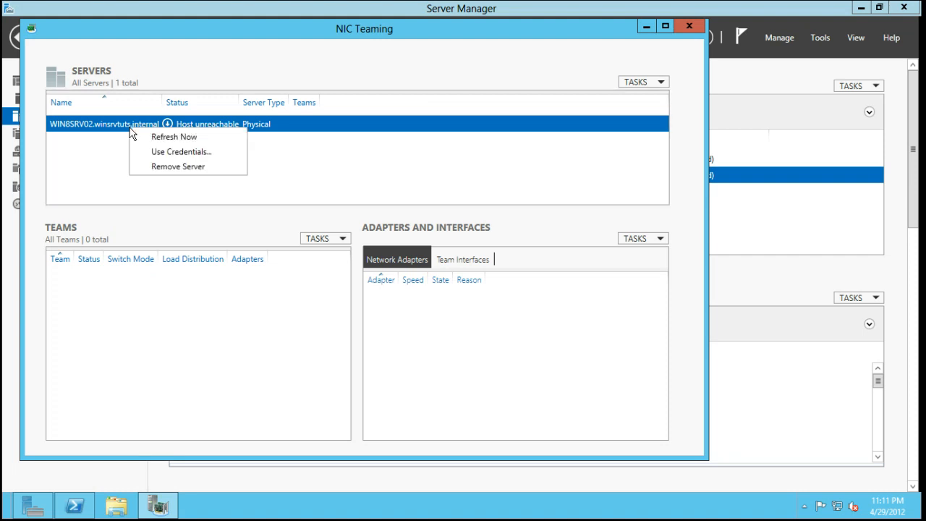
click(173, 136)
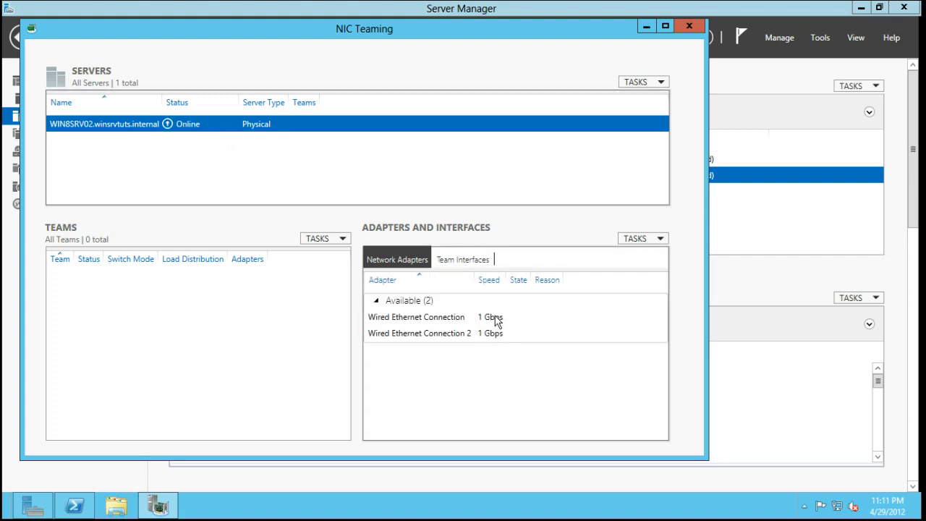
Select both available wired Ethernet adapters and bring up their actions menu
click(416, 317)
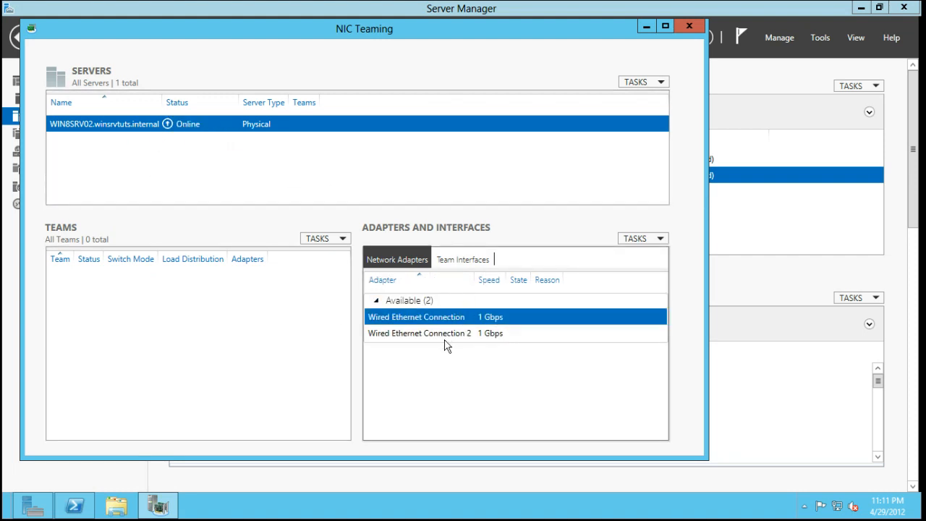
mouse_move(431, 347)
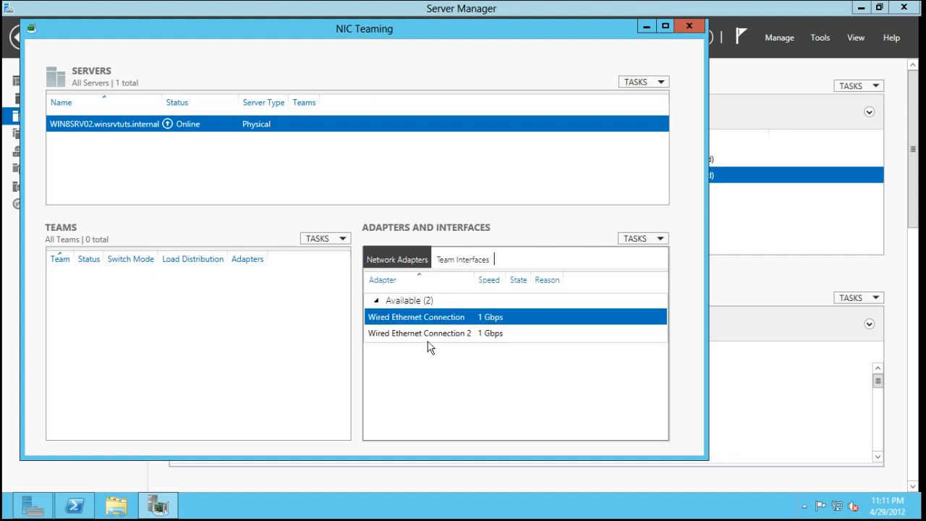
click(418, 332)
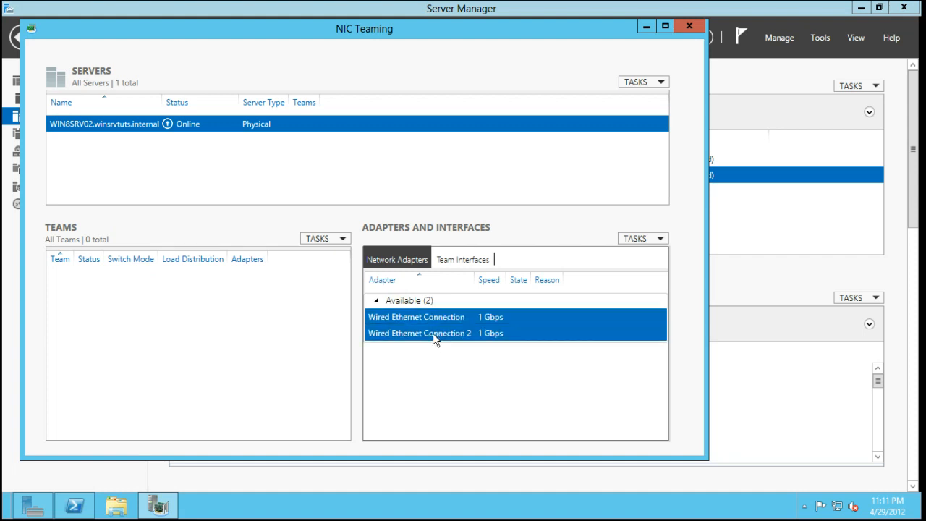
right_click(435, 333)
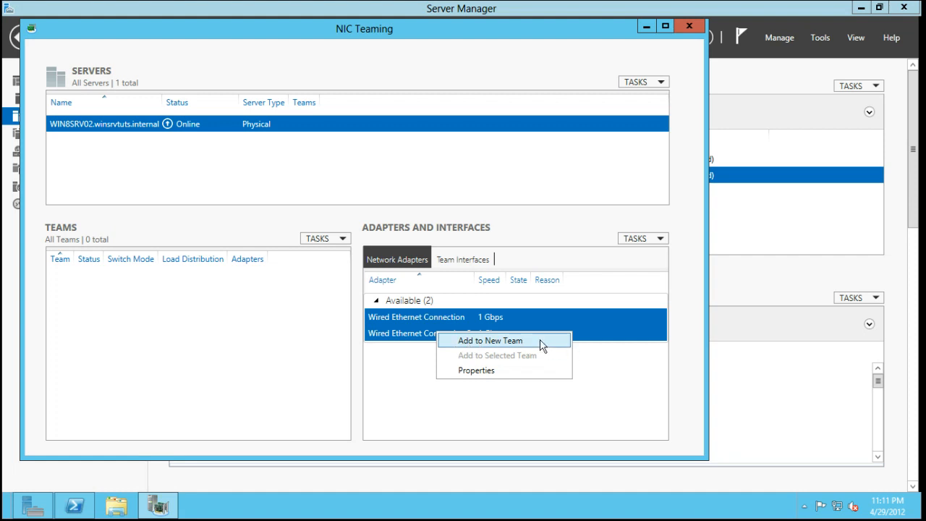
Start a new team with Wired Ethernet Connections 2 and 3 in Switch Independent mode
click(488, 340)
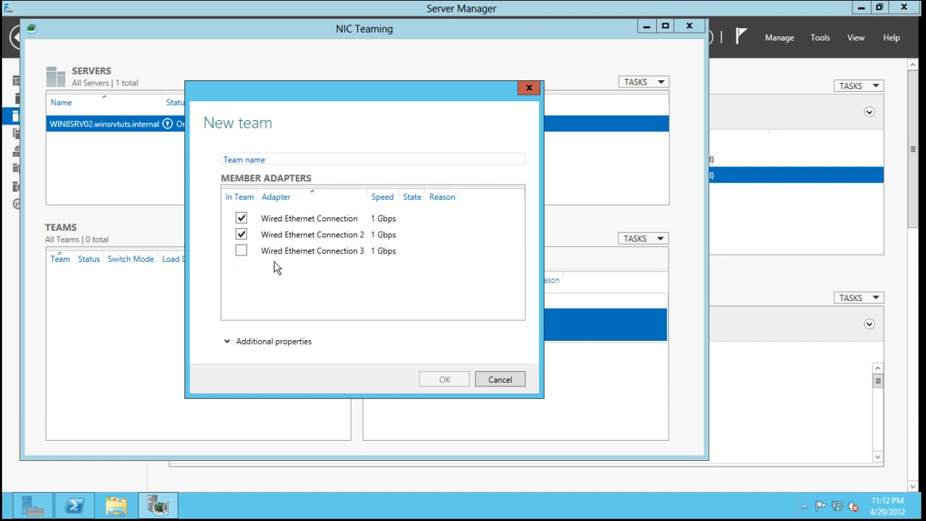
click(311, 251)
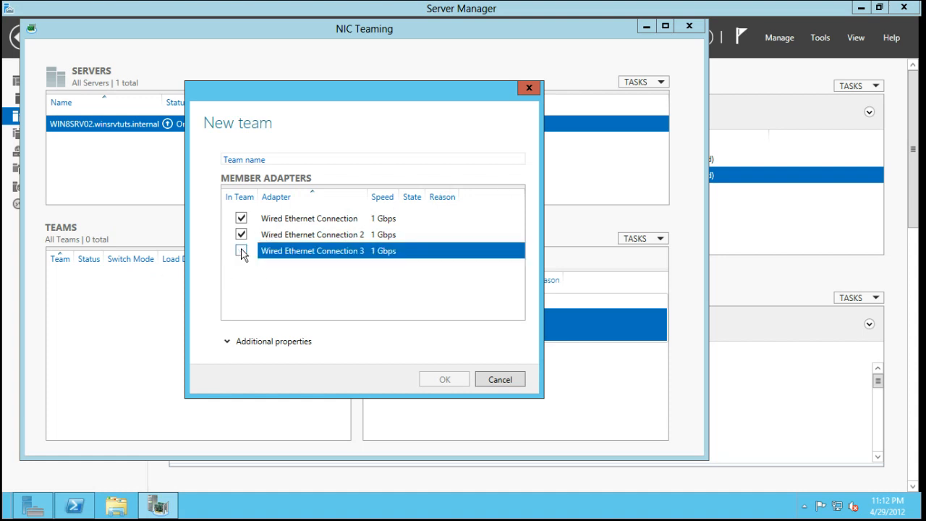
click(241, 251)
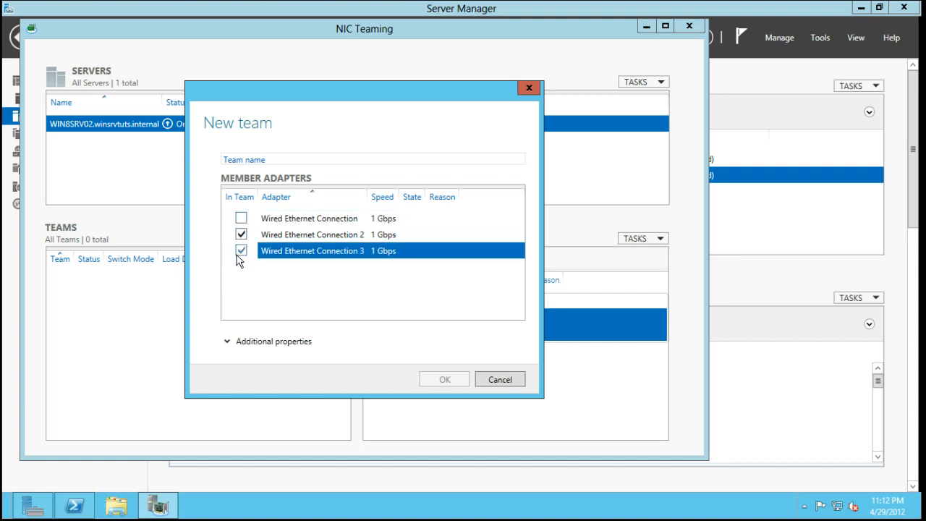
click(241, 250)
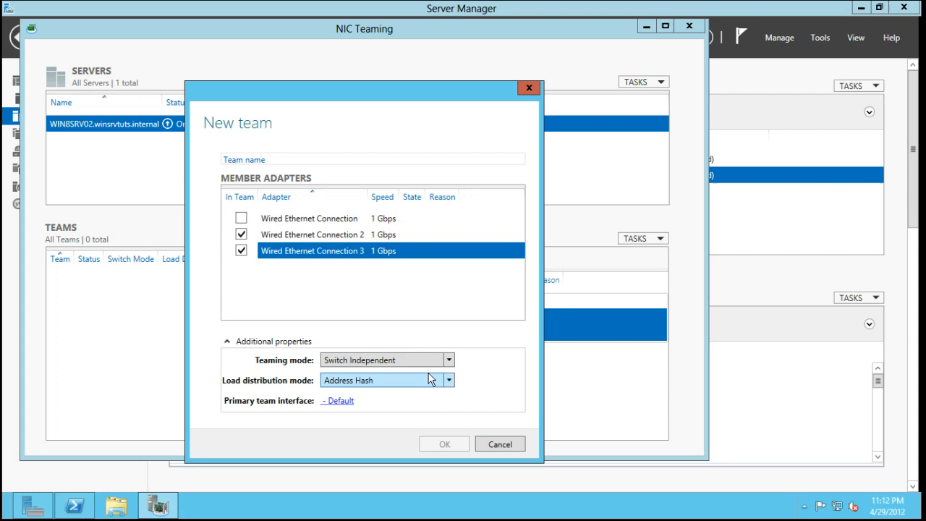
click(449, 359)
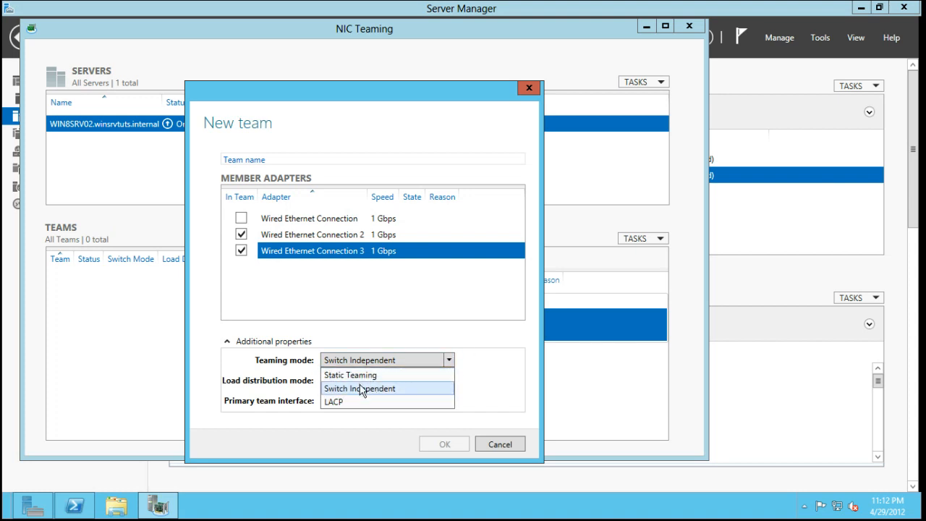
click(359, 389)
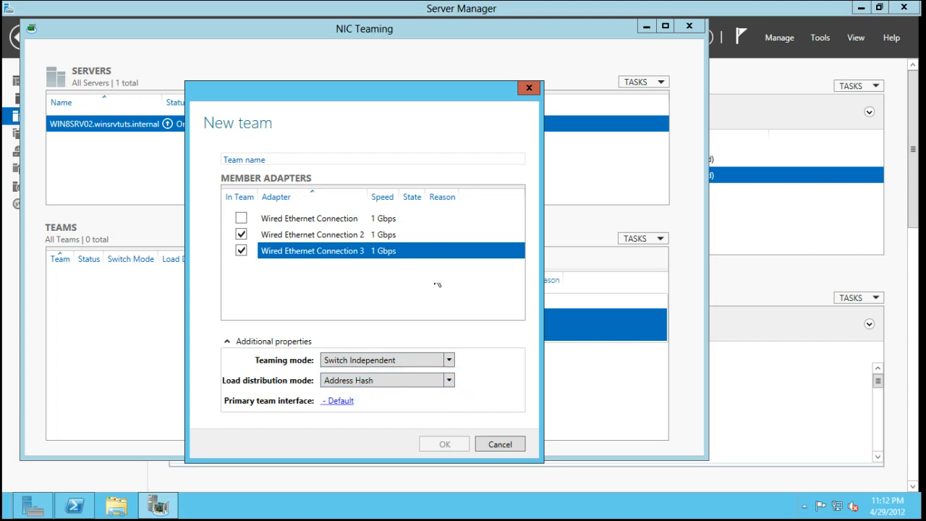
Name the team Tesm2, create it, inspect Connection 3, and close NIC Teaming
click(373, 159)
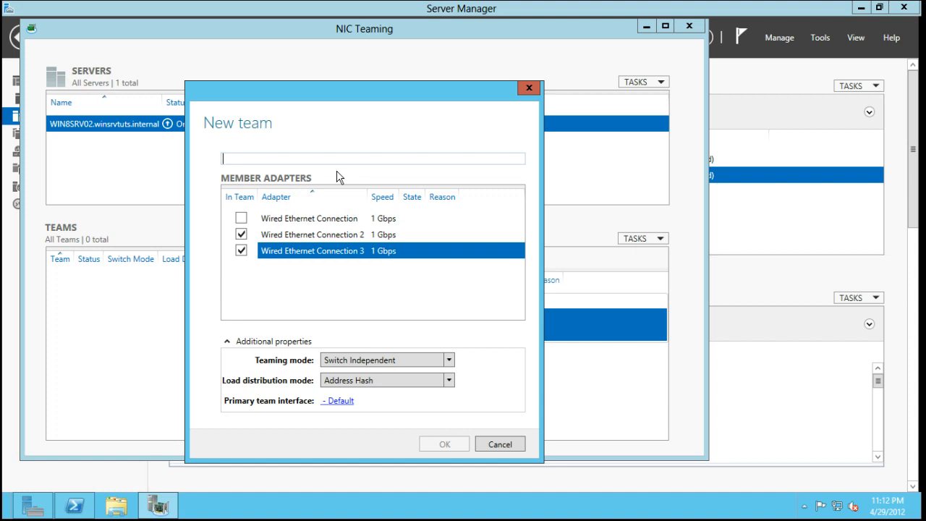
text(Tesm2)
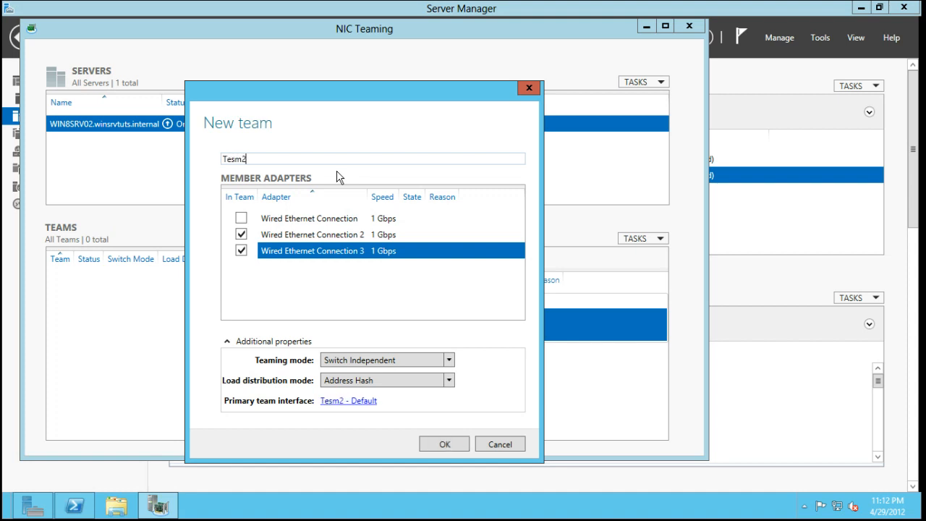
click(444, 444)
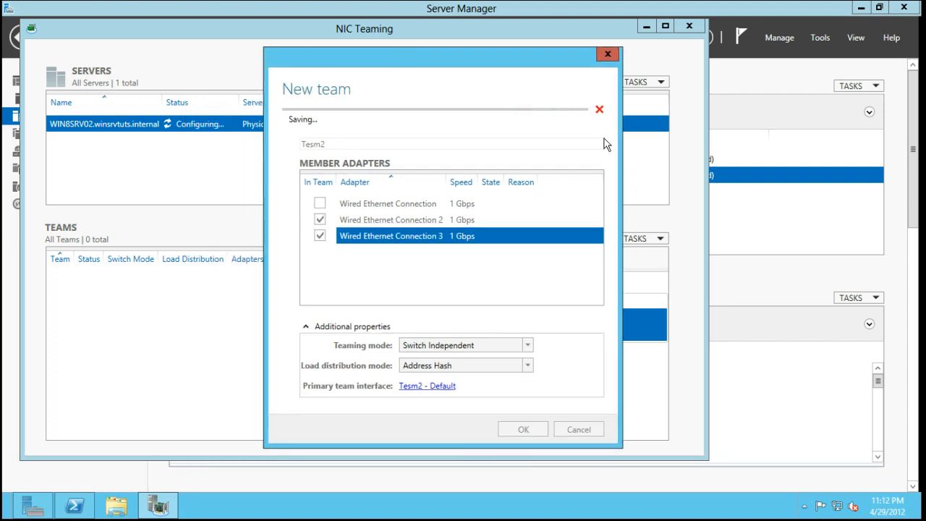
click(522, 429)
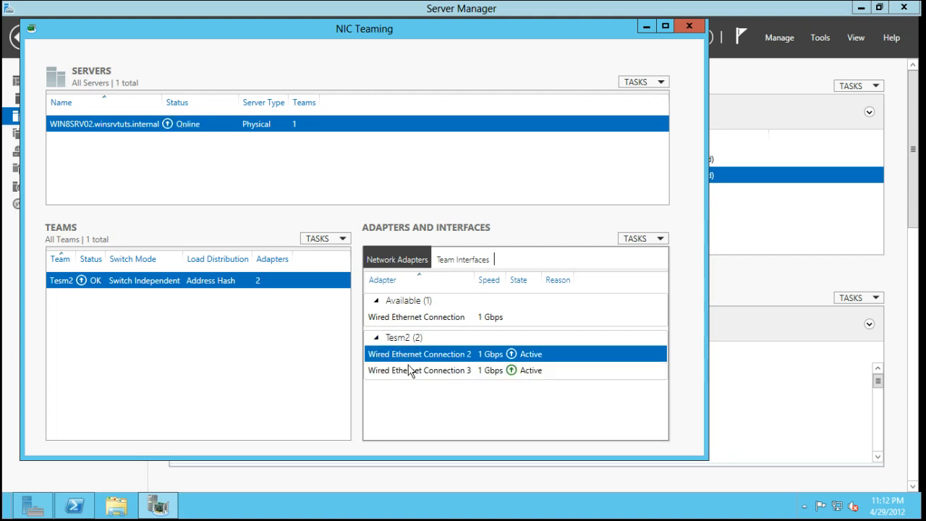
click(419, 370)
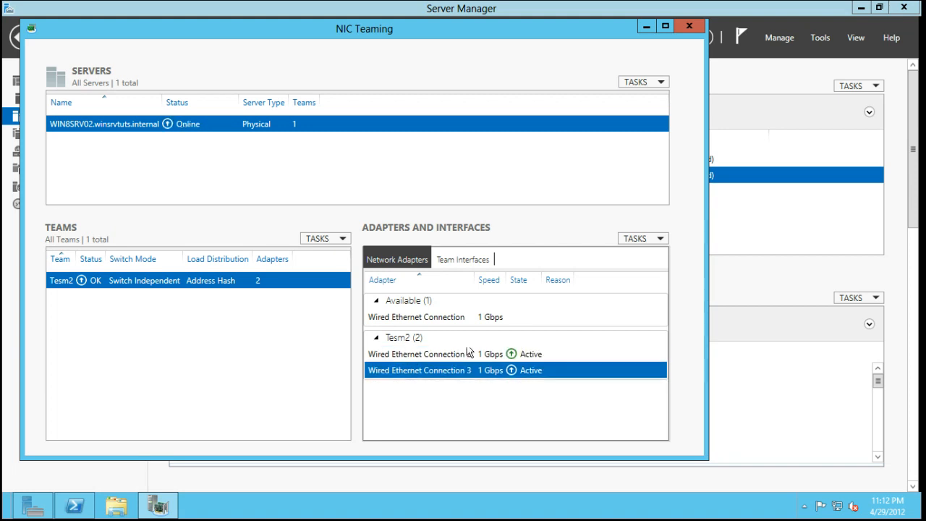
click(688, 25)
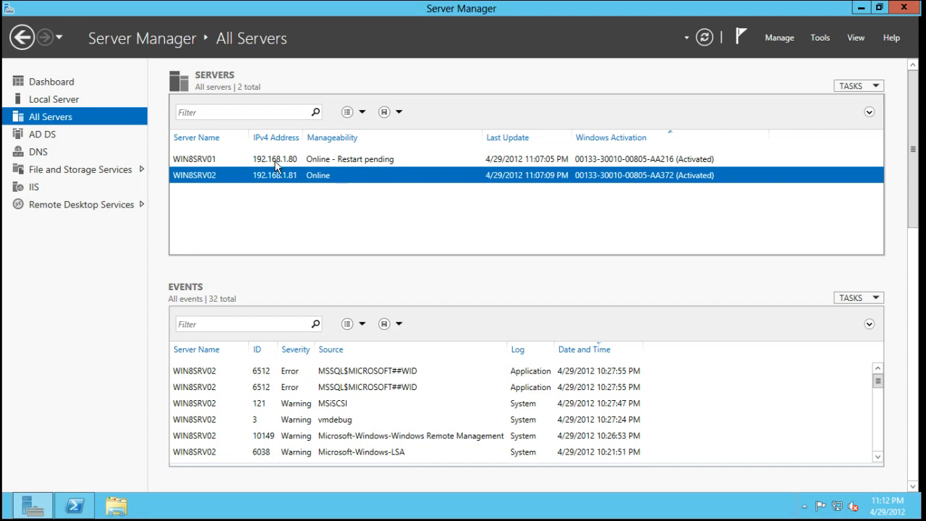
mouse_move(210, 192)
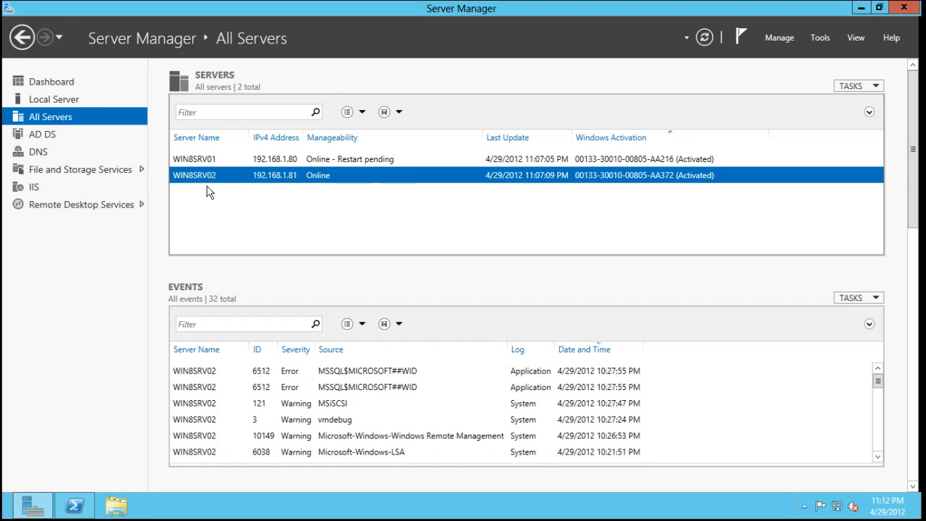
mouse_move(214, 191)
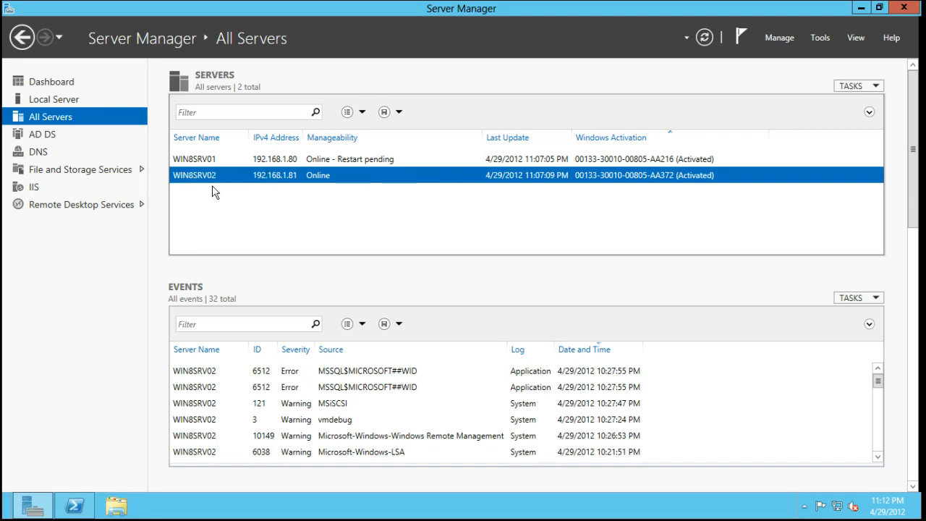
mouse_move(107, 129)
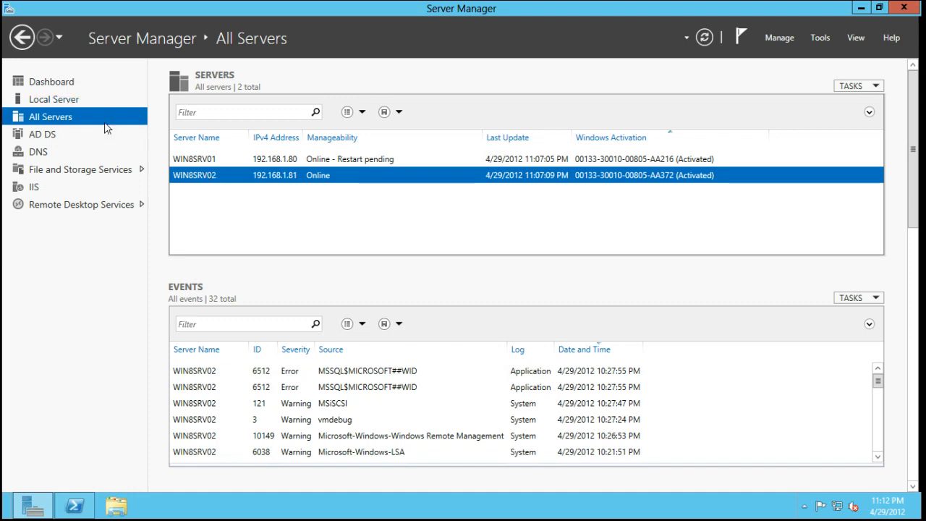
mouse_move(190, 159)
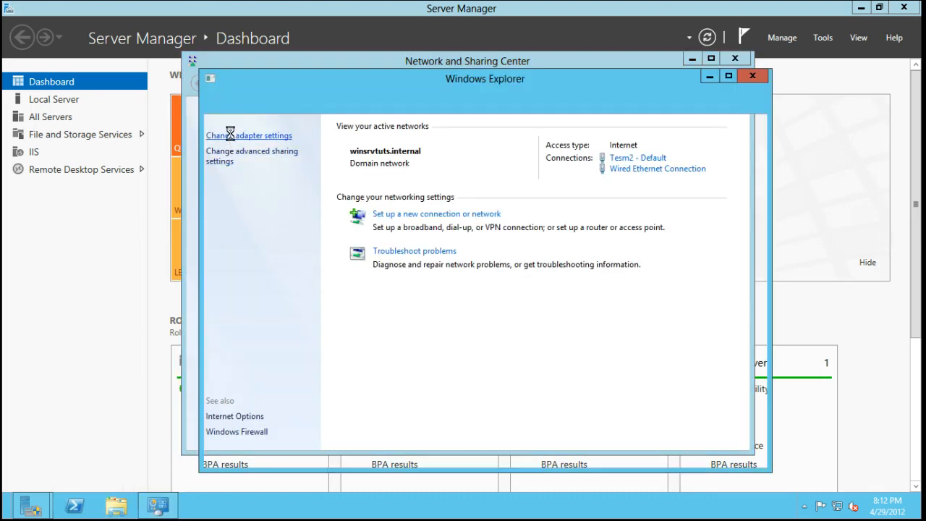
Show Network Connections as a detailed list and view Wired Ethernet Connection's properties
click(249, 136)
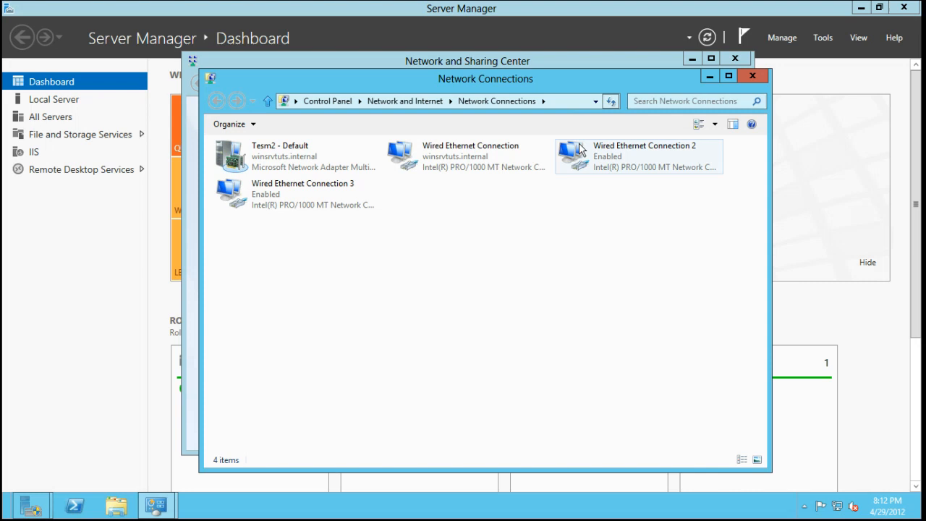
click(714, 124)
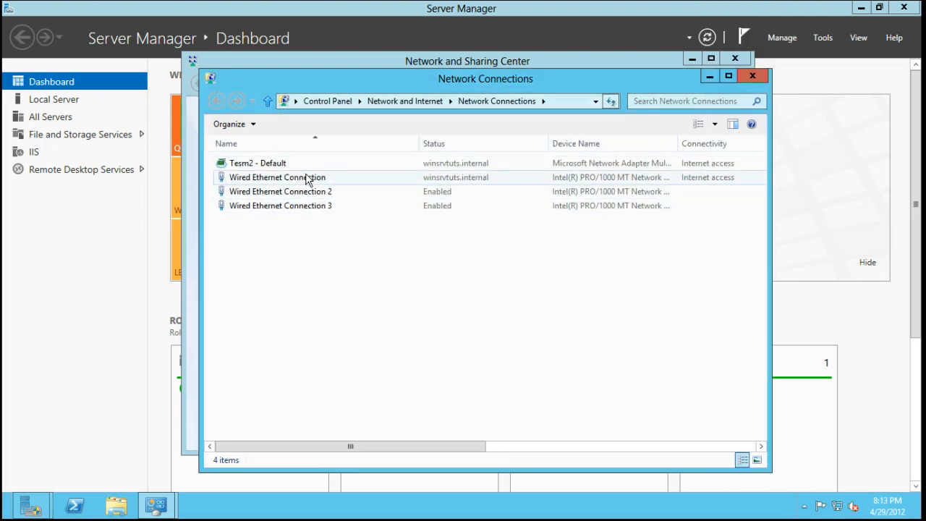
click(277, 177)
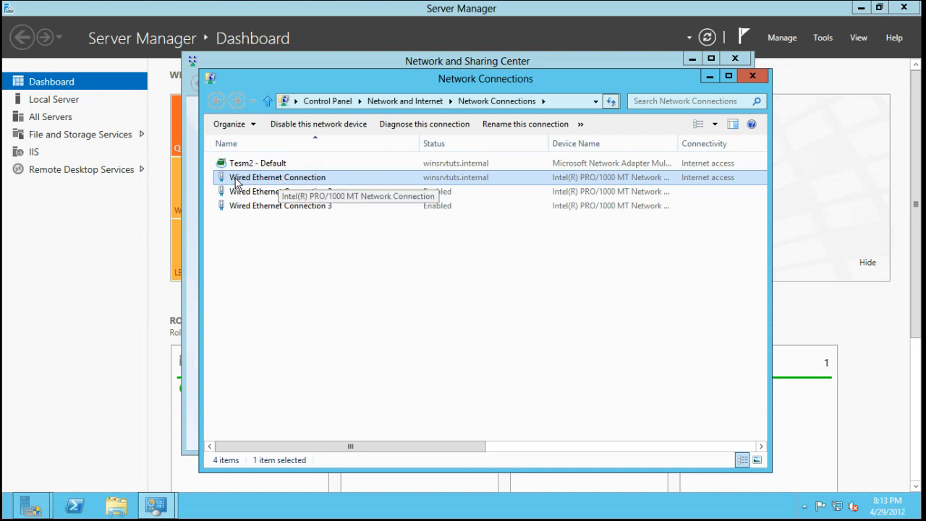
mouse_move(258, 191)
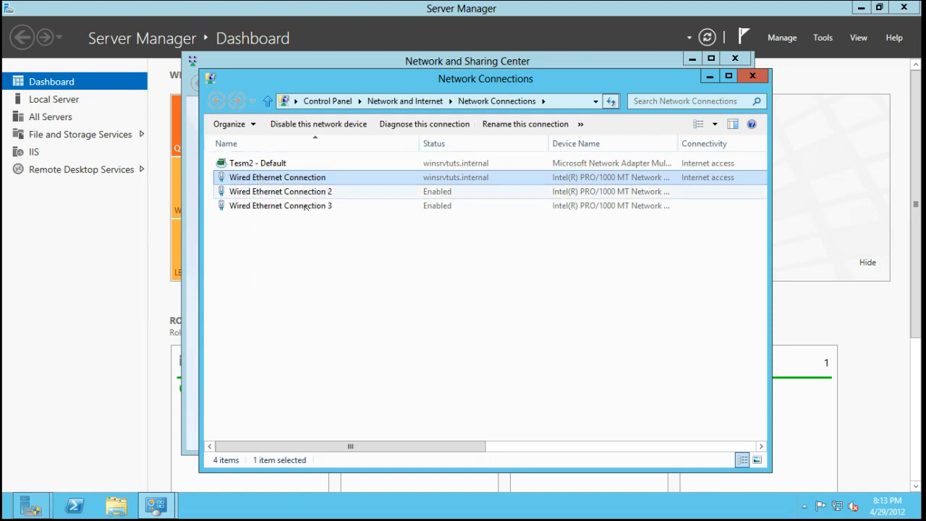
double_click(277, 177)
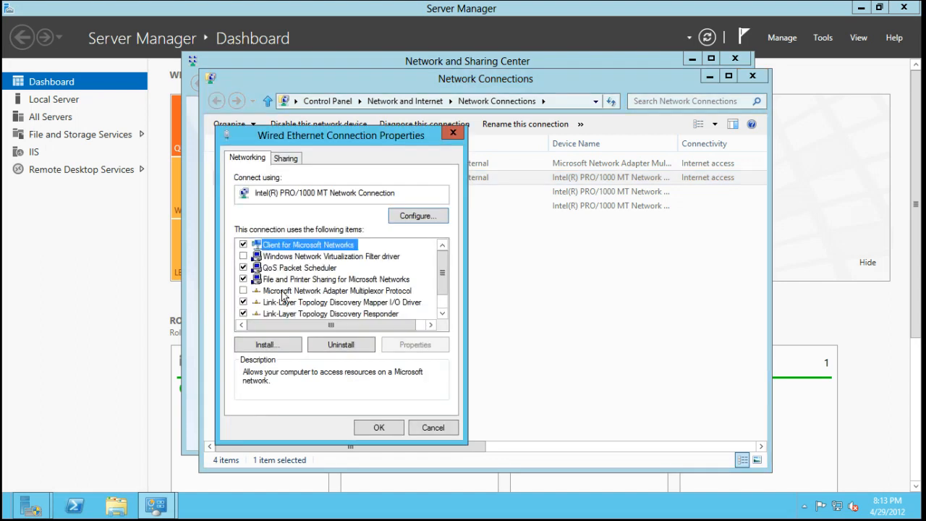
scroll(down, 3)
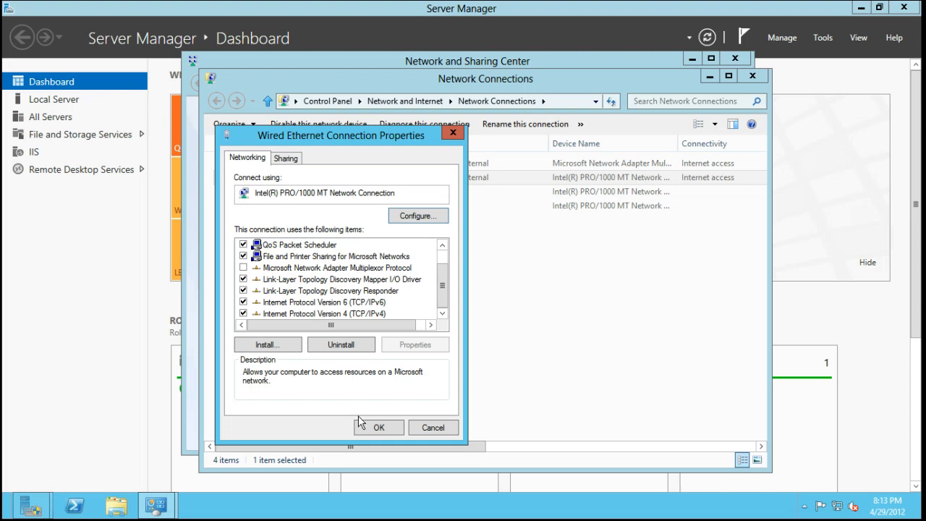
View Wired Ethernet Connection 2's properties, then bring up actions for Team2 - Default
right_click(268, 191)
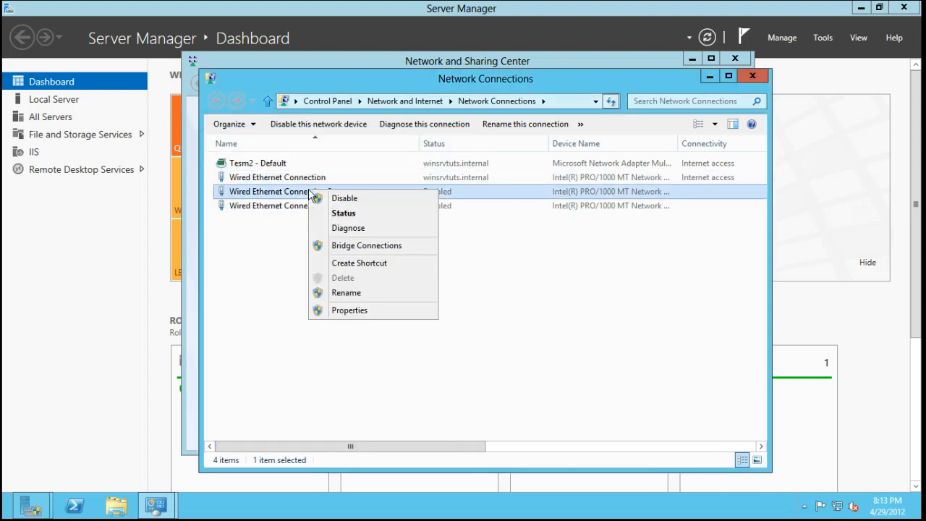
click(350, 310)
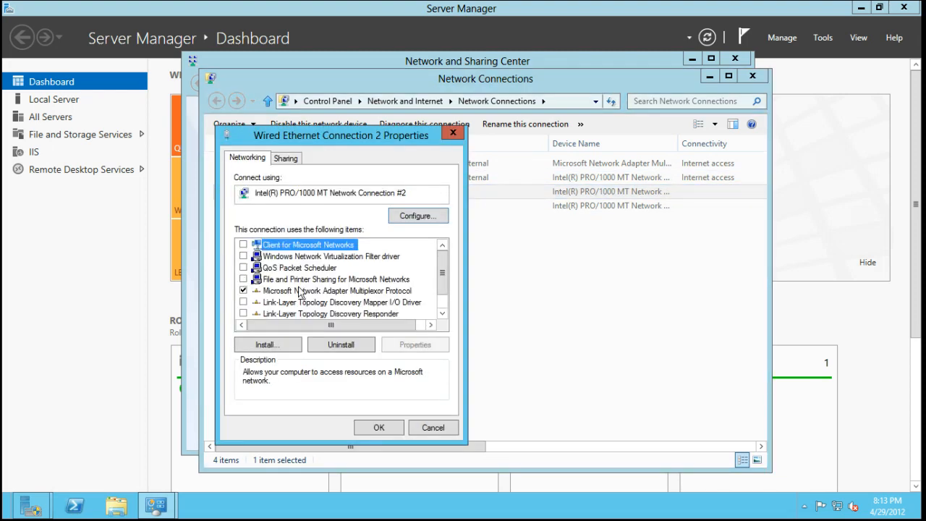
scroll(down, 3)
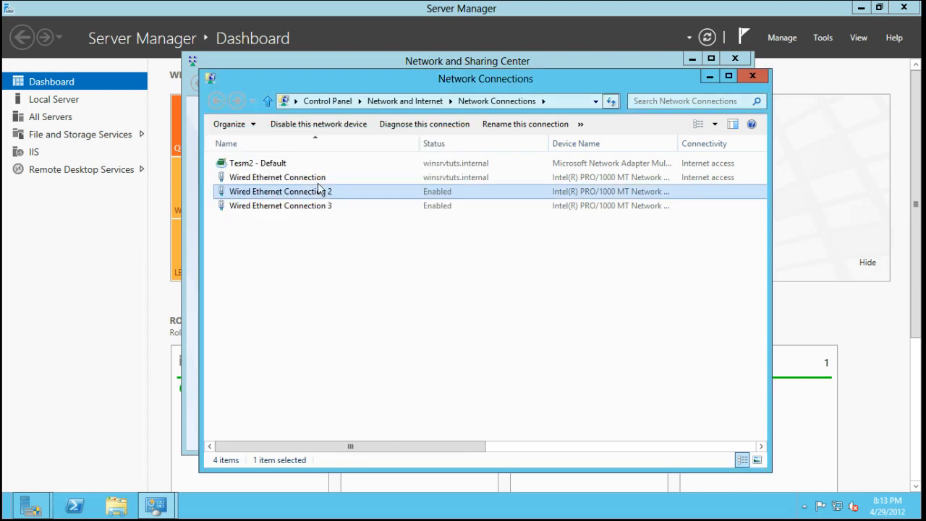
right_click(257, 163)
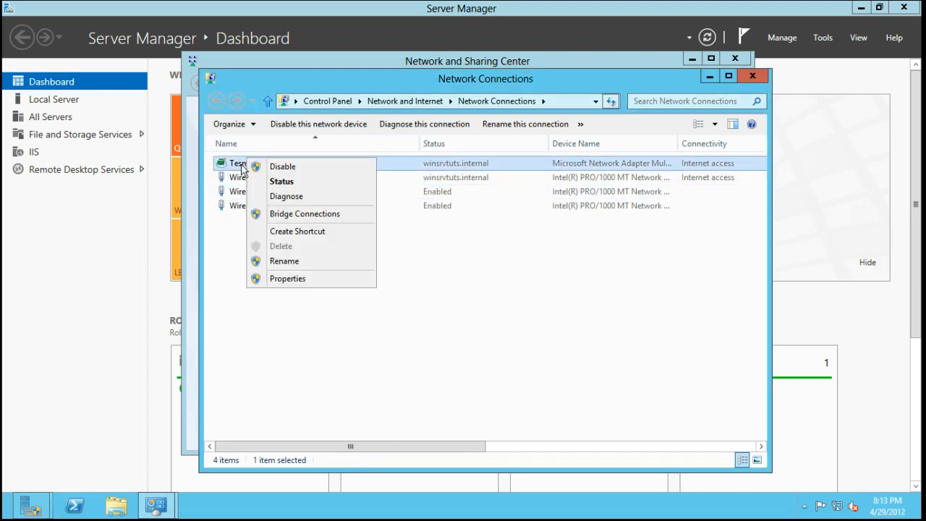
Check Team2 - Default's automatic IPv4 address settings and close its properties unchanged
click(285, 261)
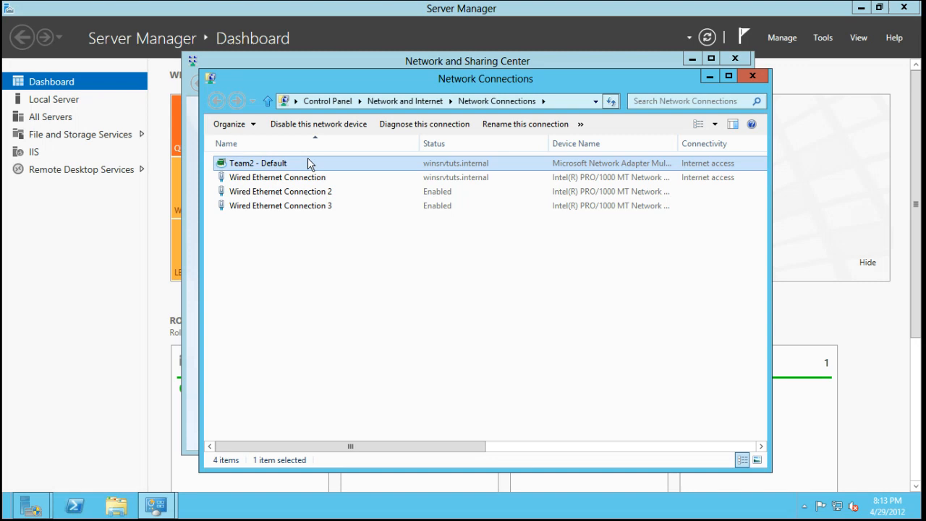
double_click(258, 162)
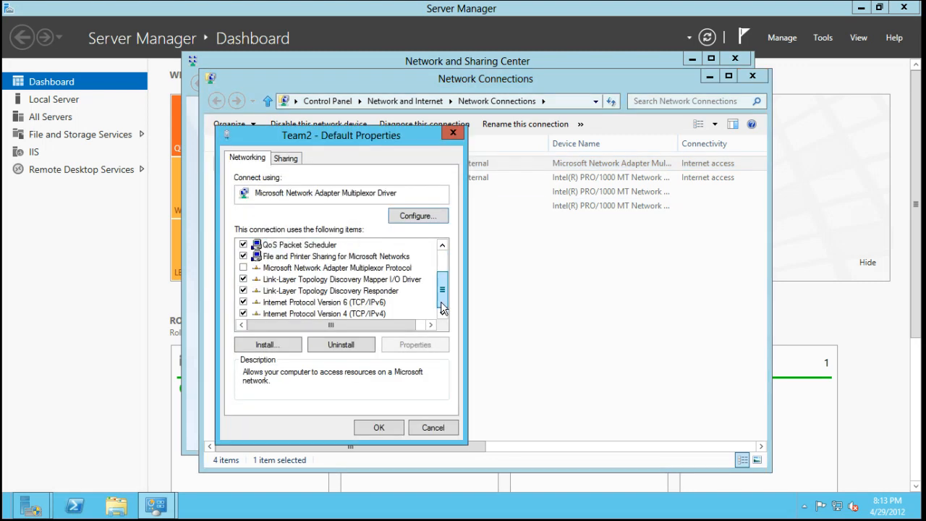
click(324, 314)
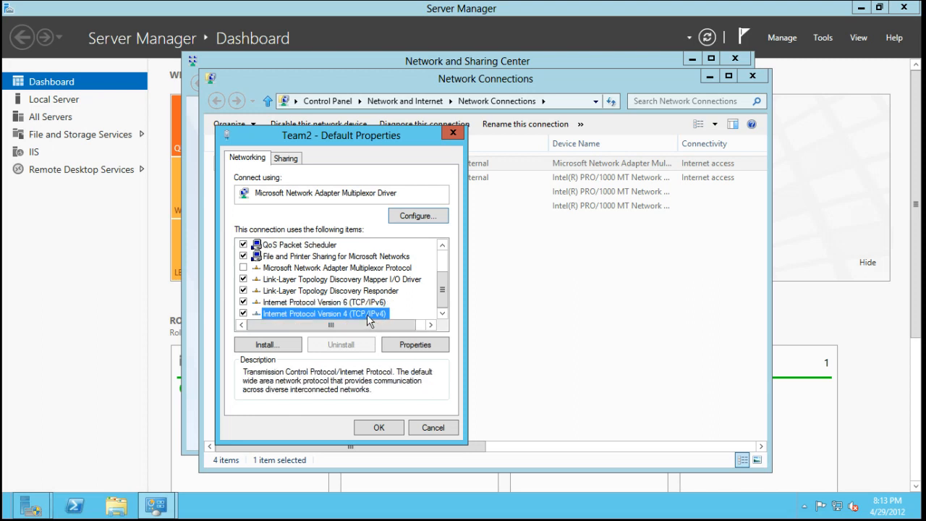
click(415, 344)
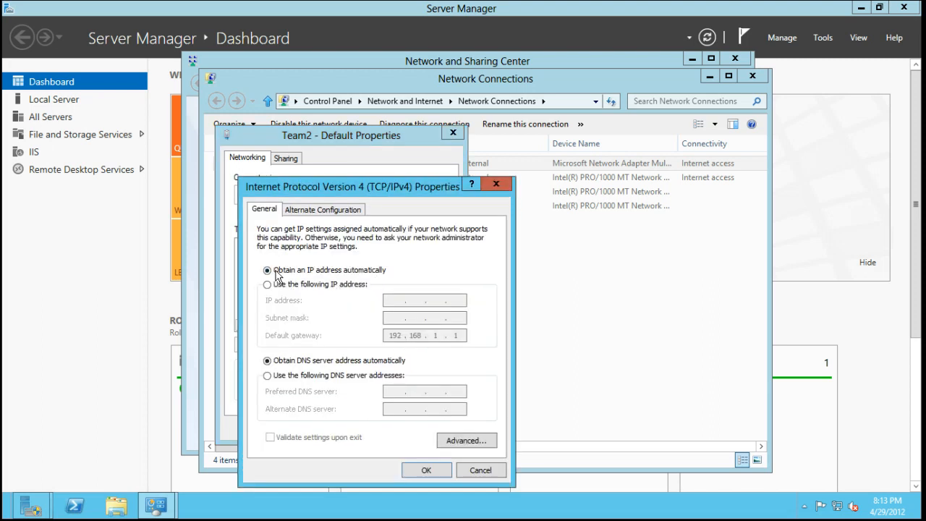
click(267, 283)
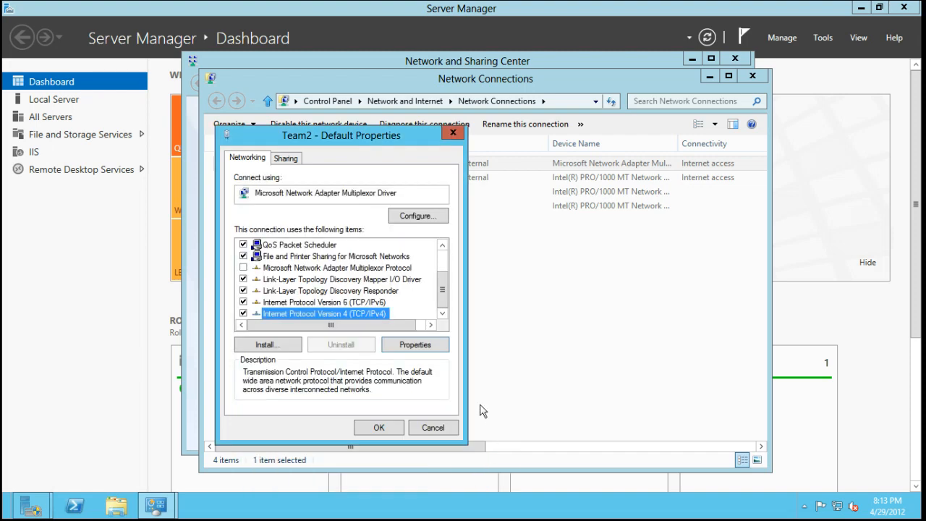
click(379, 426)
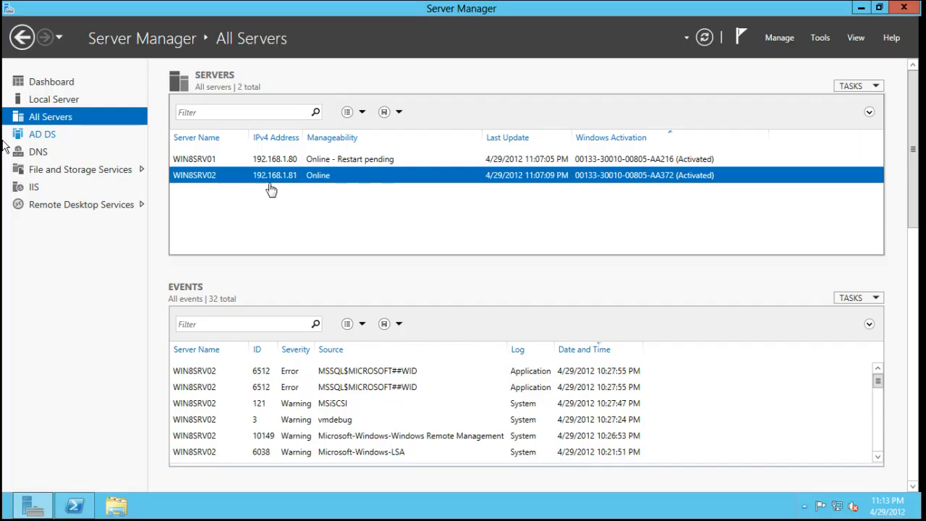
mouse_move(210, 178)
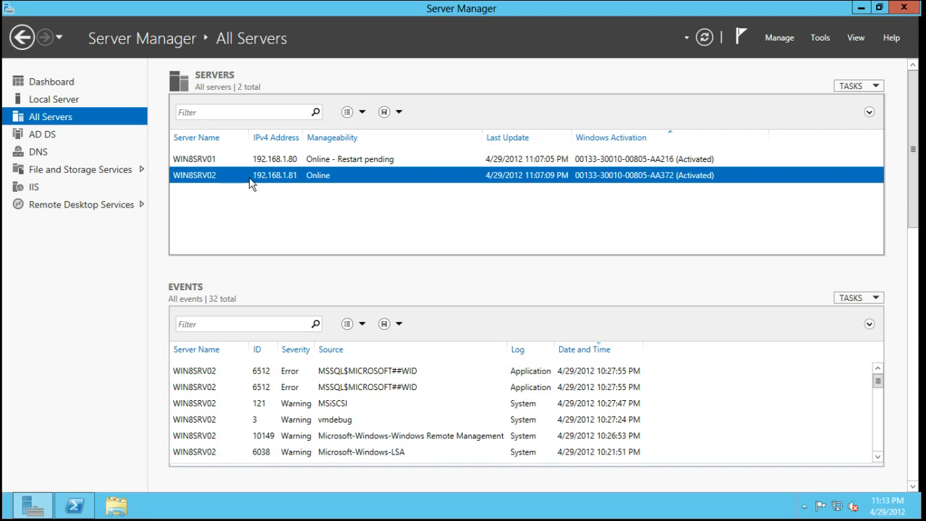
mouse_move(257, 197)
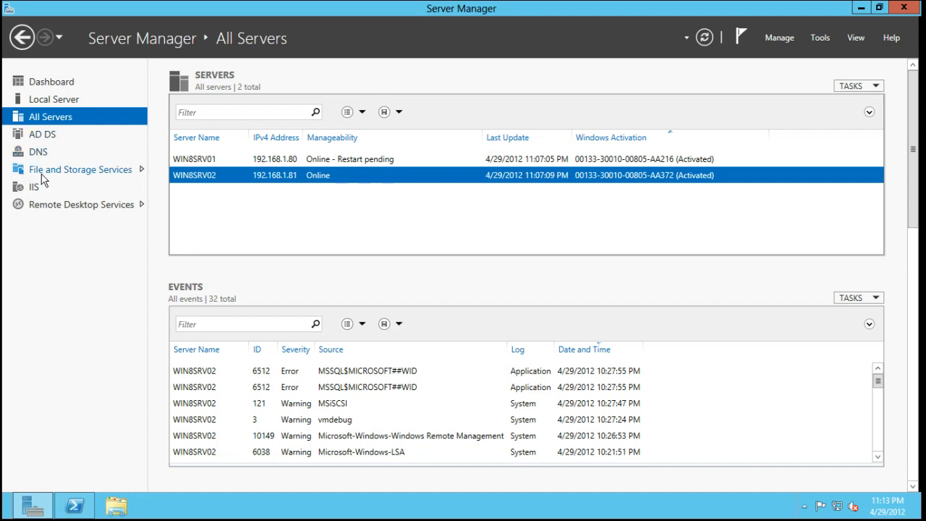
mouse_move(58, 174)
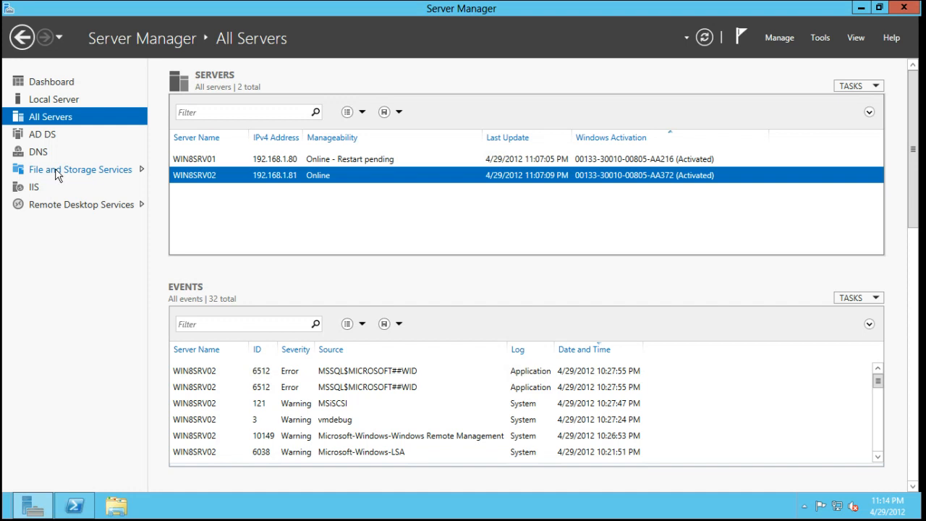
Go to File and Storage Services and show the iSCSI Virtual Disks page
click(80, 168)
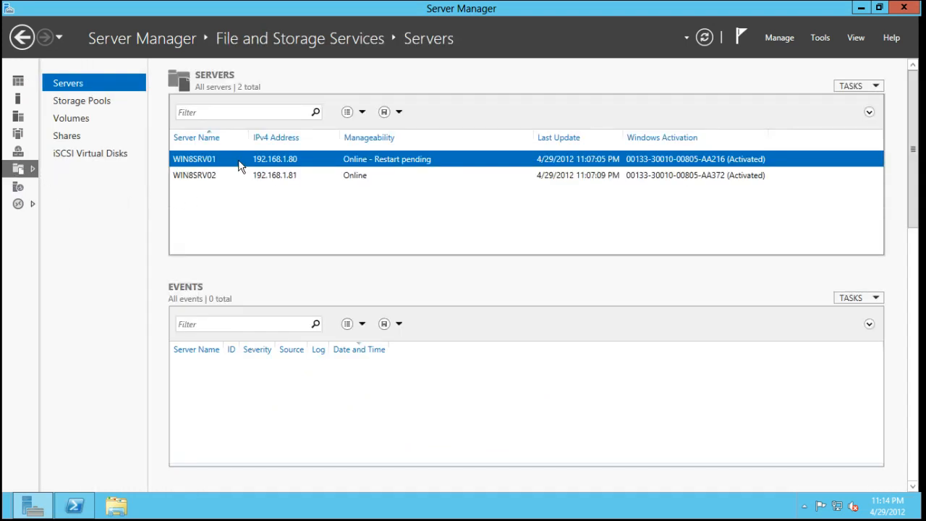
mouse_move(48, 162)
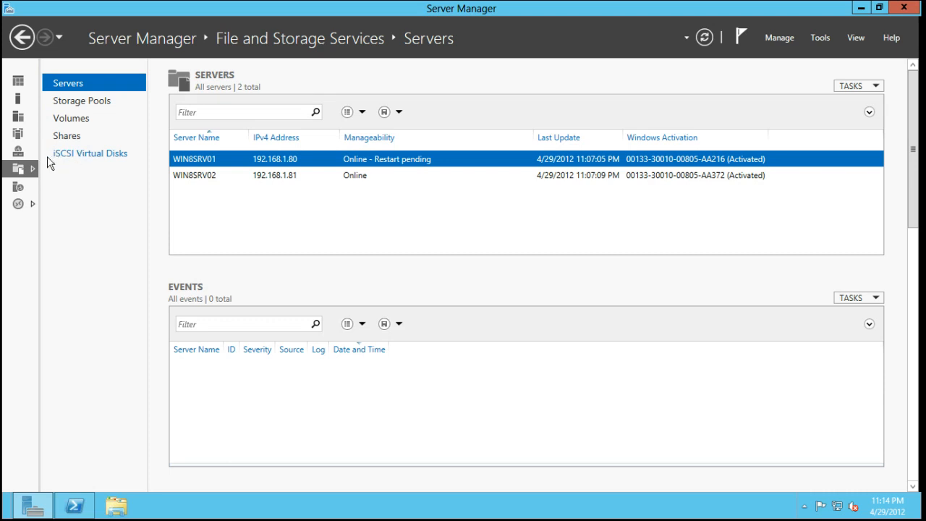
mouse_move(78, 164)
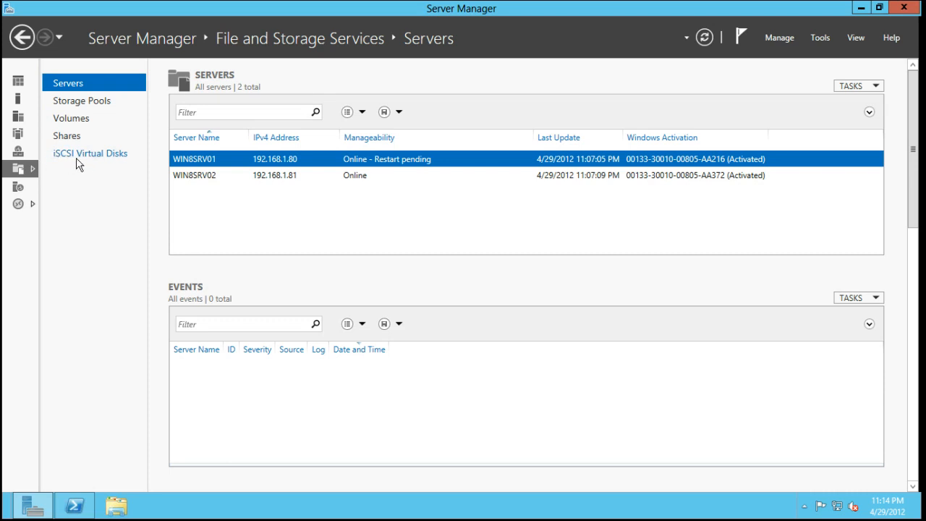
click(89, 153)
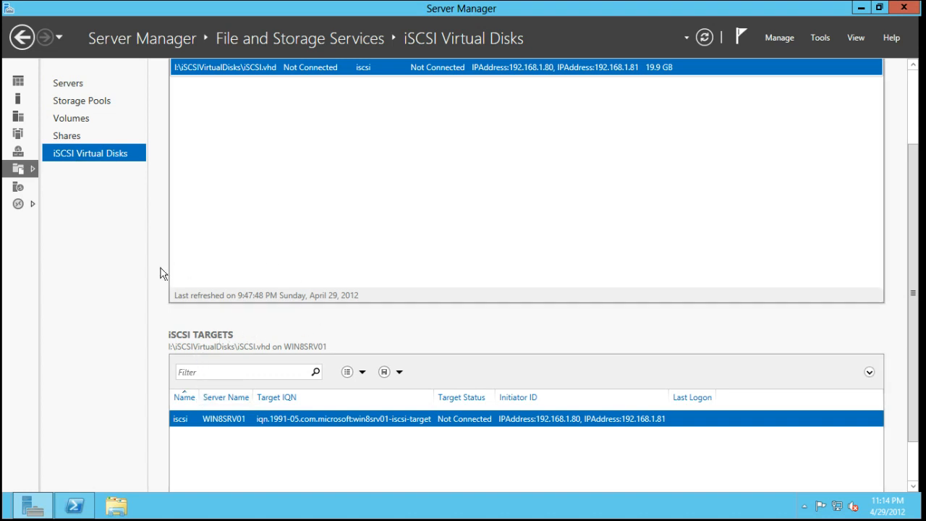
mouse_move(349, 393)
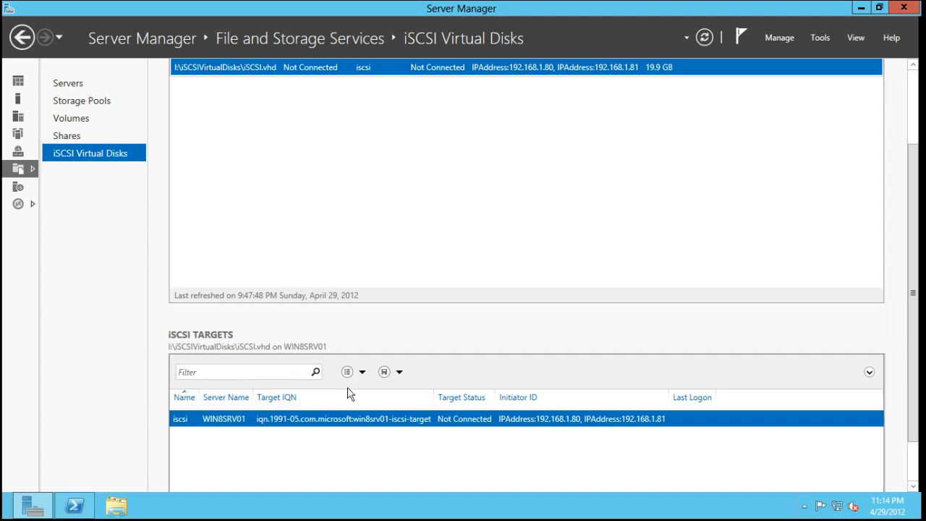
mouse_move(456, 311)
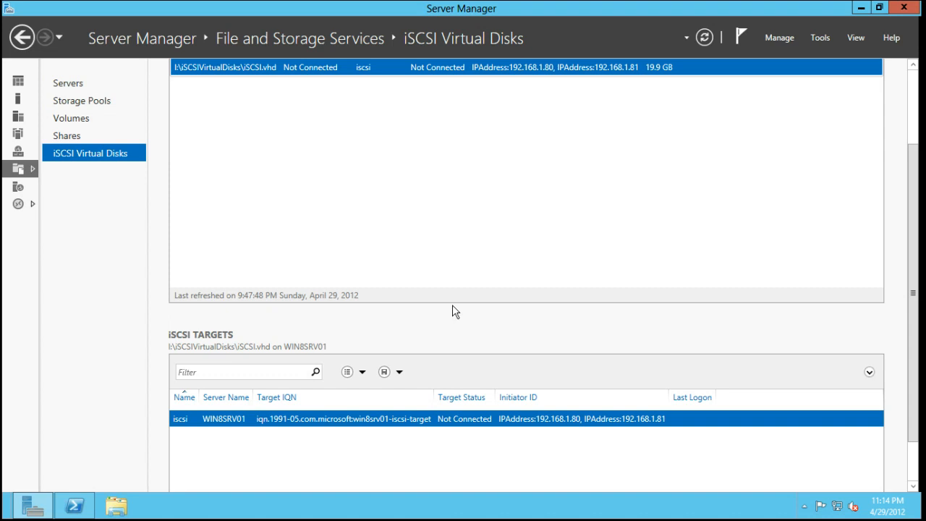
mouse_move(326, 394)
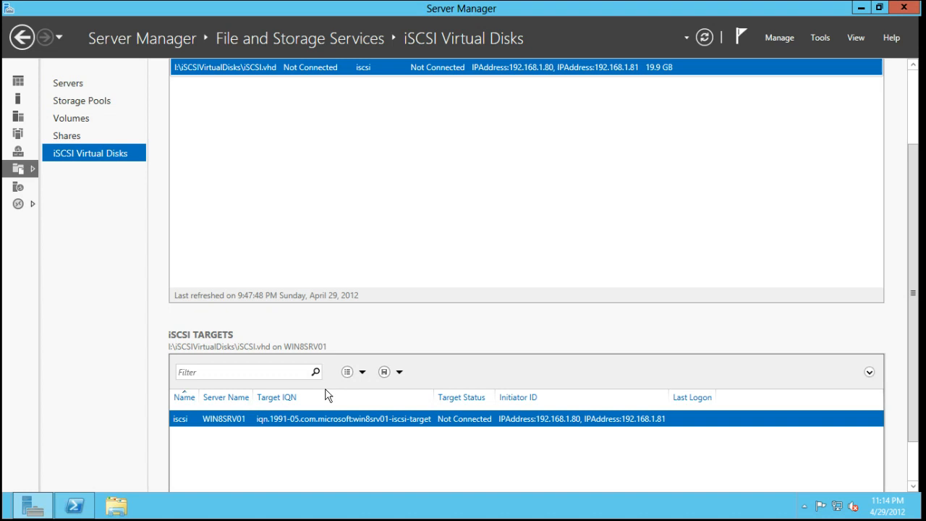
mouse_move(416, 422)
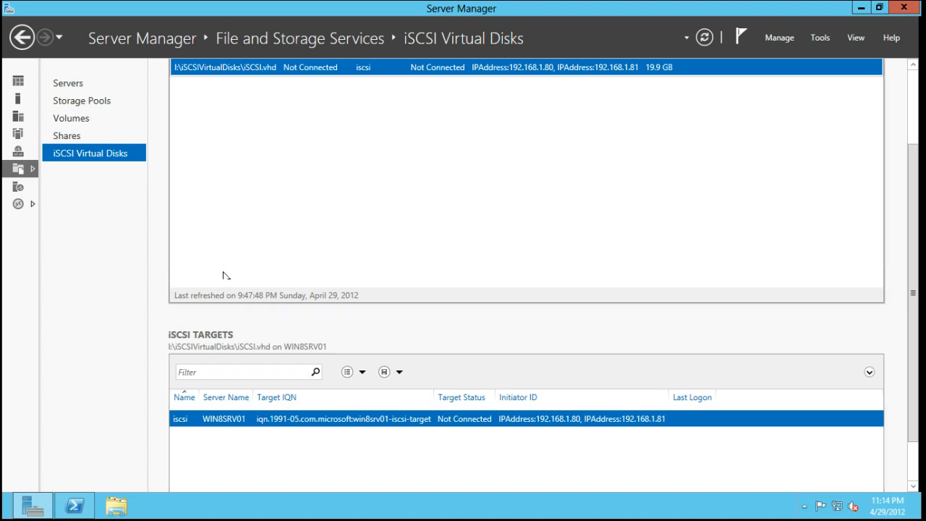
mouse_move(470, 348)
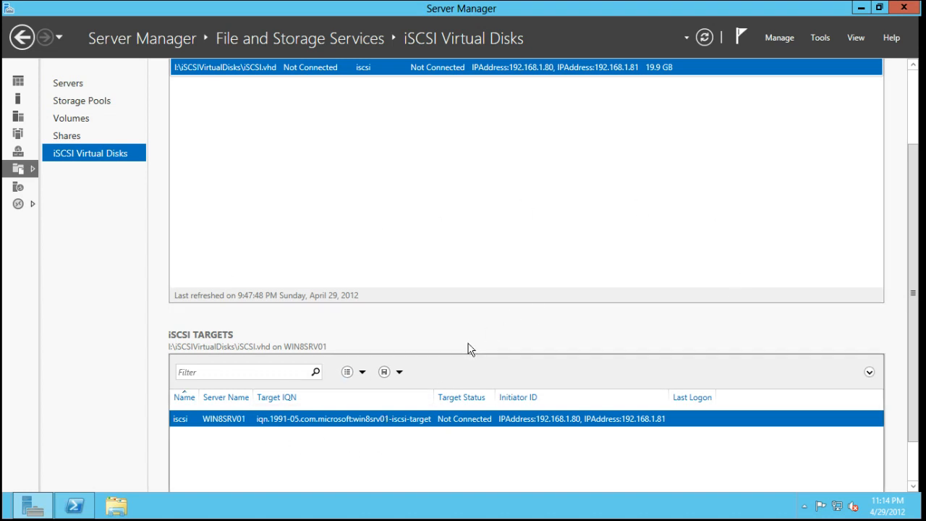
mouse_move(186, 185)
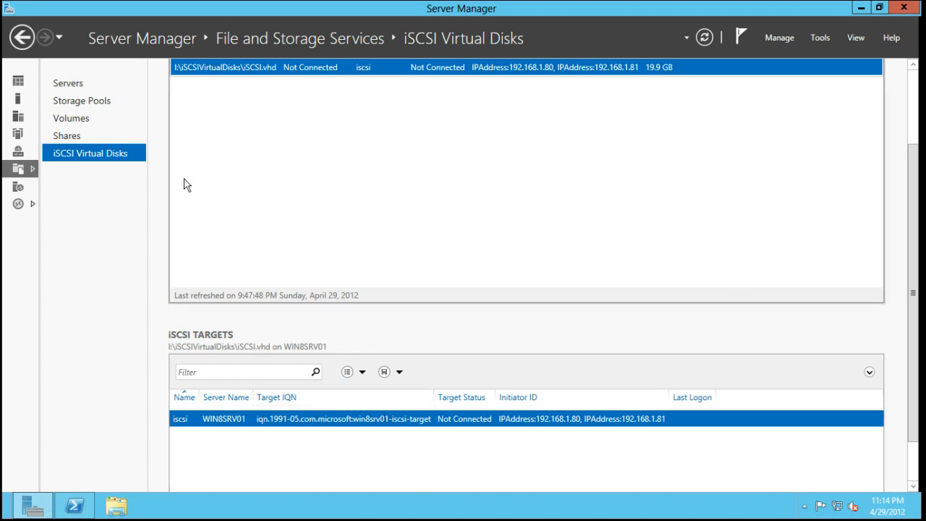
mouse_move(60, 188)
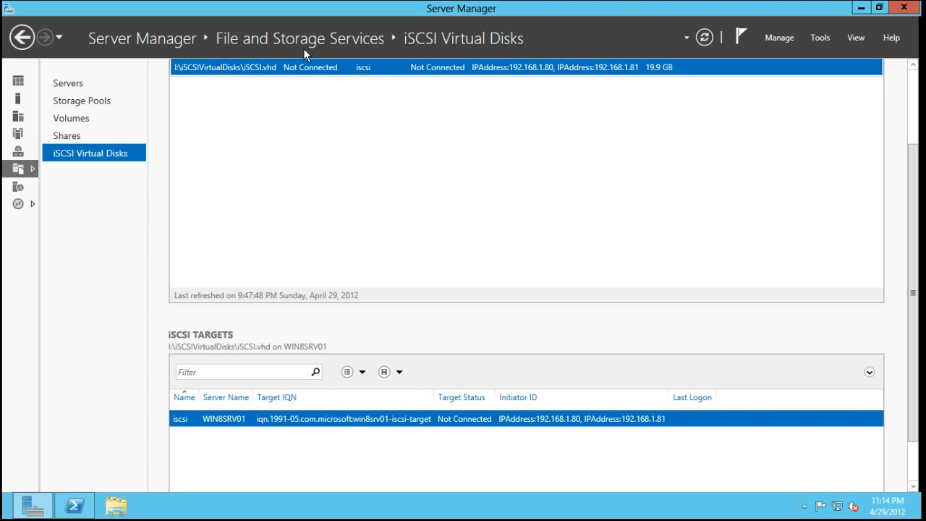
mouse_move(416, 128)
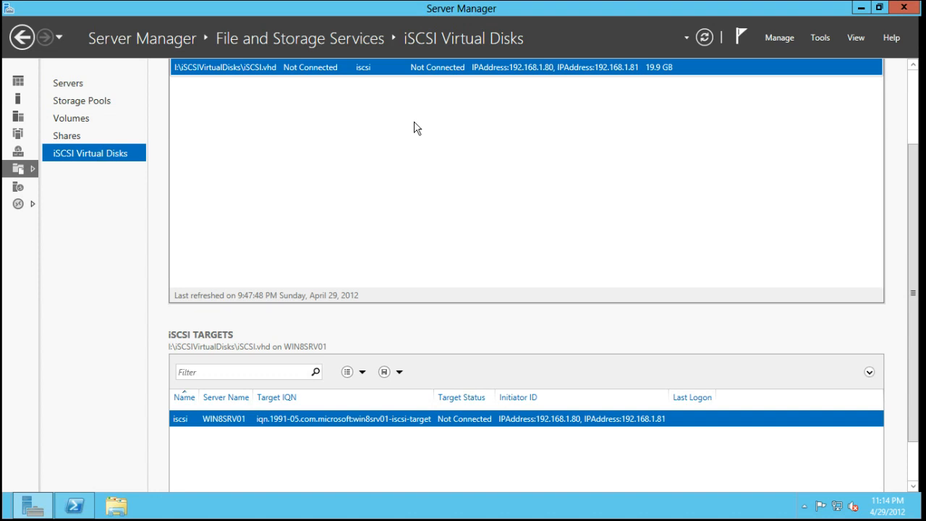
mouse_move(416, 110)
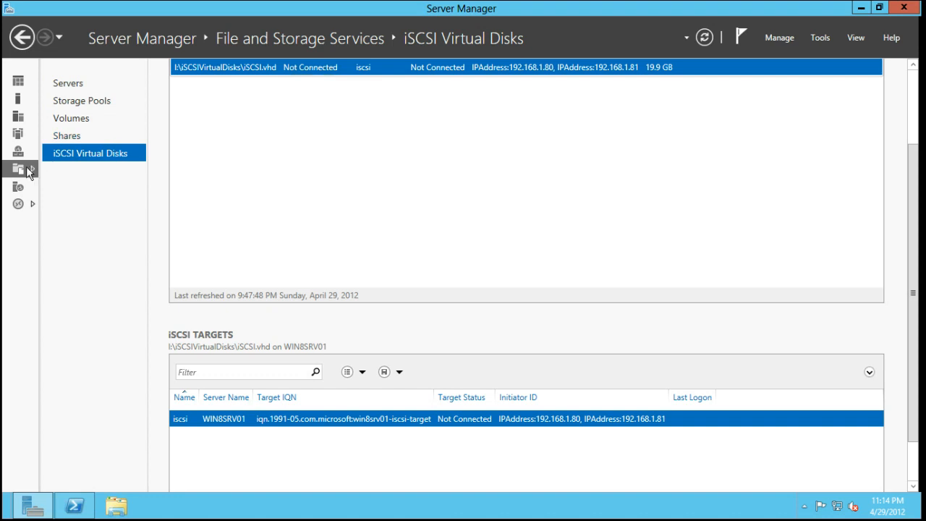
View the New/Import virtual disk options, then return to All Servers
right_click(266, 141)
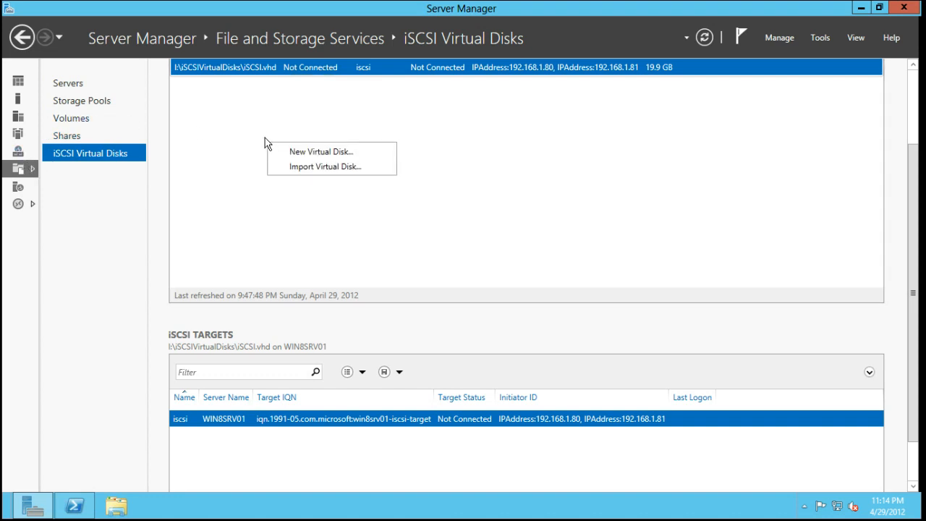
mouse_move(18, 118)
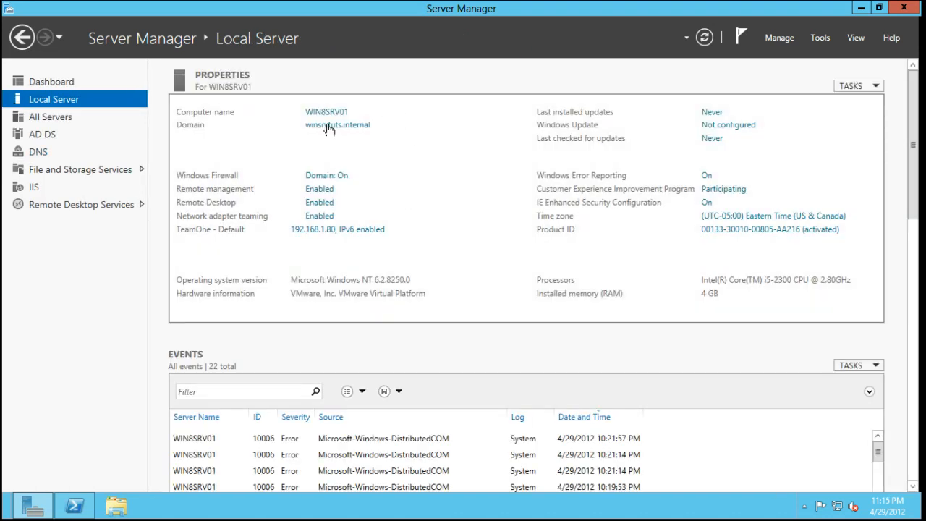
click(49, 117)
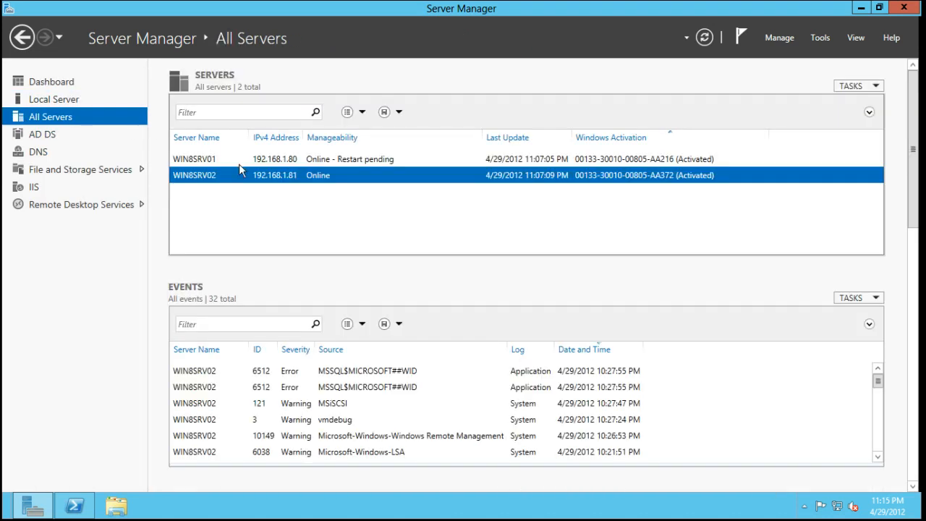
View WIN8SRV01's management actions, then open the Manage menu
click(193, 159)
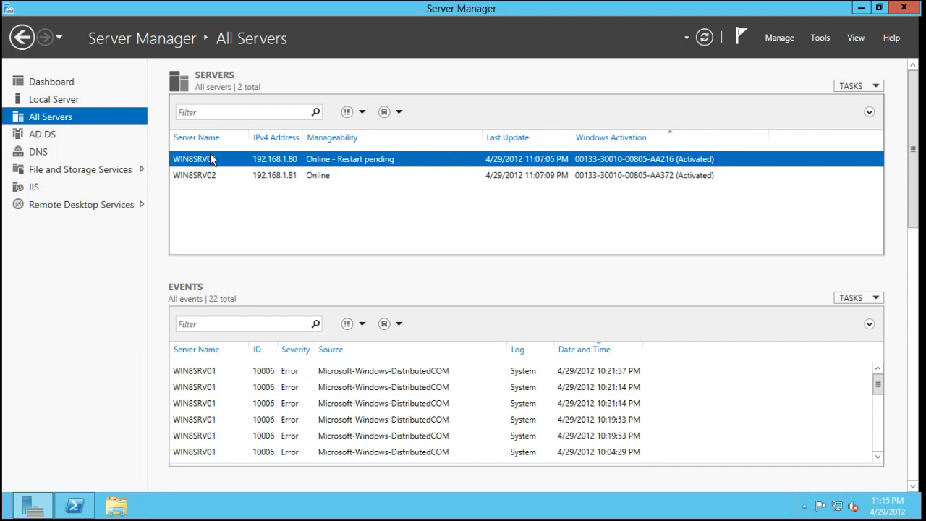
right_click(194, 158)
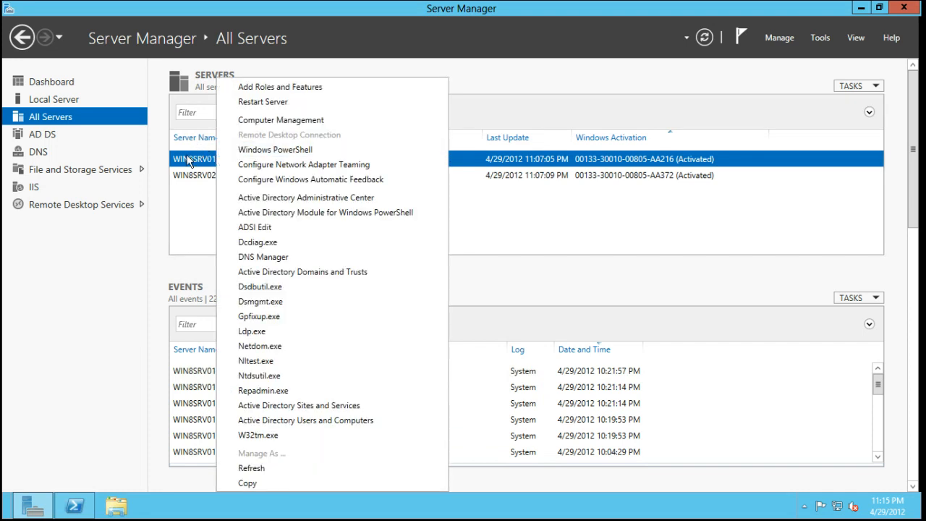
click(779, 37)
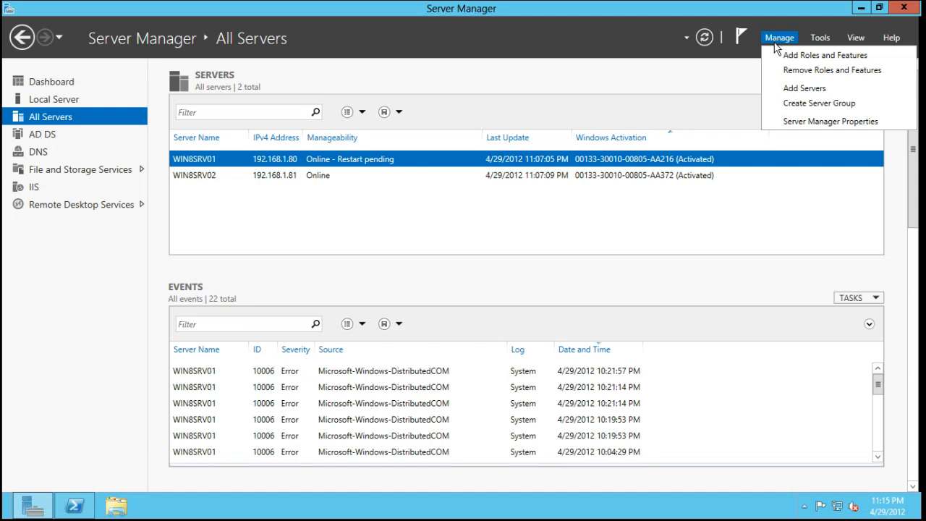
mouse_move(825, 54)
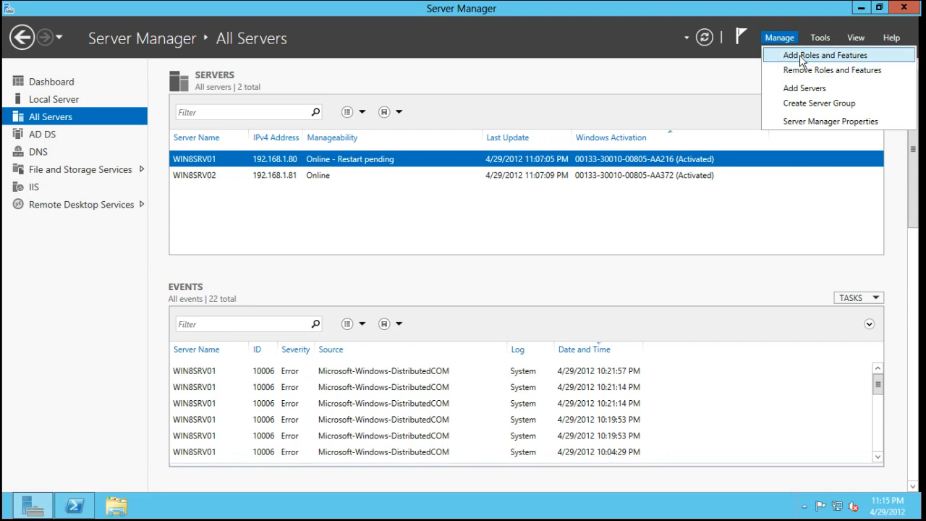
Start the Add Roles and Features wizard maximized with role-based installation
click(824, 55)
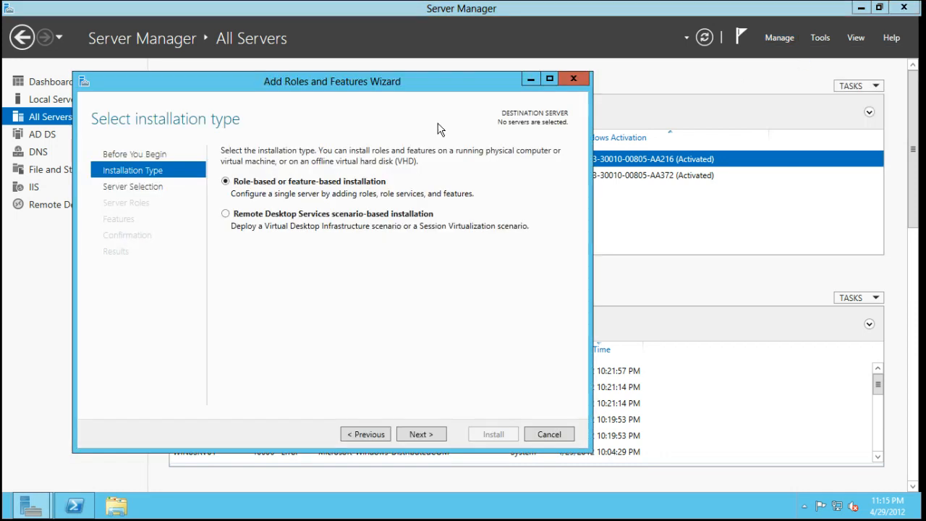
click(549, 78)
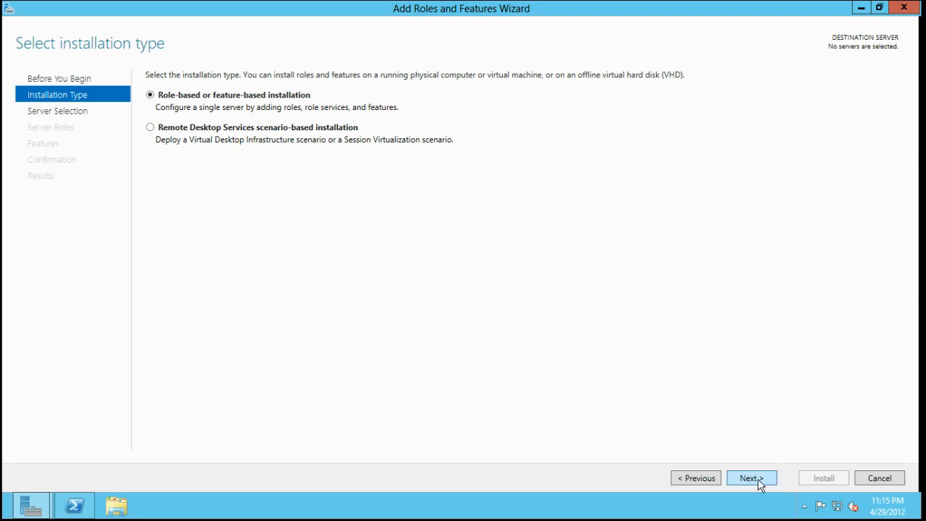
click(751, 477)
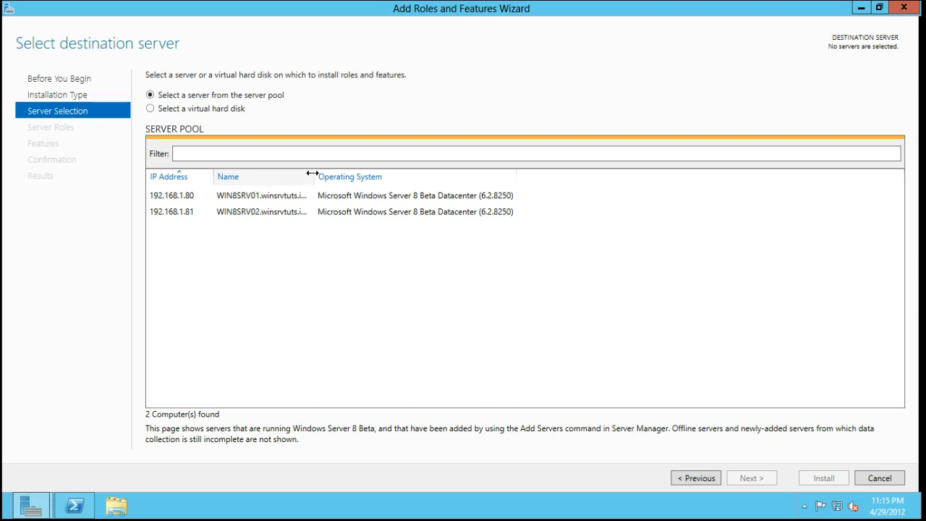
Choose WIN8SRV01 as the destination server and continue to Server Roles
click(271, 195)
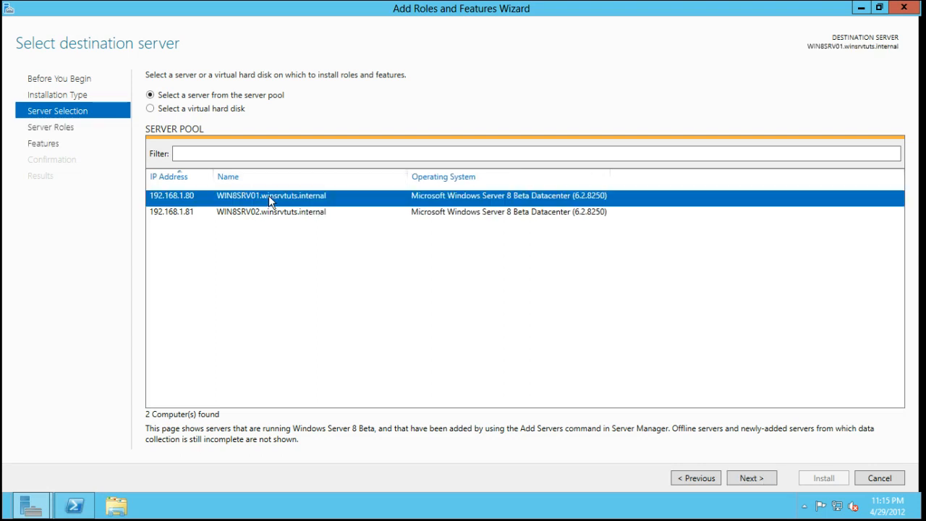
mouse_move(193, 224)
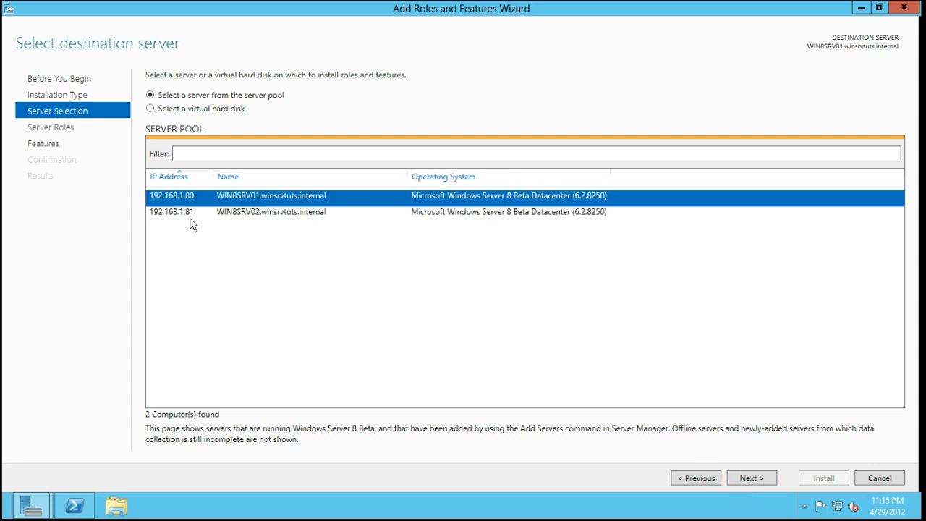
click(272, 212)
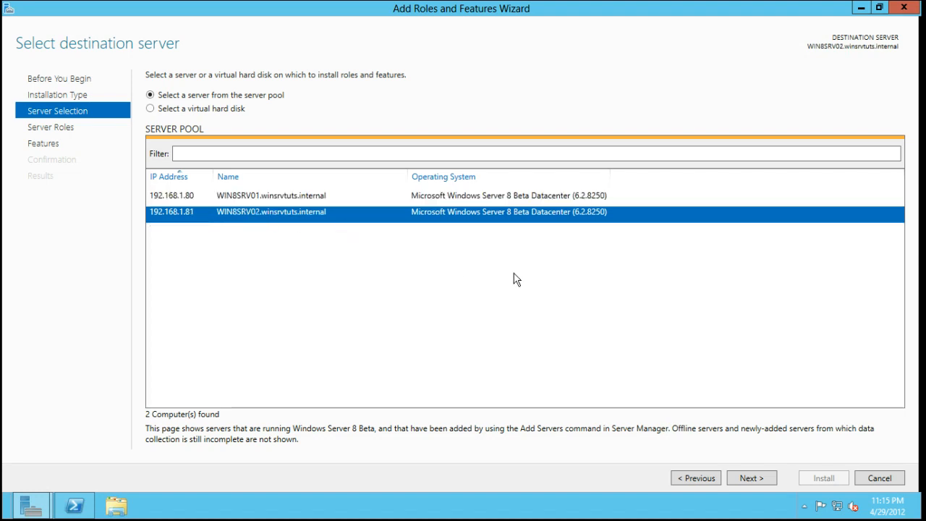
click(271, 195)
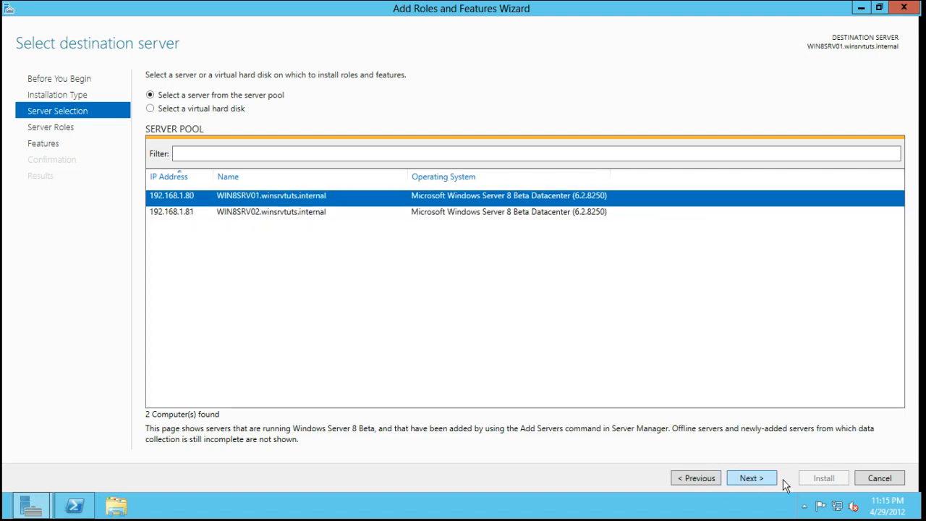
click(751, 477)
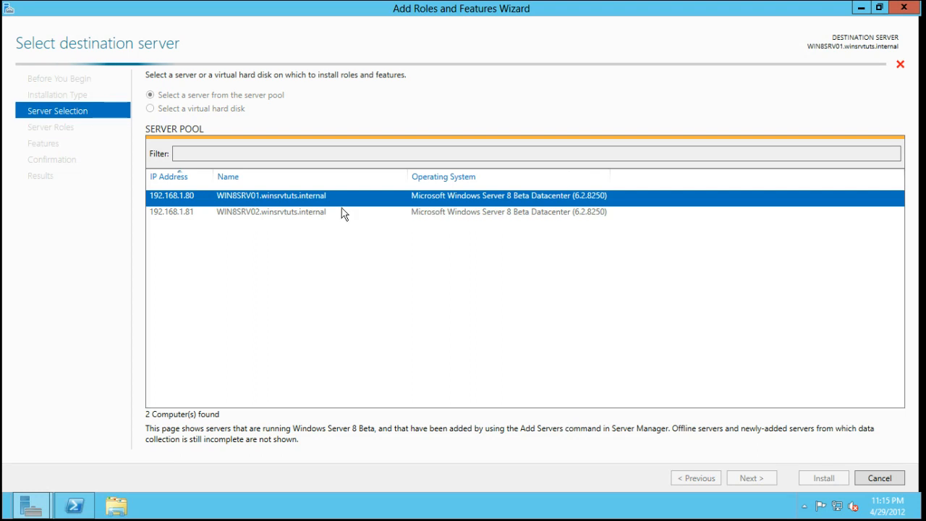
Expand File Services and read the iSCSI Target Server and Data Deduplication descriptions
click(751, 477)
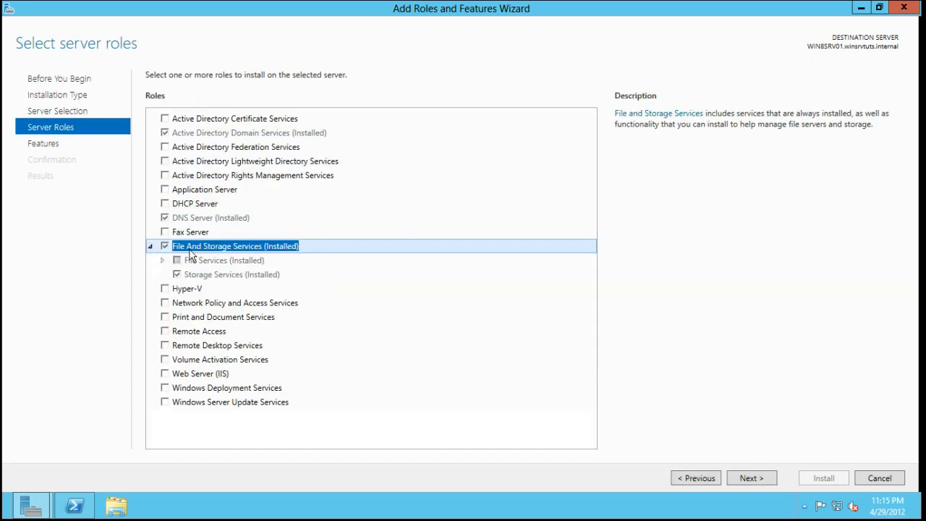
click(225, 259)
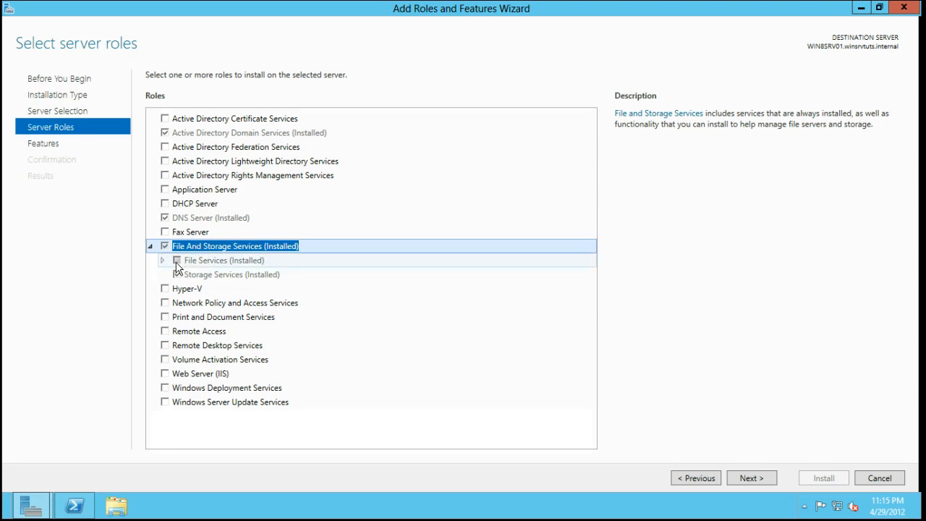
click(163, 260)
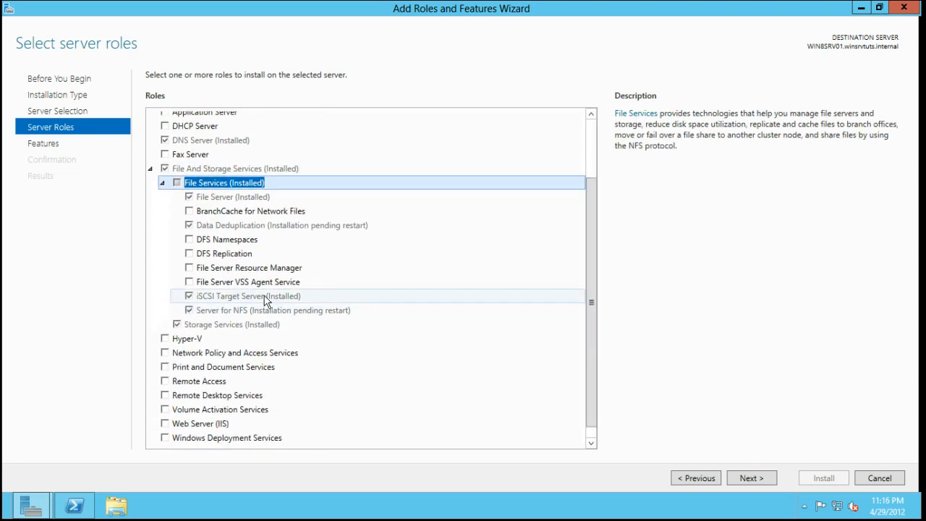
click(248, 296)
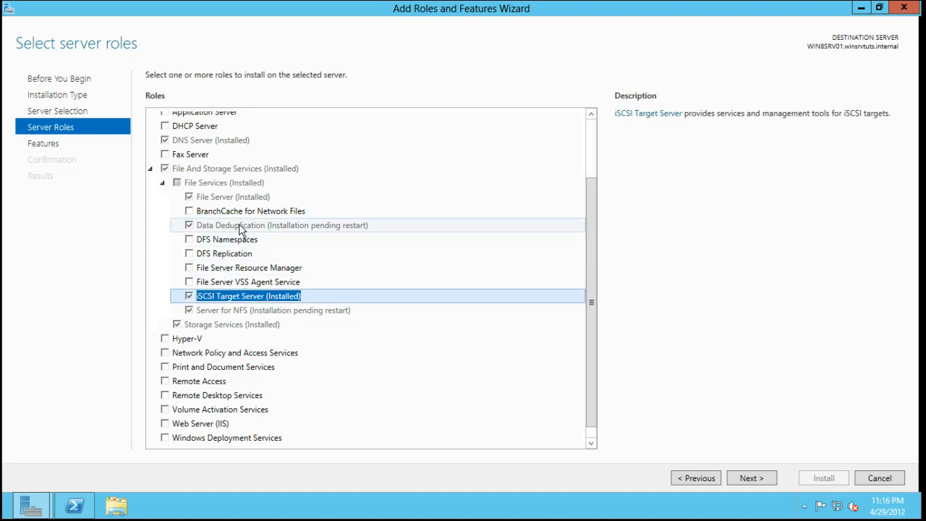
click(281, 225)
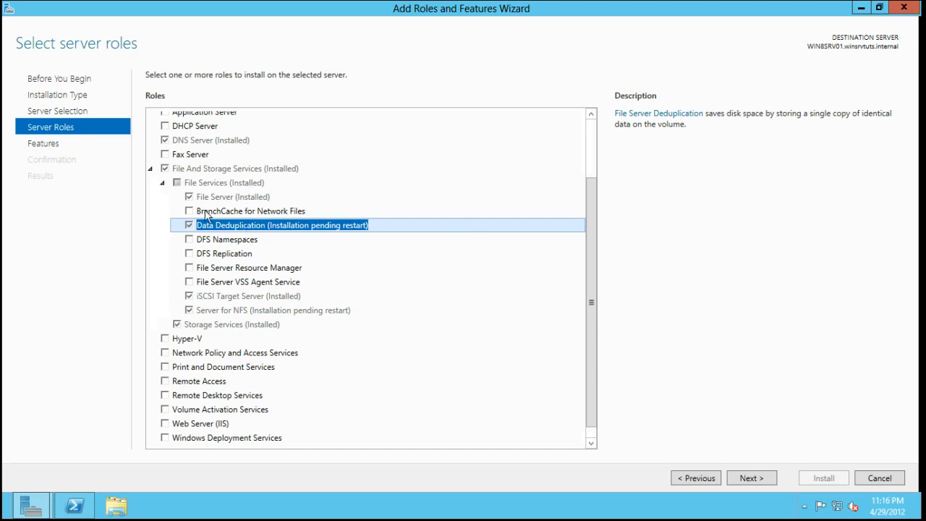
mouse_move(336, 242)
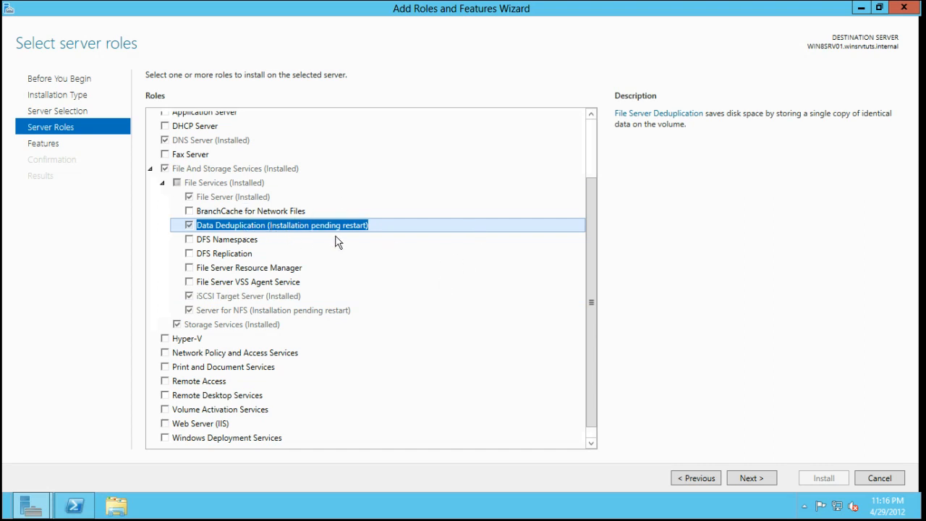
mouse_move(291, 231)
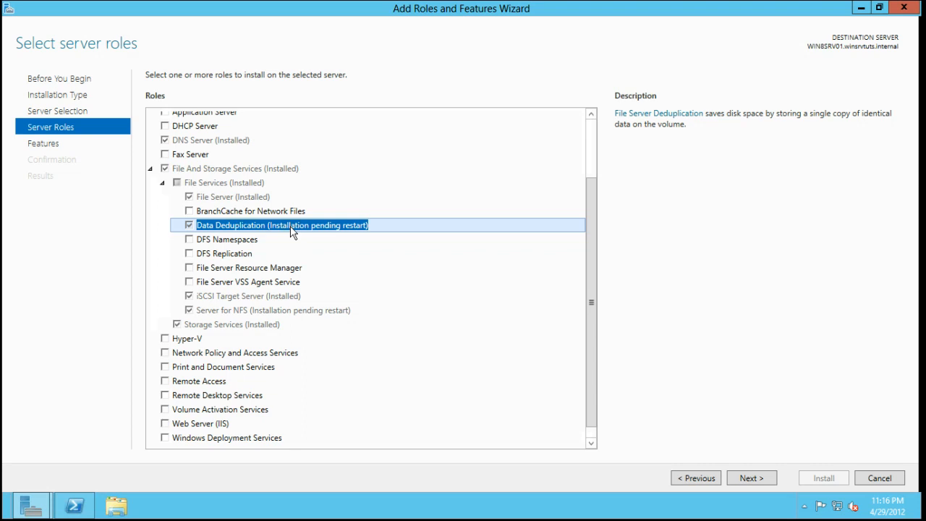
mouse_move(304, 242)
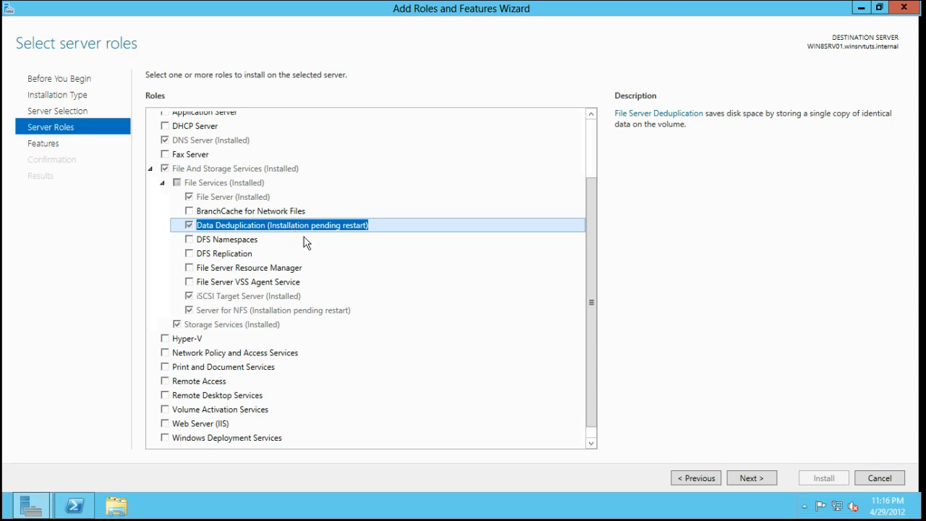
mouse_move(293, 235)
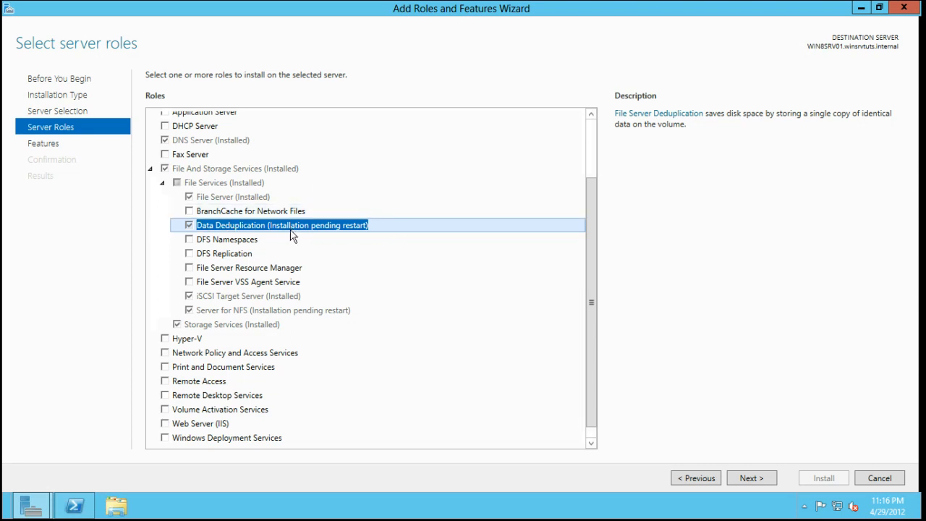
mouse_move(302, 239)
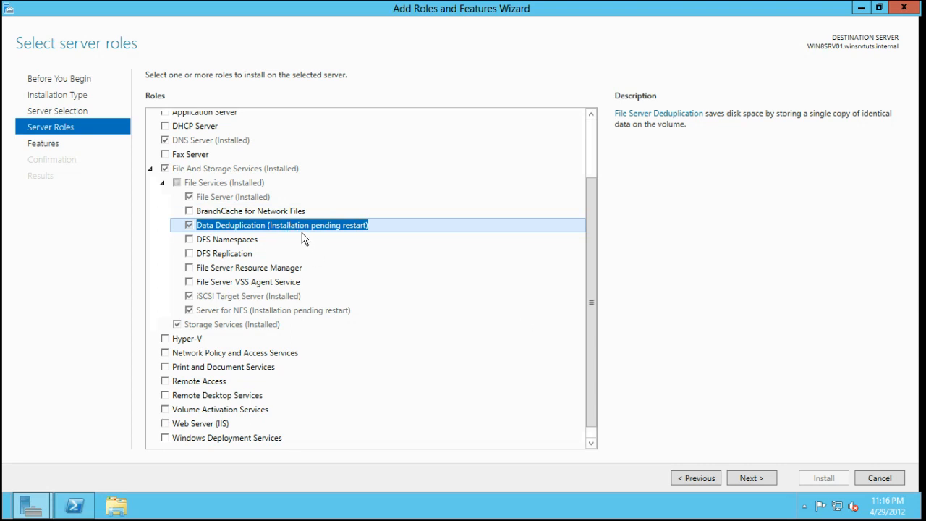
Read the iSCSI Target Server, Server for NFS, Hyper-V and DFS Namespaces role descriptions
click(249, 295)
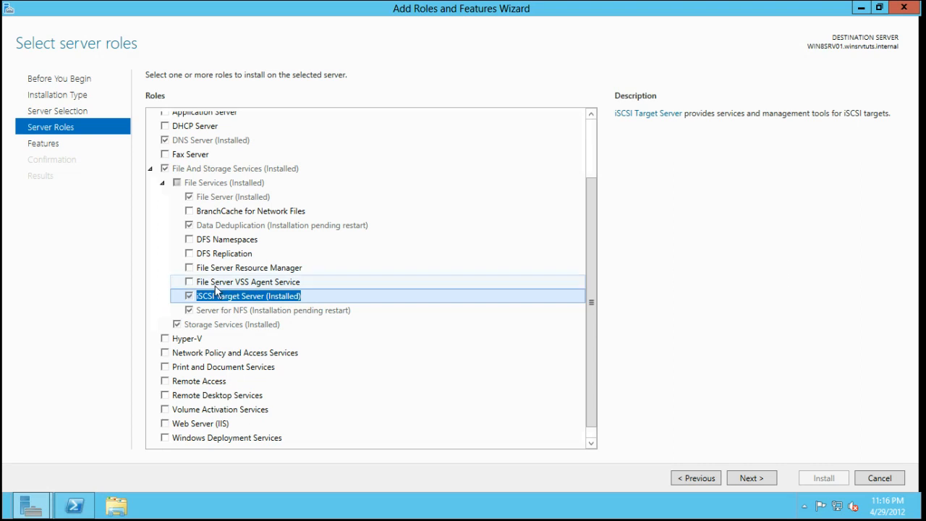
click(273, 310)
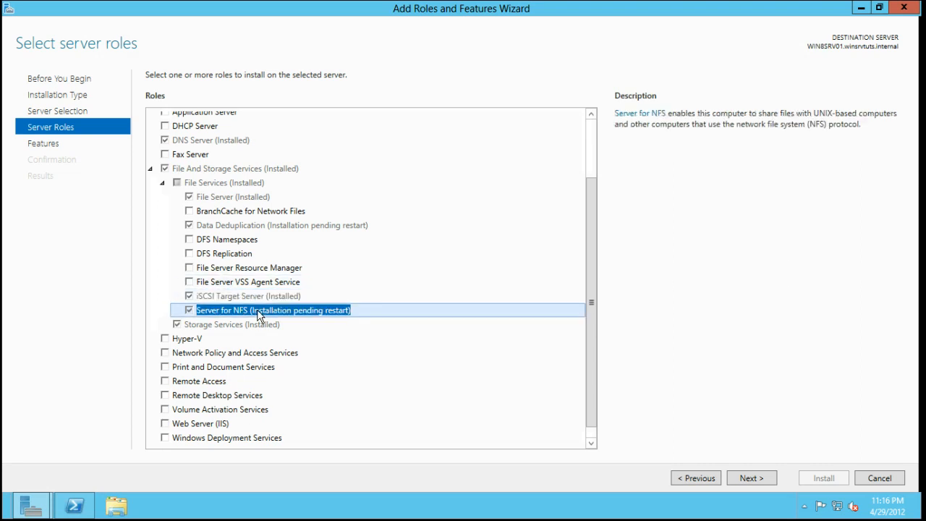
mouse_move(268, 320)
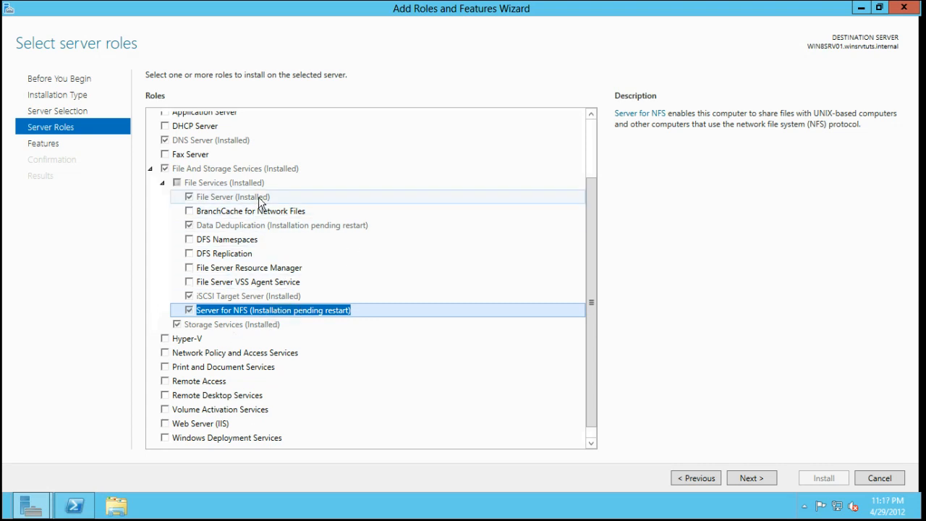
mouse_move(261, 235)
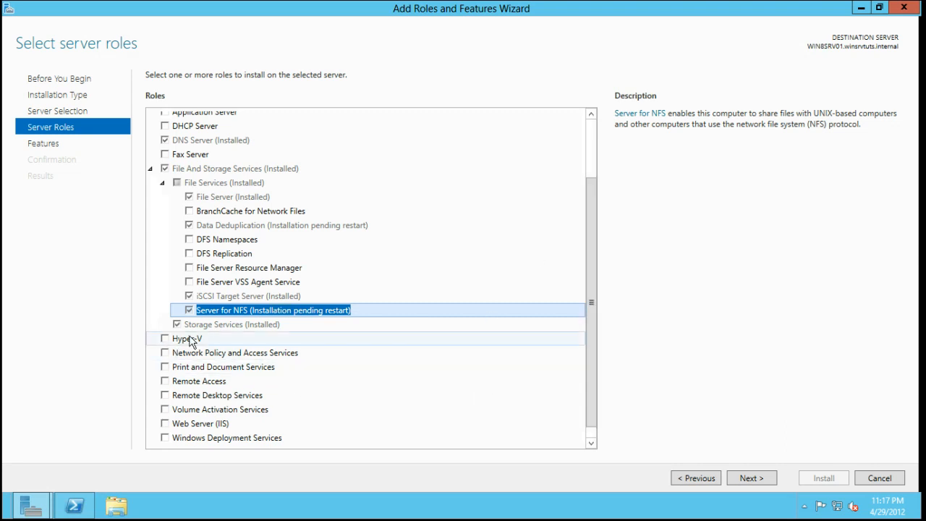
click(187, 338)
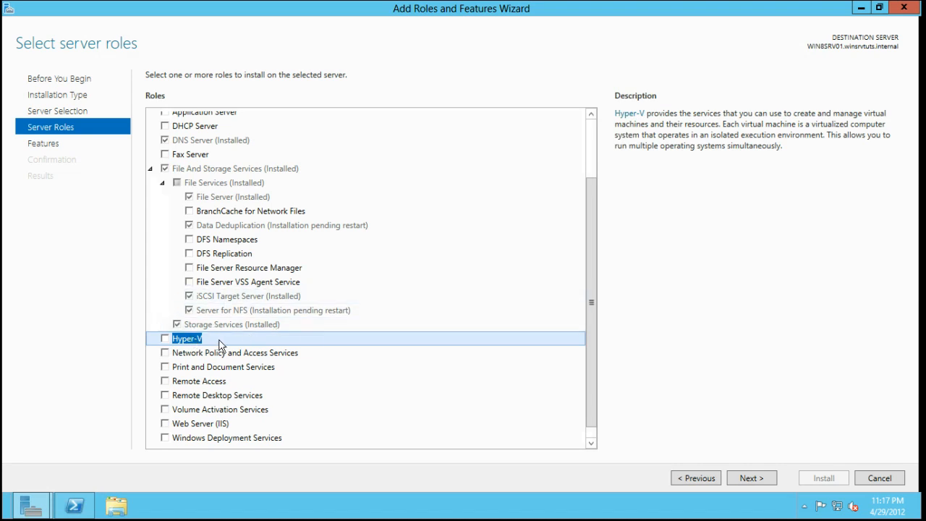
mouse_move(416, 200)
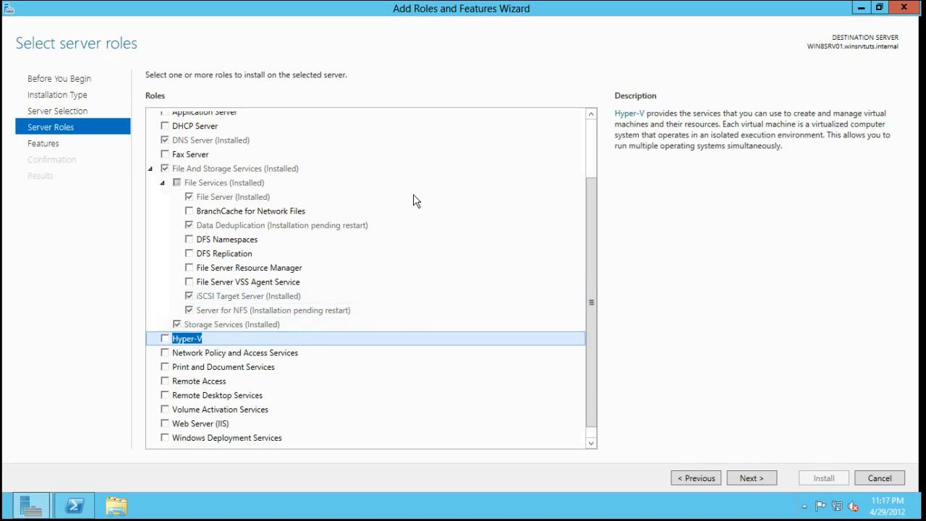
mouse_move(228, 174)
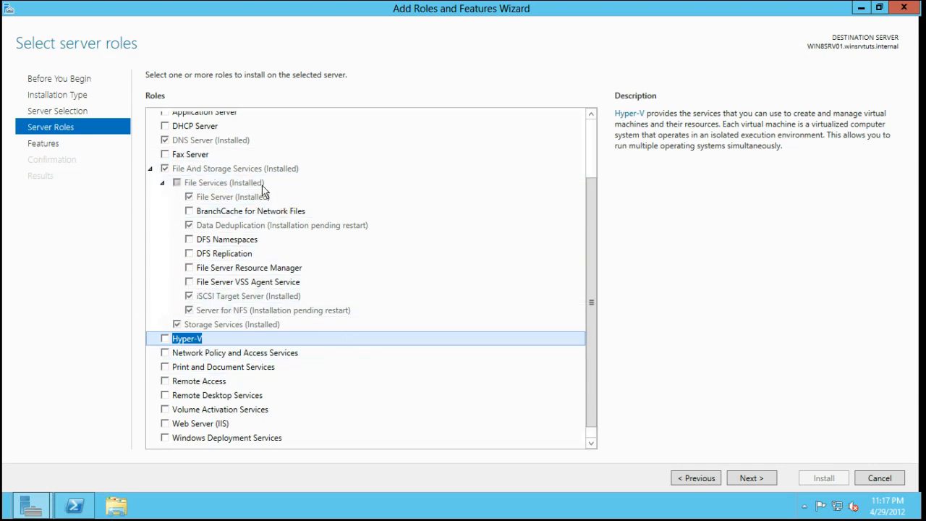
mouse_move(224, 182)
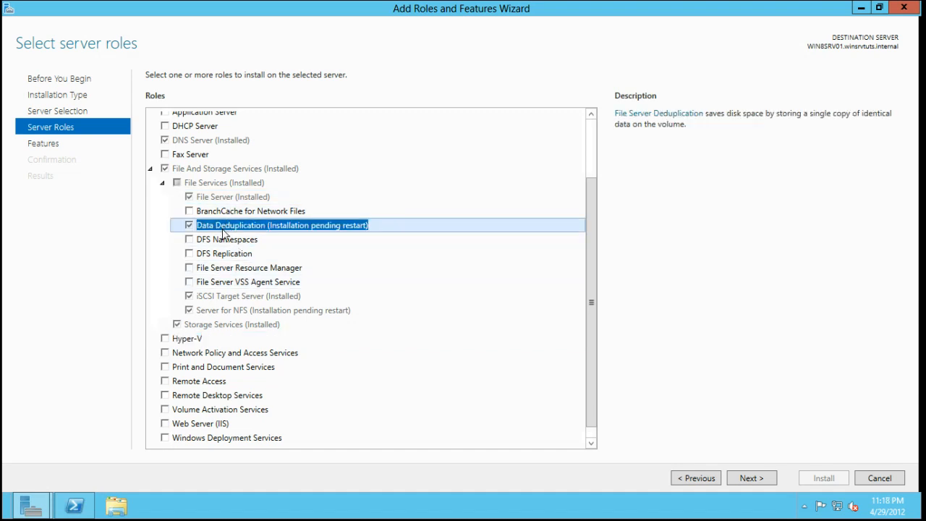
click(227, 239)
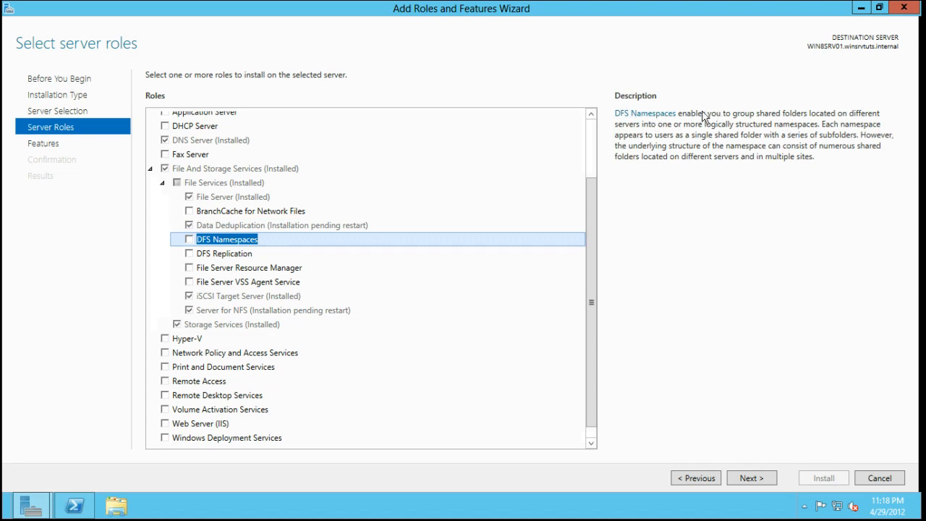
mouse_move(315, 214)
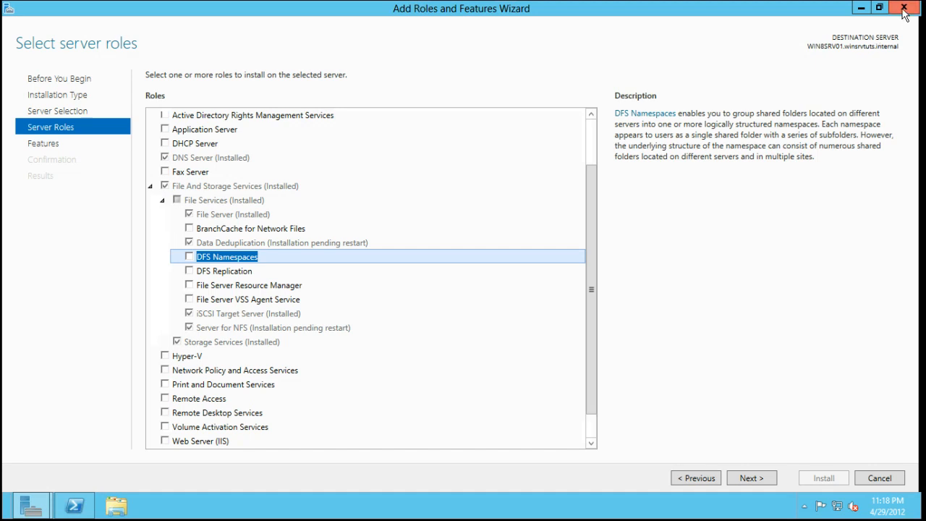
Move to the Features step and read the Multipath I/O description, scrolling the features list
click(750, 477)
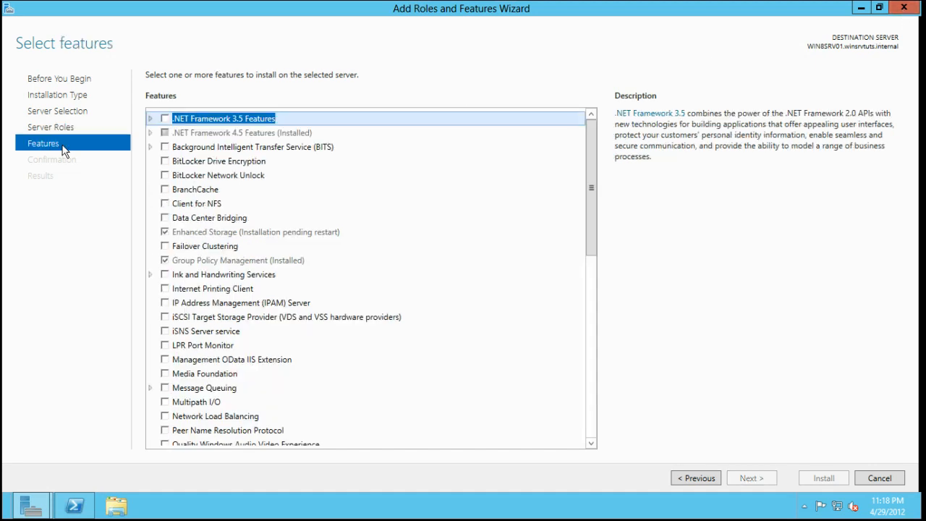
mouse_move(574, 161)
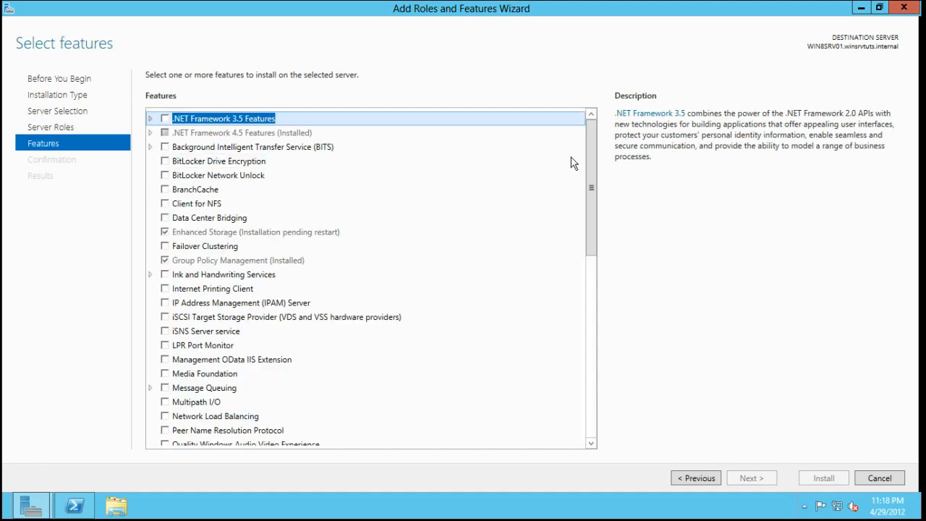
click(197, 402)
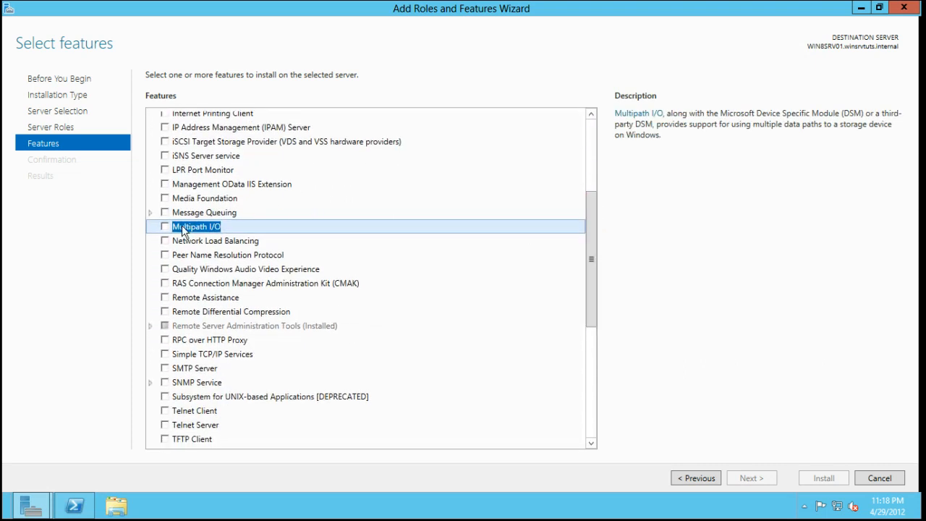
mouse_move(199, 230)
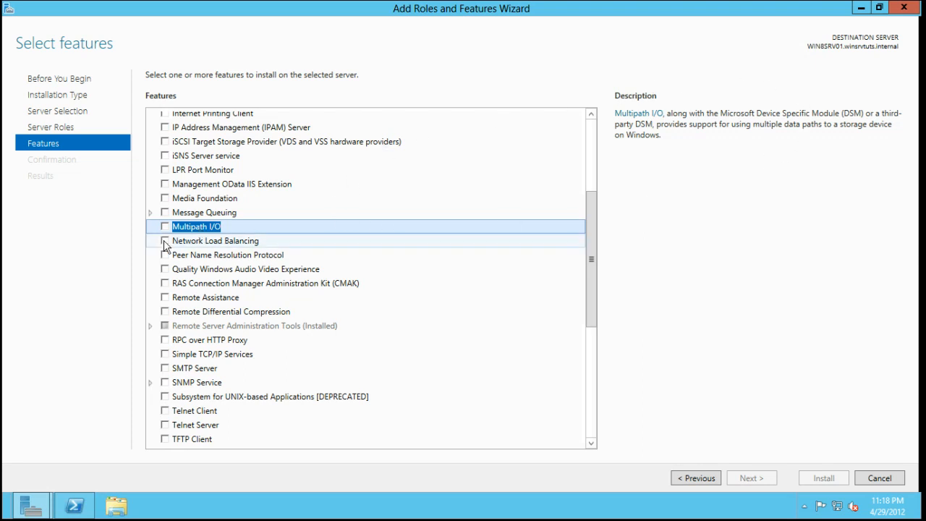
mouse_move(217, 226)
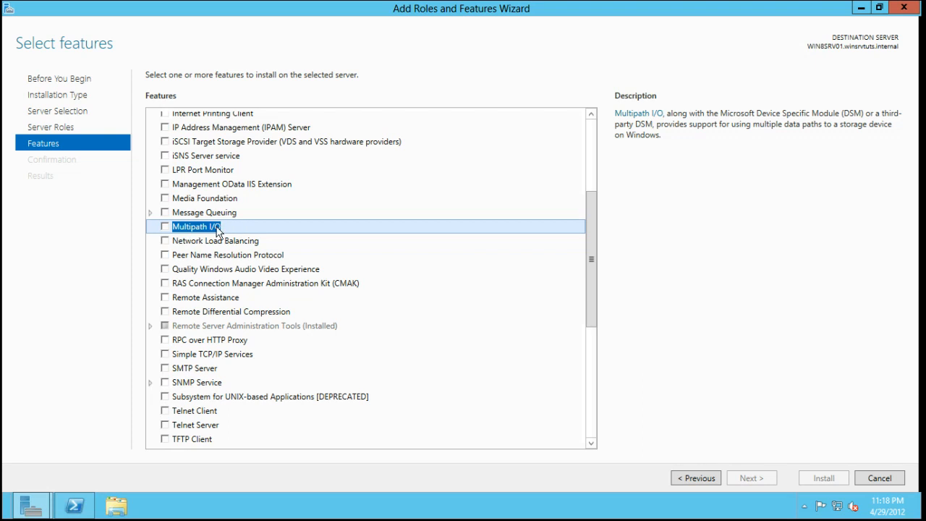
mouse_move(143, 242)
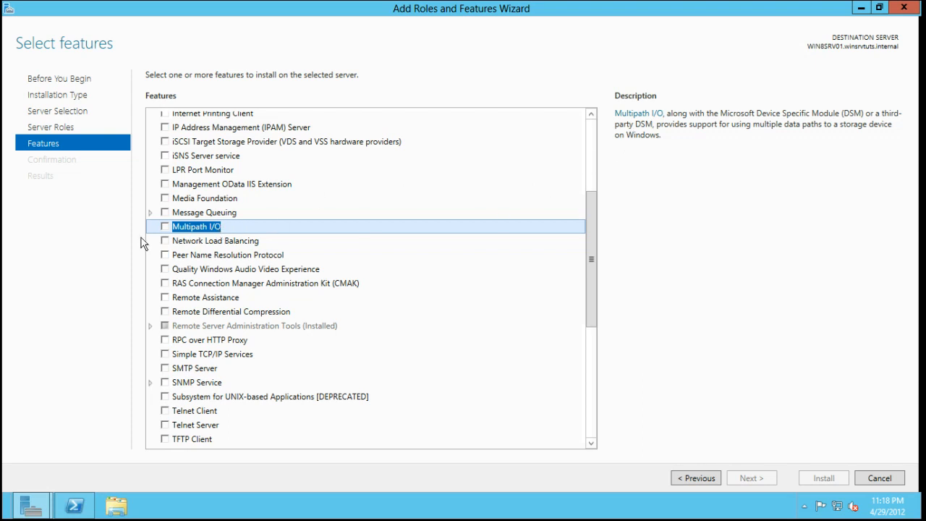
mouse_move(241, 239)
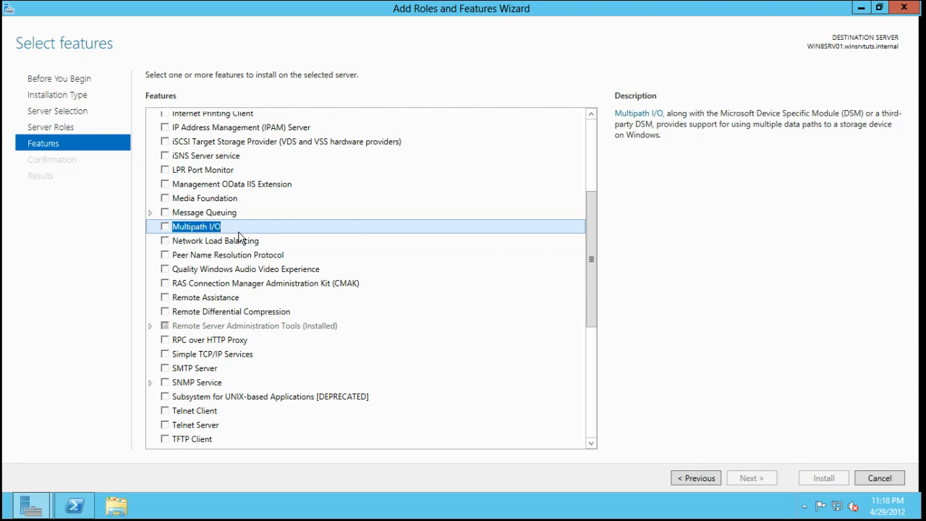
mouse_move(750, 71)
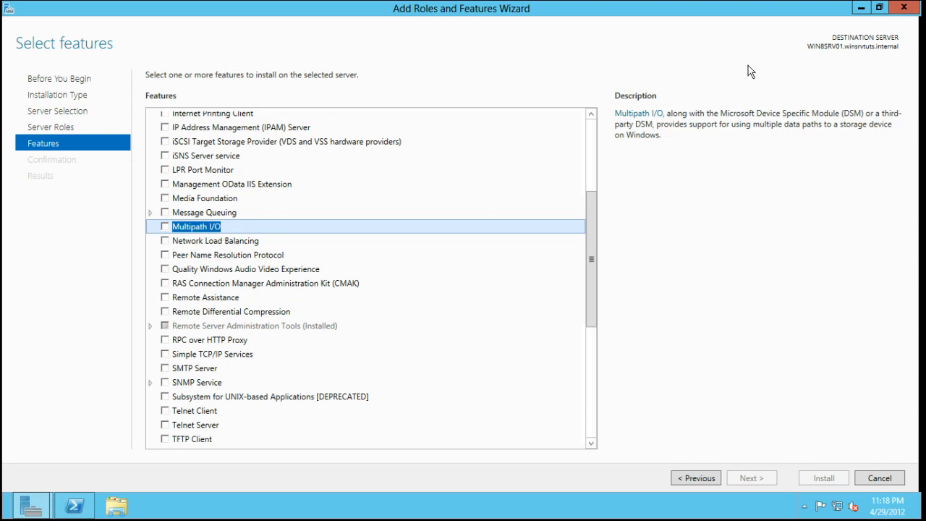
mouse_move(796, 129)
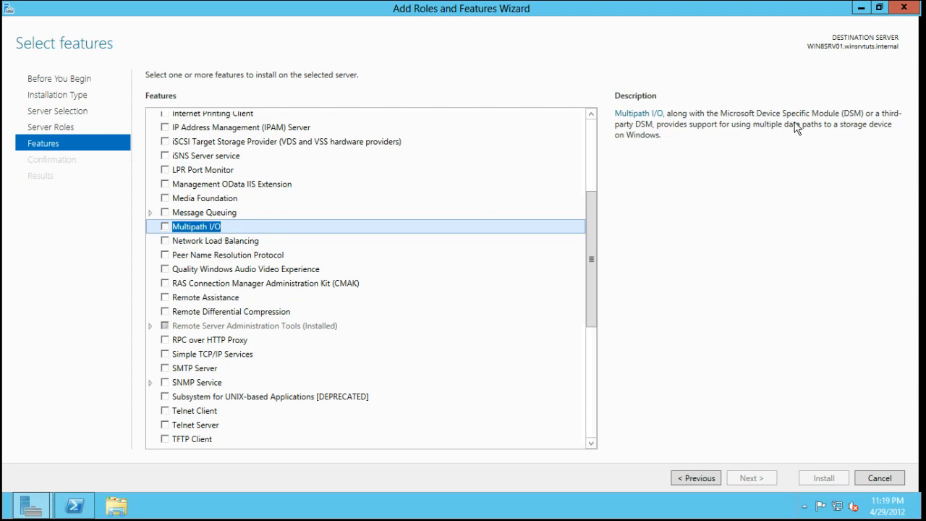
mouse_move(751, 130)
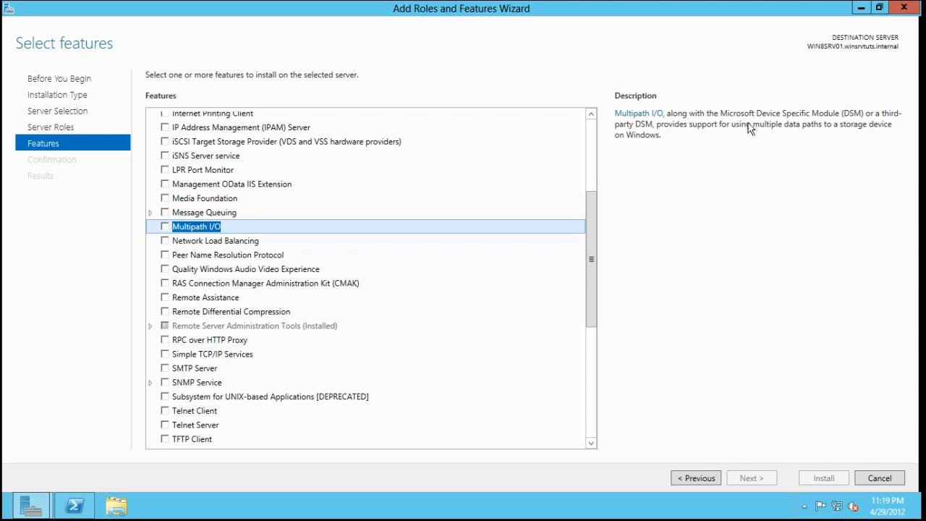
mouse_move(720, 152)
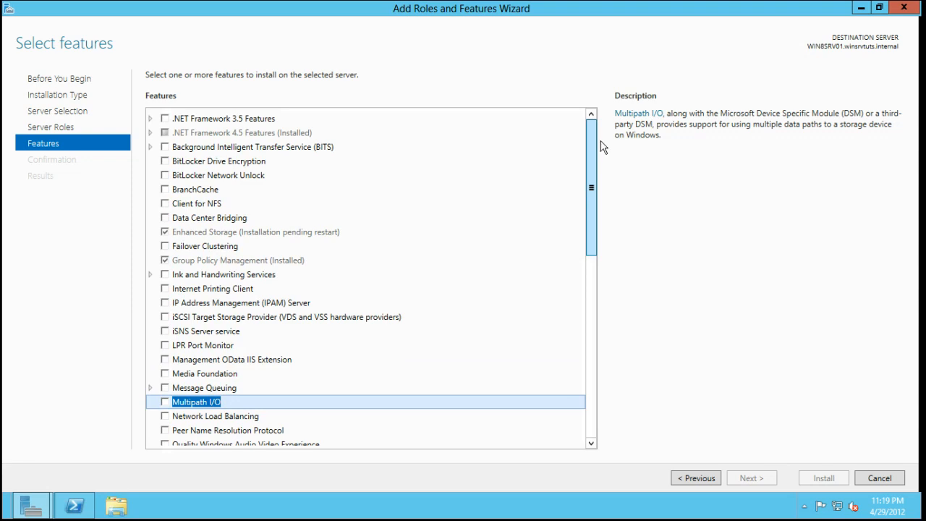
scroll(down, 3)
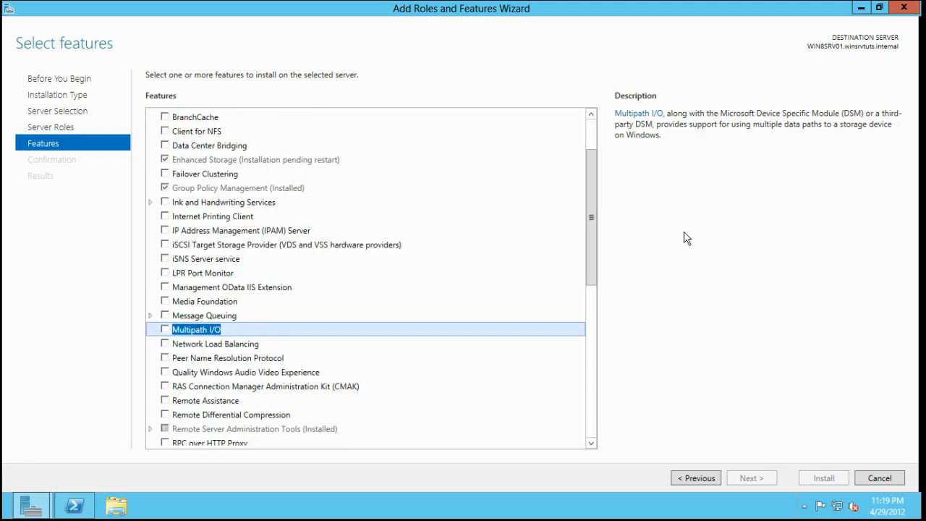
mouse_move(881, 7)
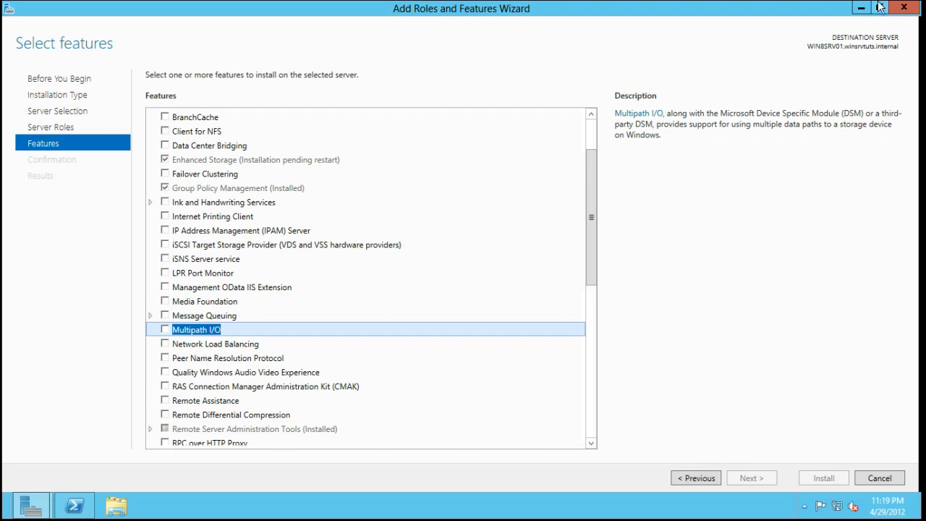
Close the wizard and launch Computer Management for WIN8SRV02 from the All Servers list
click(880, 478)
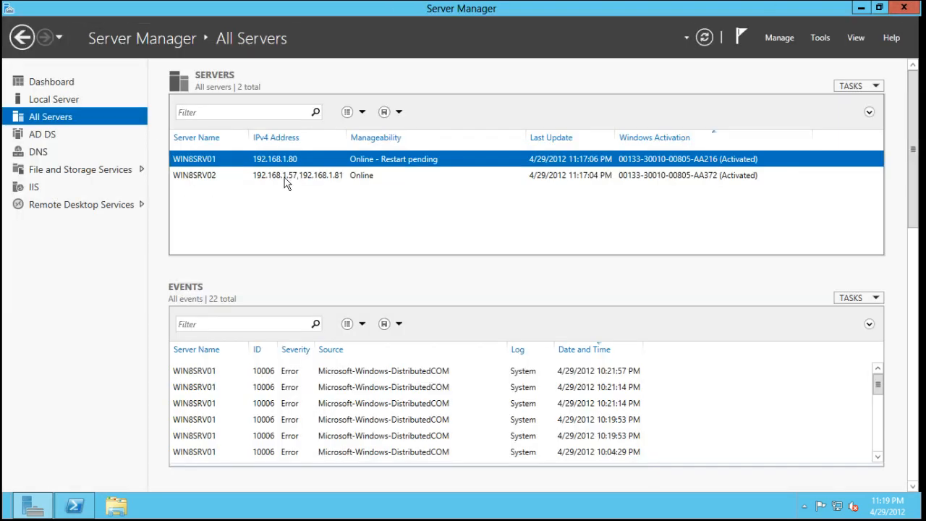
click(194, 175)
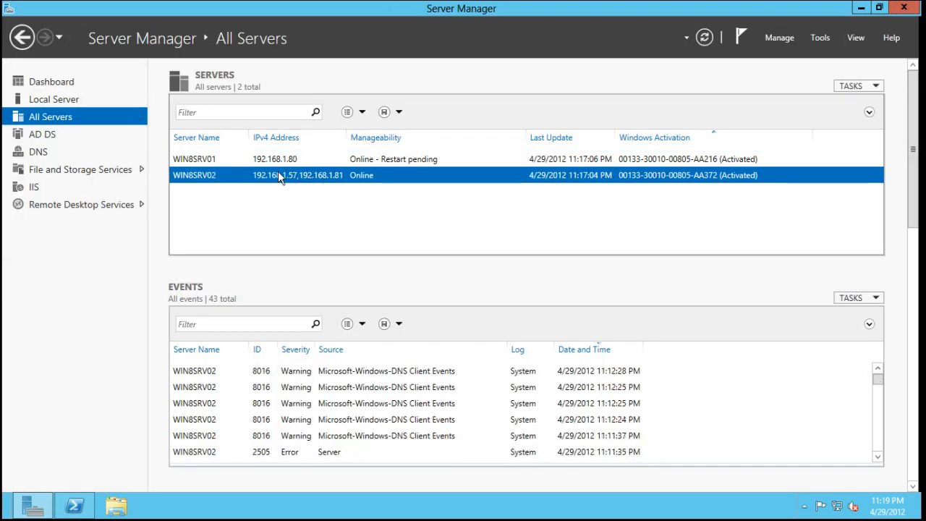
mouse_move(244, 167)
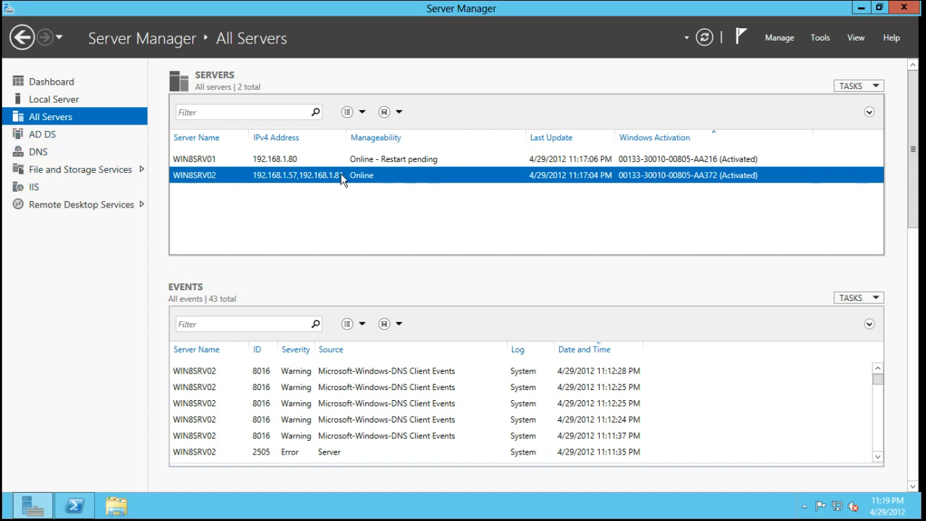
right_click(344, 175)
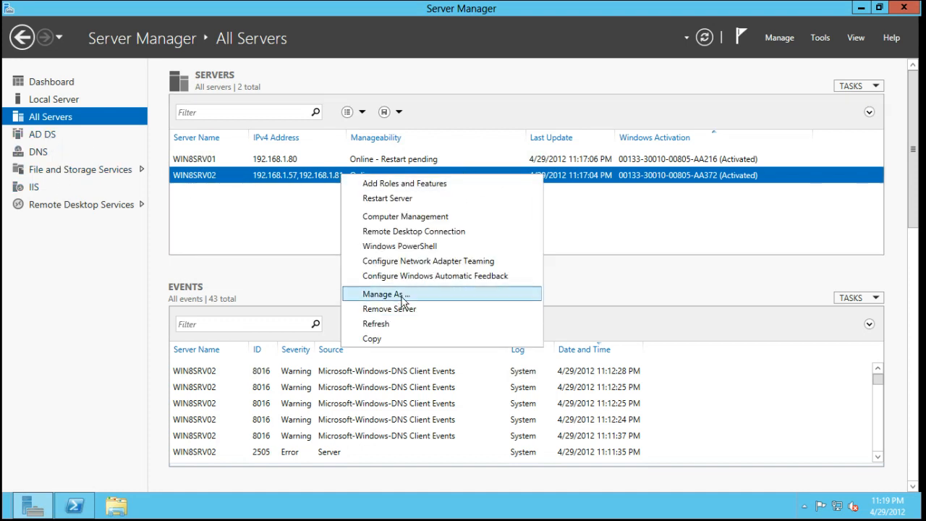
mouse_move(406, 216)
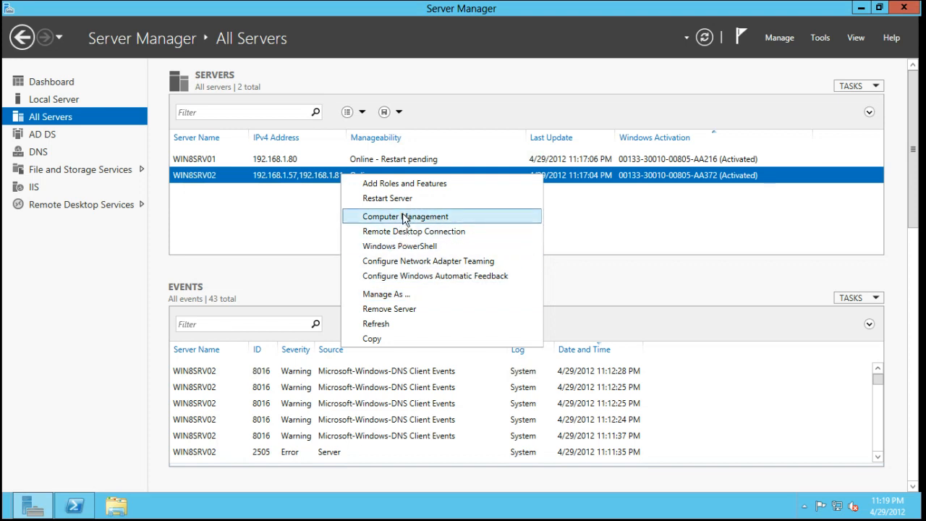
click(405, 215)
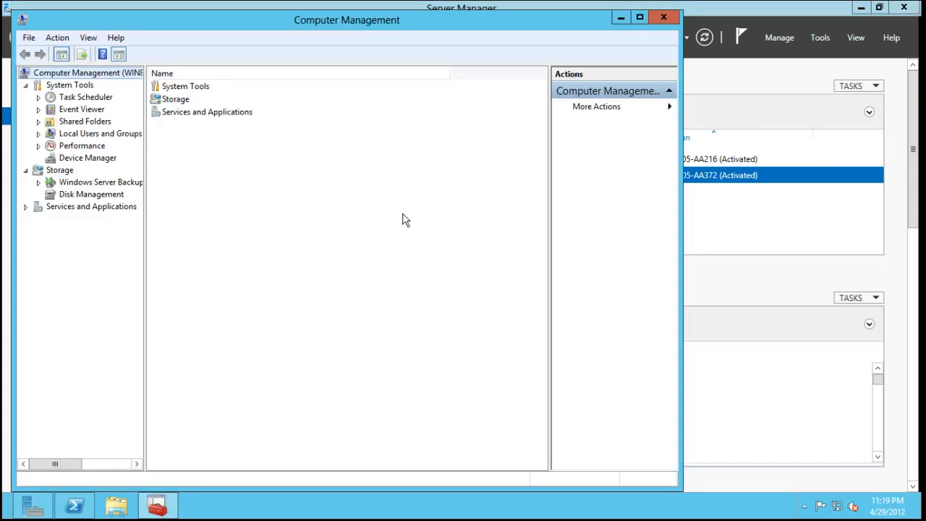
Maximize Computer Management and browse Routing and Remote Access, Services, WMI Control and Disk Management, dismissing the permission and RPC errors
click(640, 16)
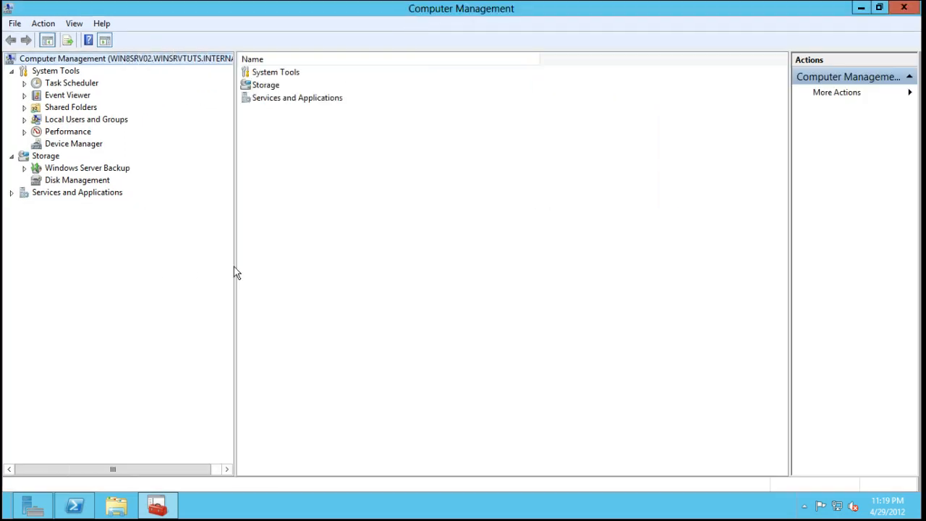
click(77, 192)
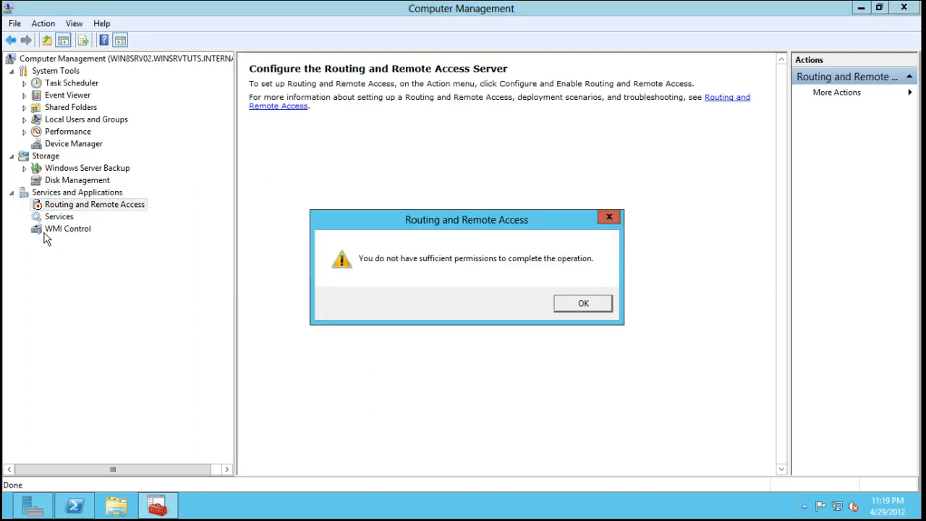
click(583, 303)
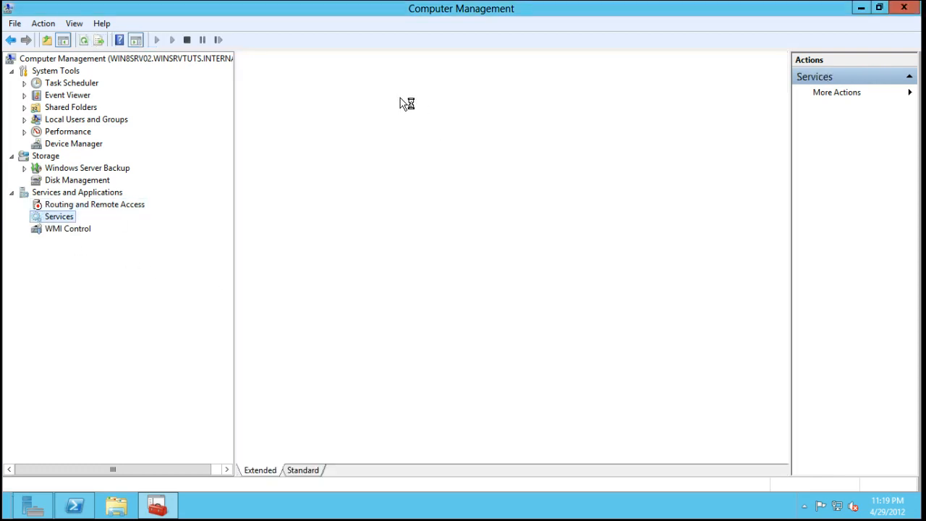
click(59, 217)
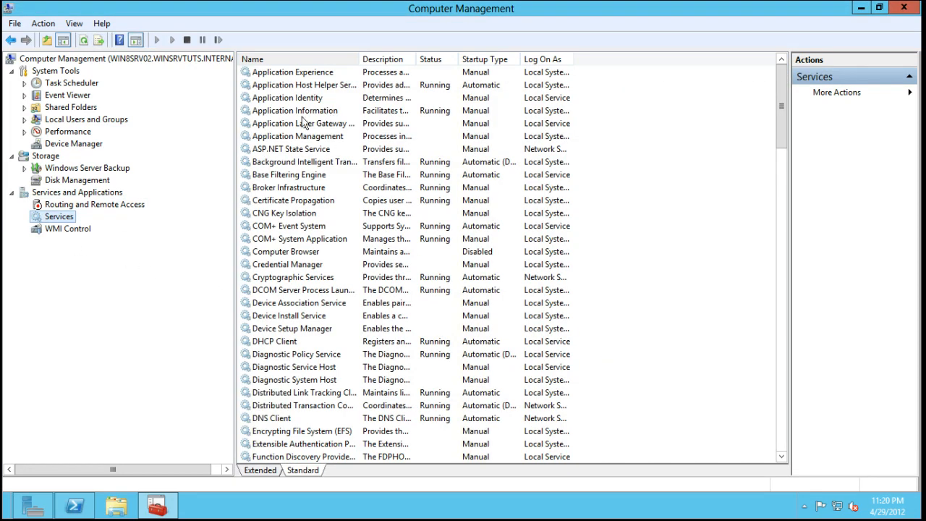
click(67, 228)
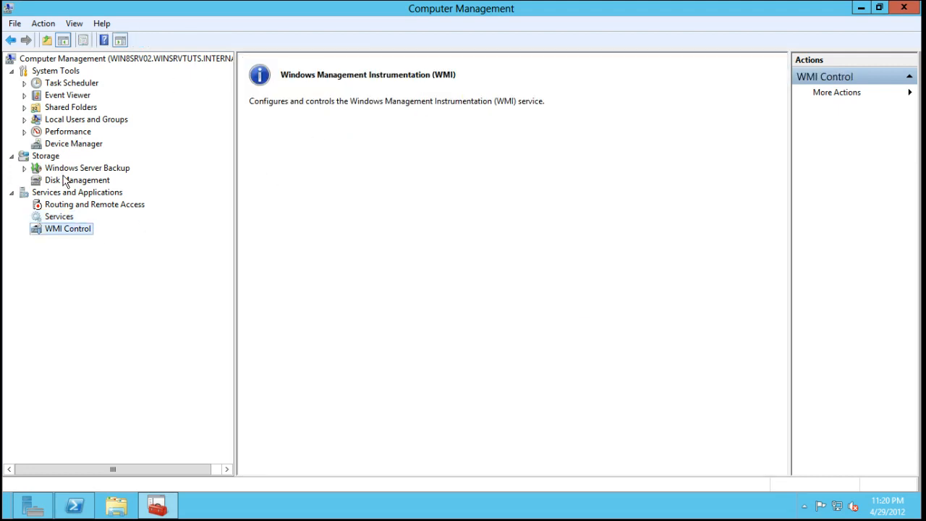
click(78, 180)
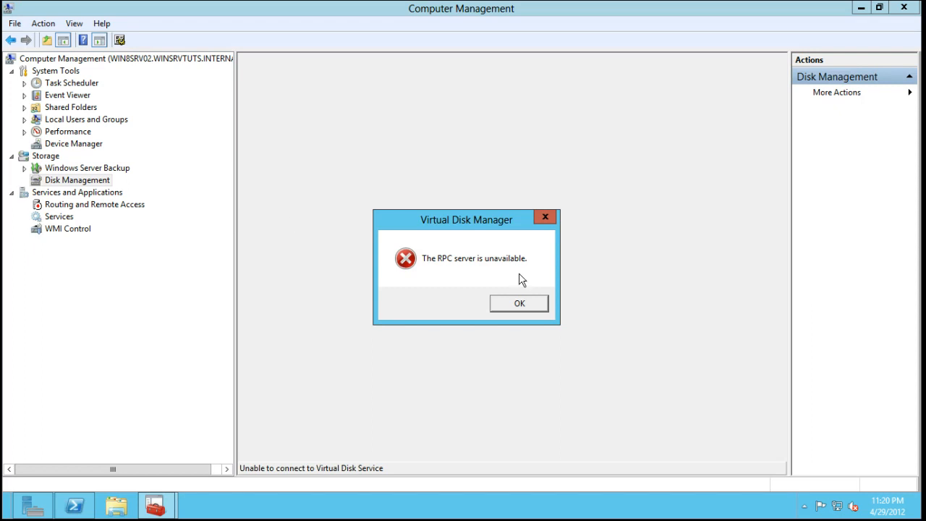
click(519, 302)
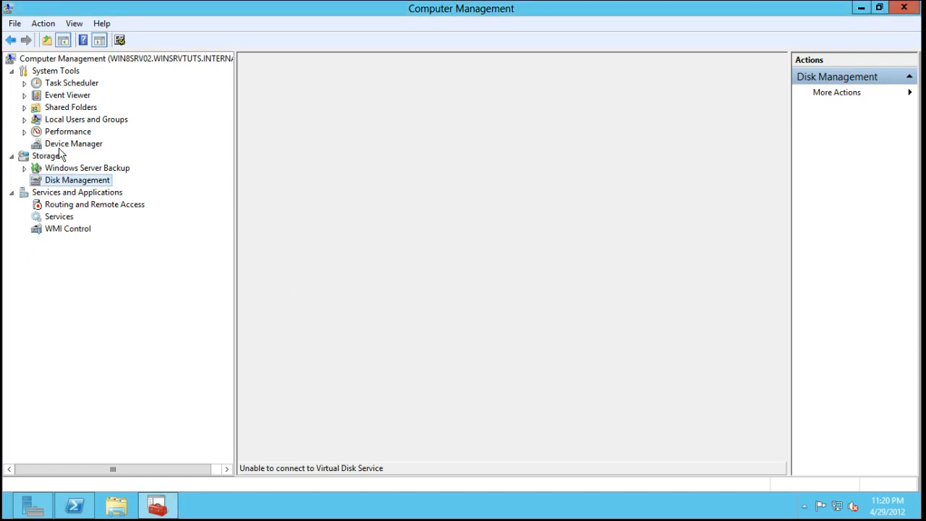
Review the remote server's devices, scheduled tasks summary and the Security log under Windows Logs
click(73, 143)
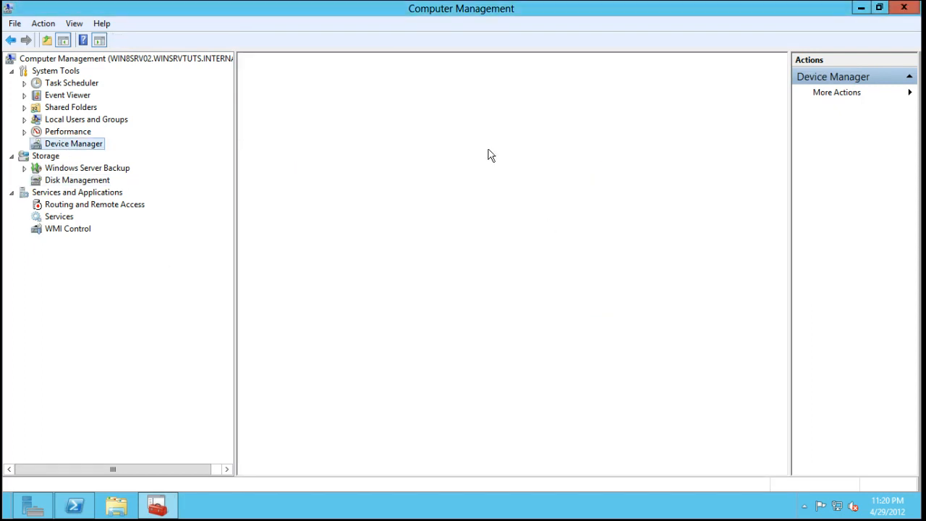
click(71, 82)
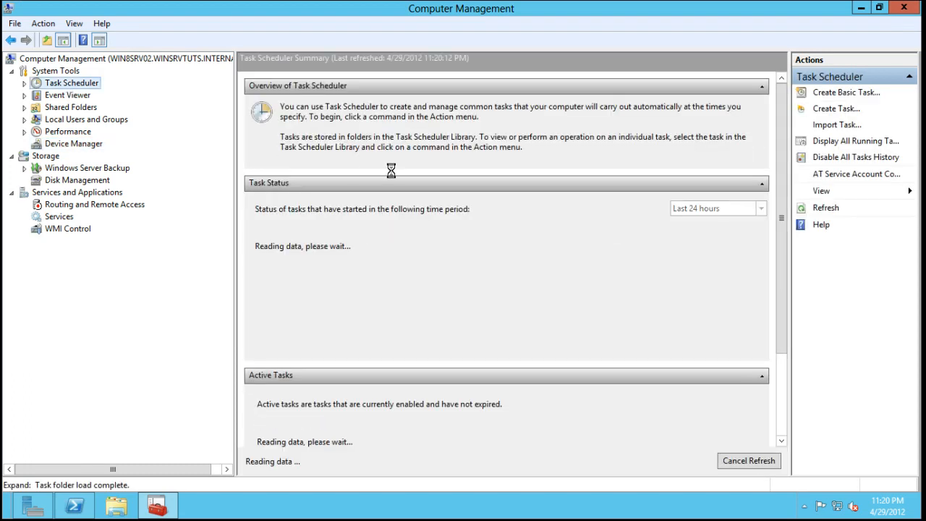
click(24, 95)
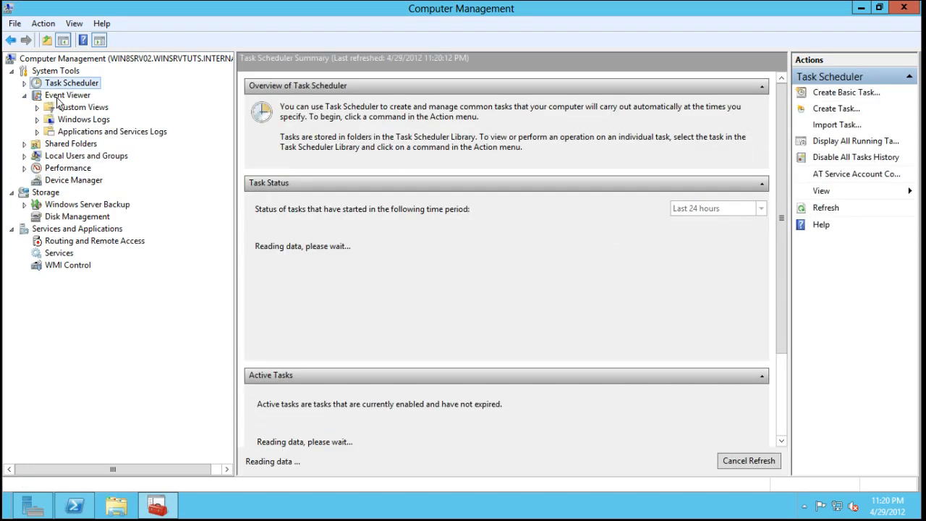
click(84, 119)
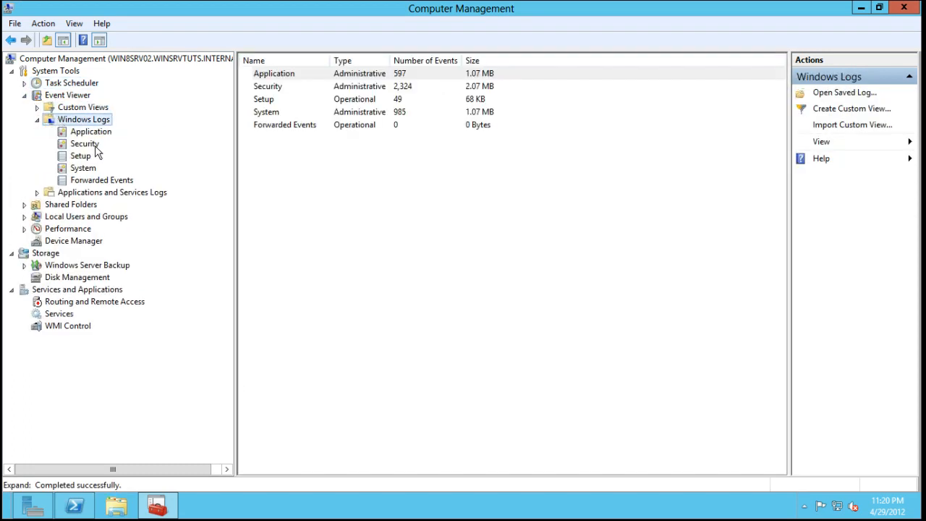
click(84, 143)
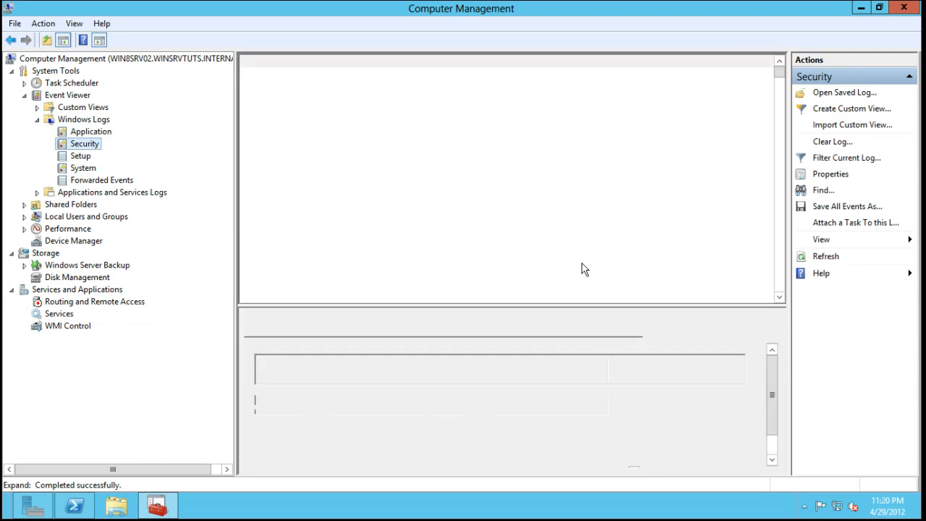
mouse_move(288, 233)
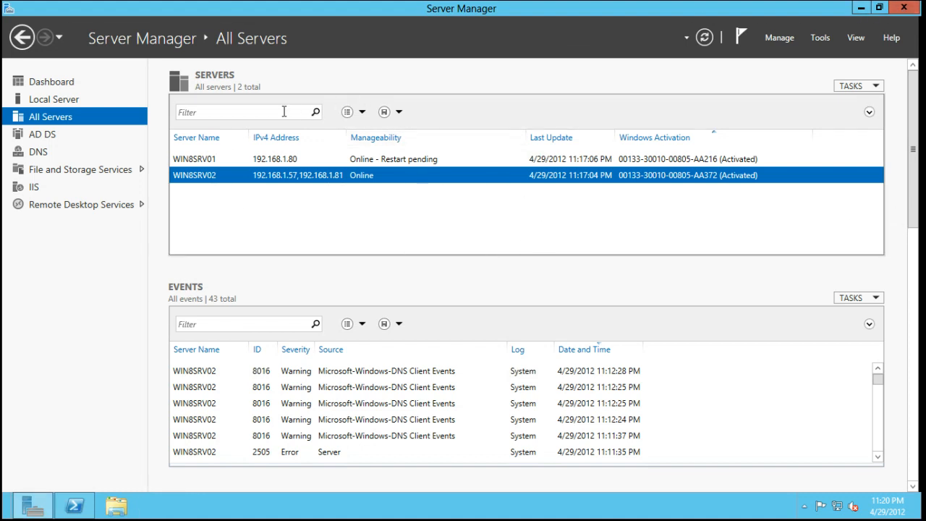
Reveal the Add criteria filter options for the server list, then switch to the AD DS page
click(362, 111)
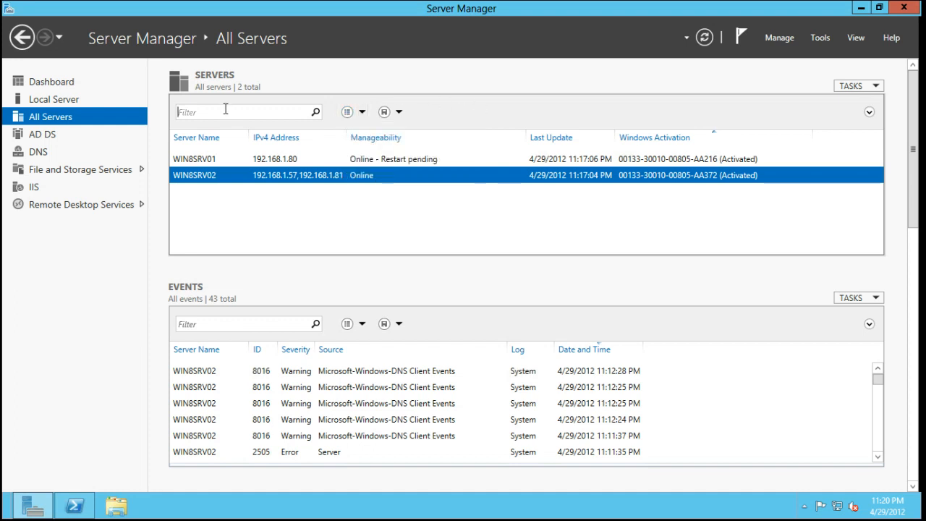
mouse_move(720, 187)
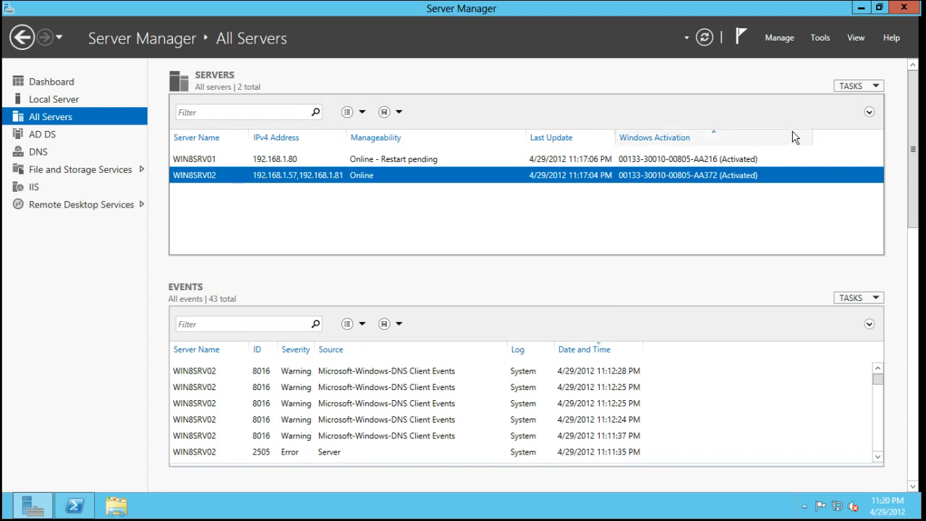
click(869, 112)
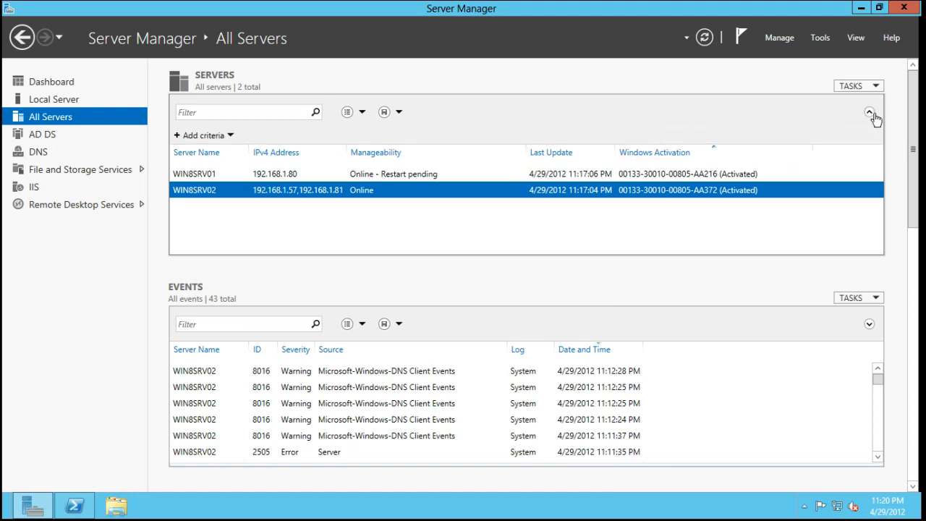
click(204, 135)
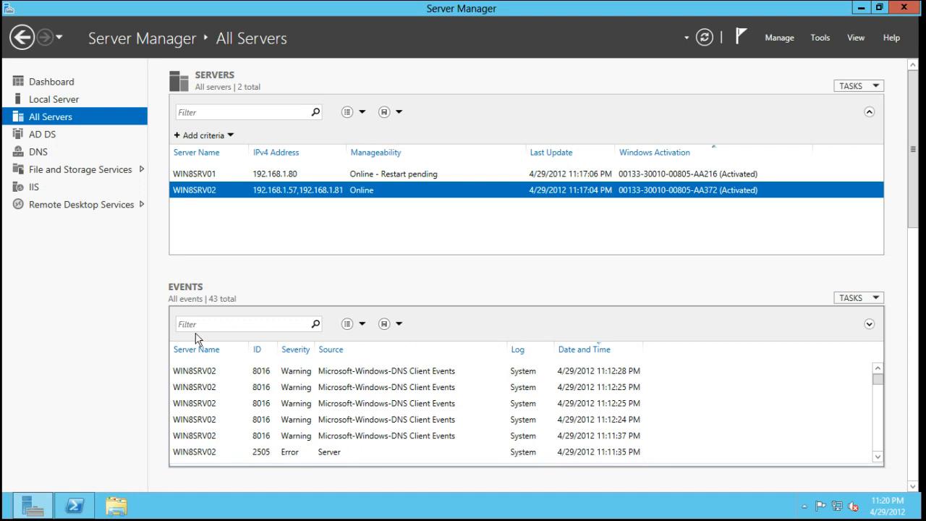
click(41, 134)
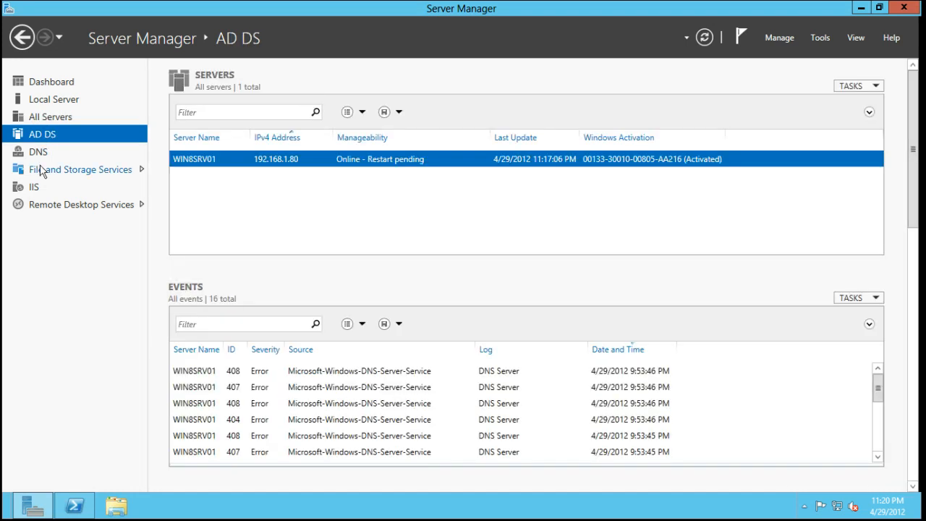
Visit Remote Desktop Services, IIS, Dashboard and Local Server, return to All Servers and bring up the Tools list
click(81, 169)
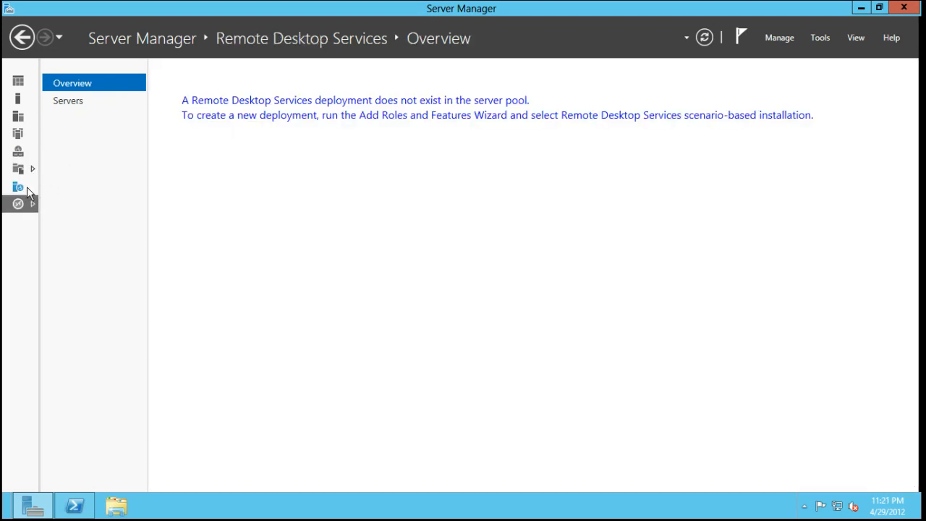
click(19, 186)
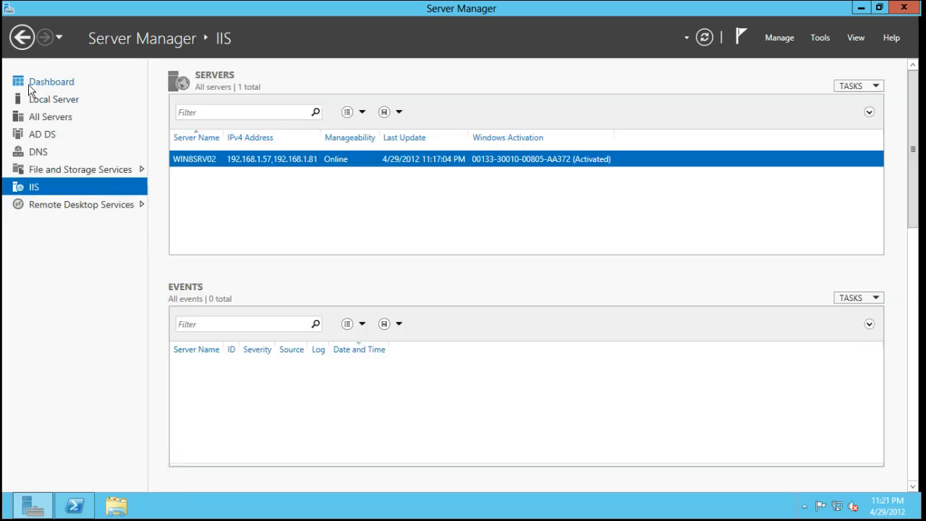
click(51, 81)
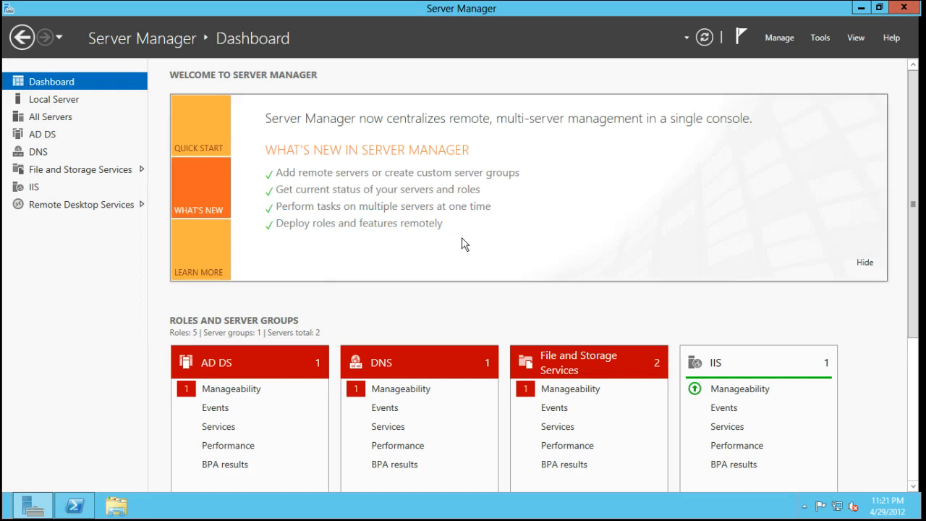
scroll(down, 3)
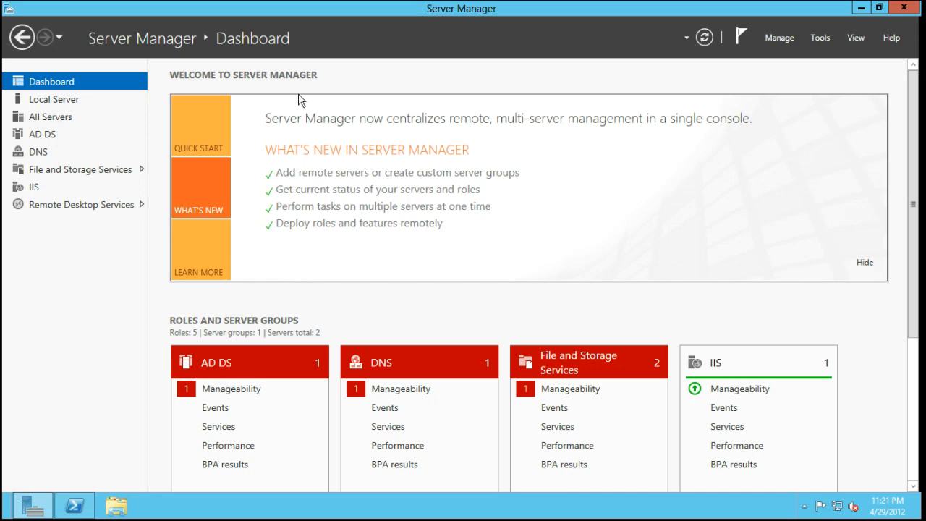
click(54, 100)
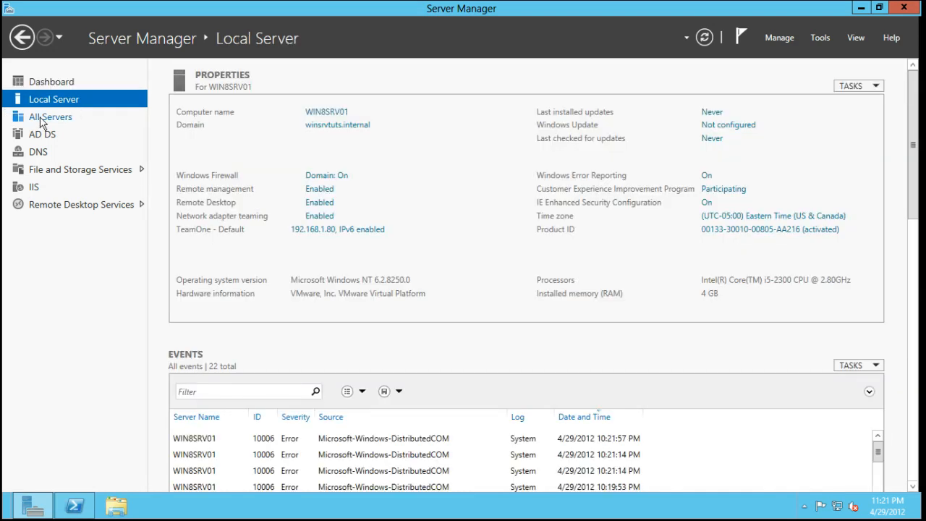
click(49, 116)
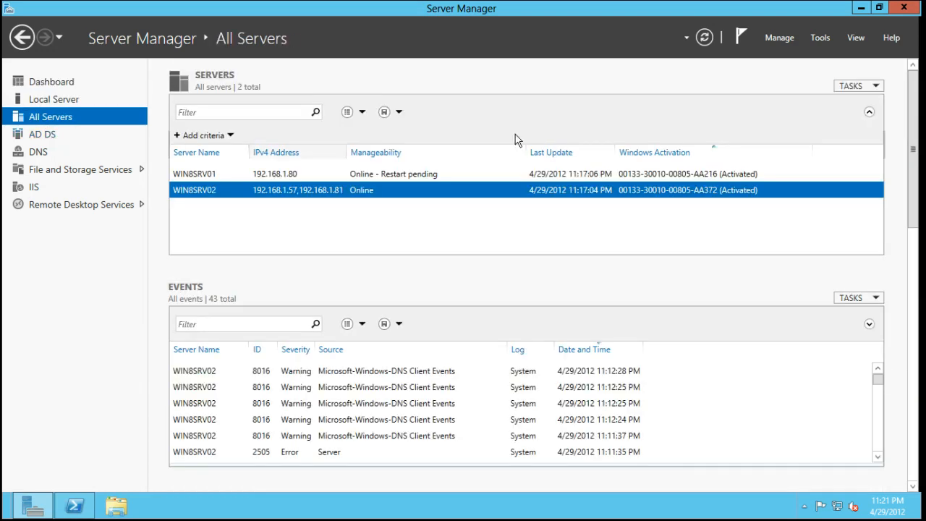
click(820, 37)
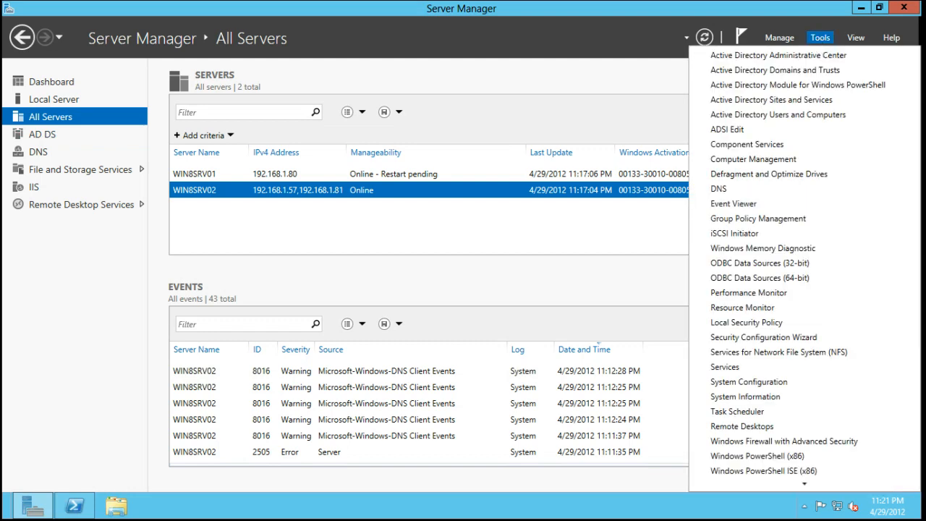
Launch Windows PowerShell from Tools, then browse the Tools, Manage and View menus
click(757, 456)
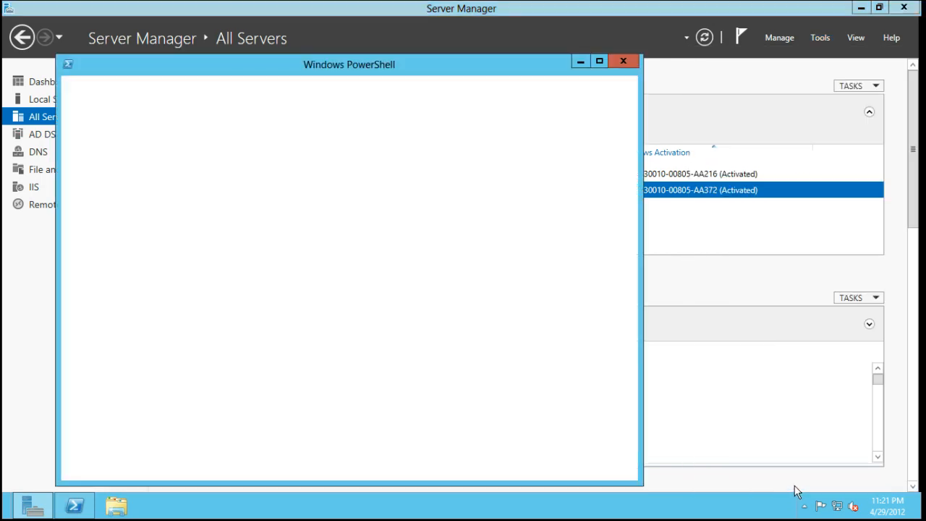
click(820, 37)
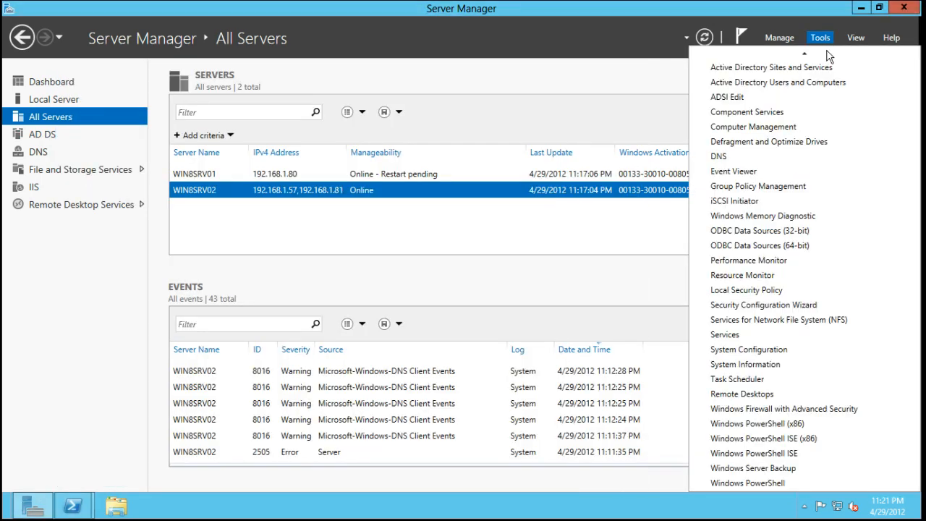
mouse_move(771, 67)
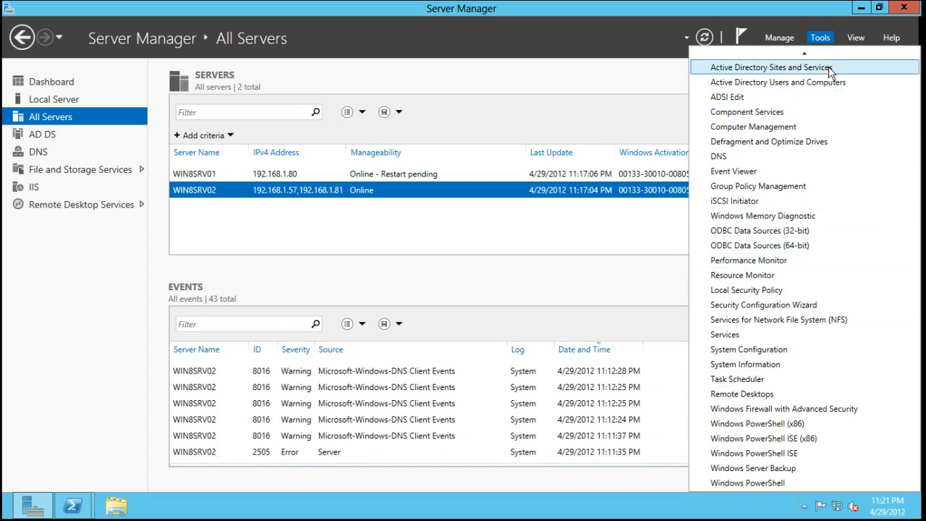
click(780, 37)
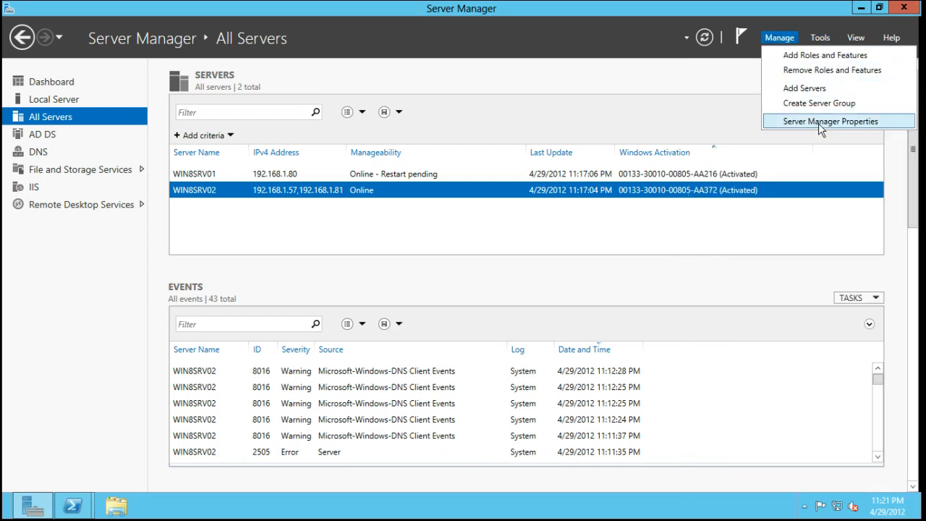
click(855, 37)
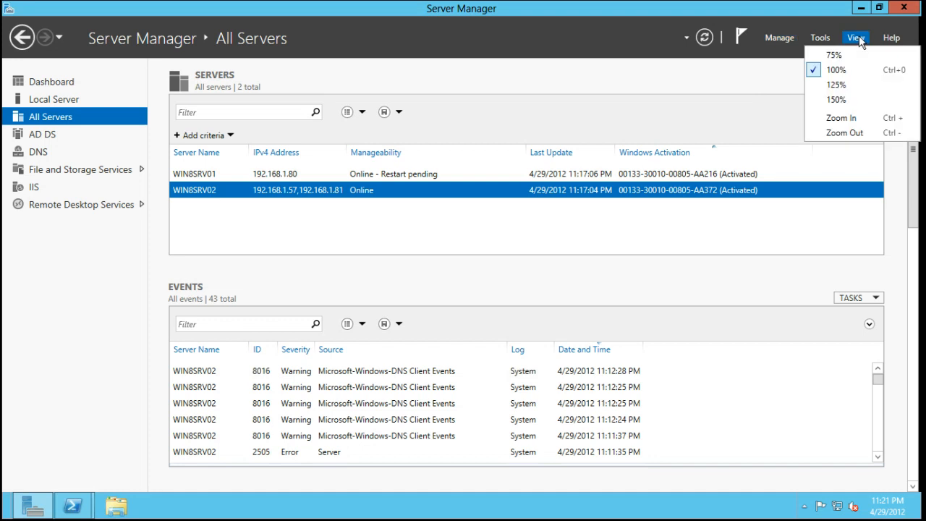
Zoom the console to 125%, then 150%, then back to 100%
click(836, 85)
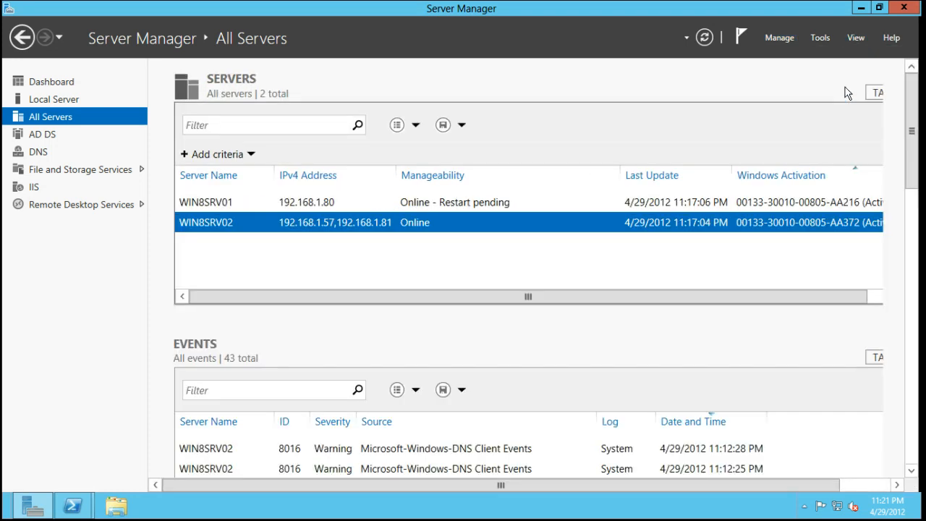
click(855, 37)
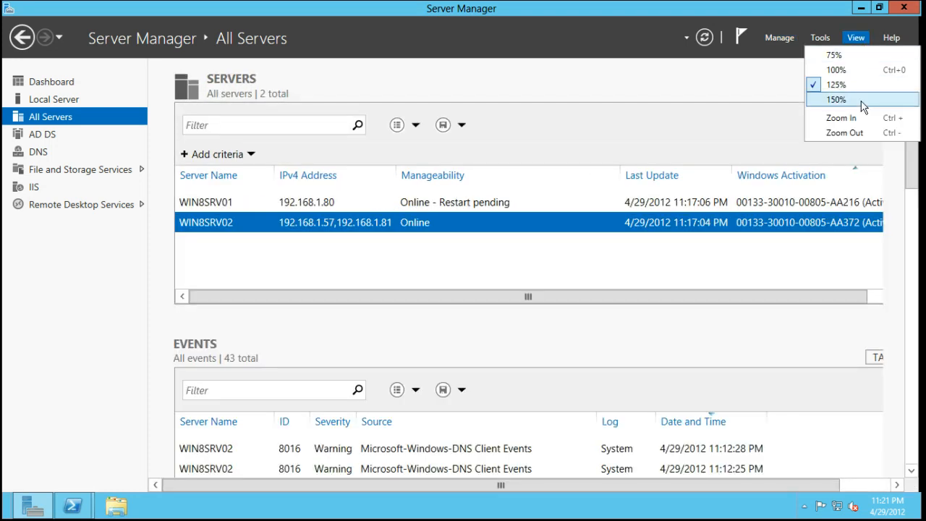
click(835, 69)
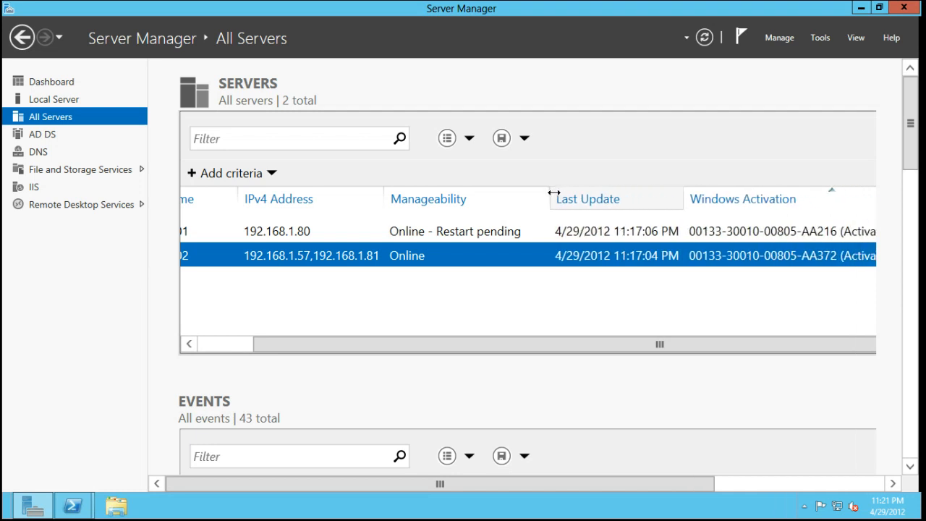
click(856, 37)
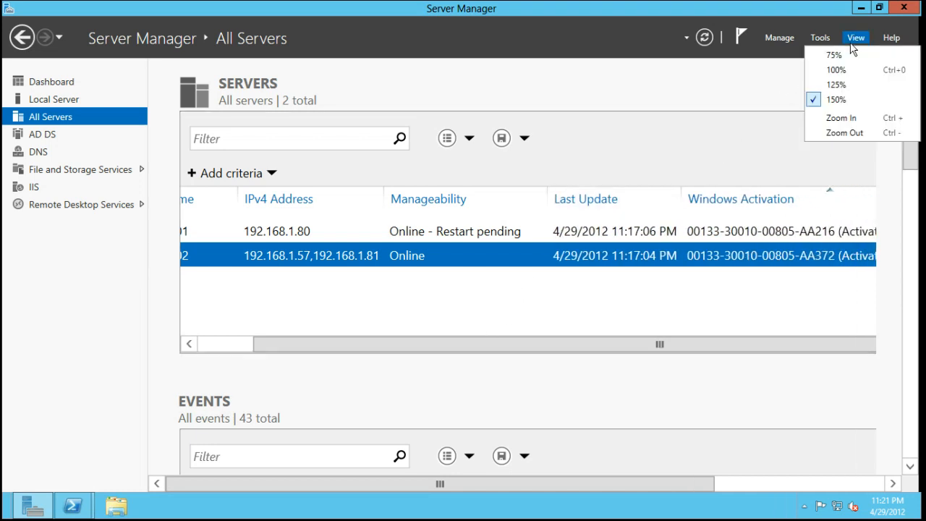
click(837, 69)
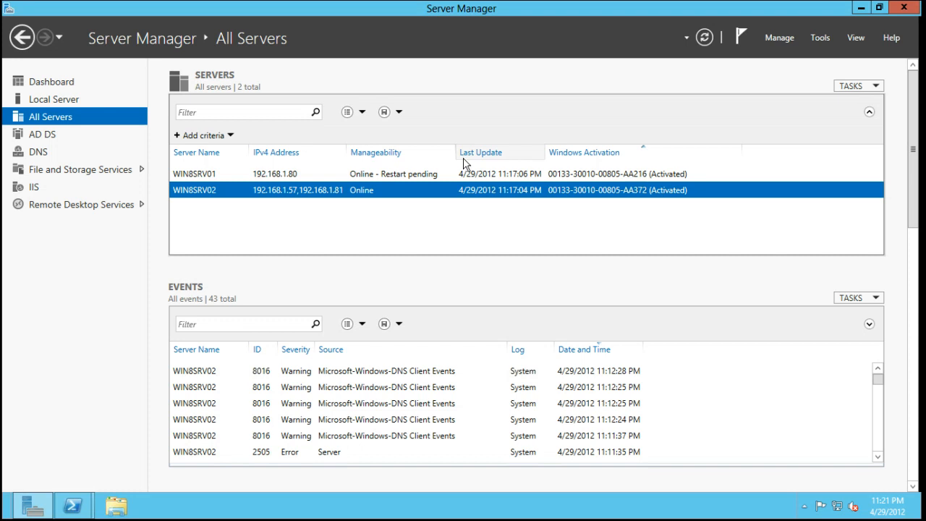
mouse_move(431, 160)
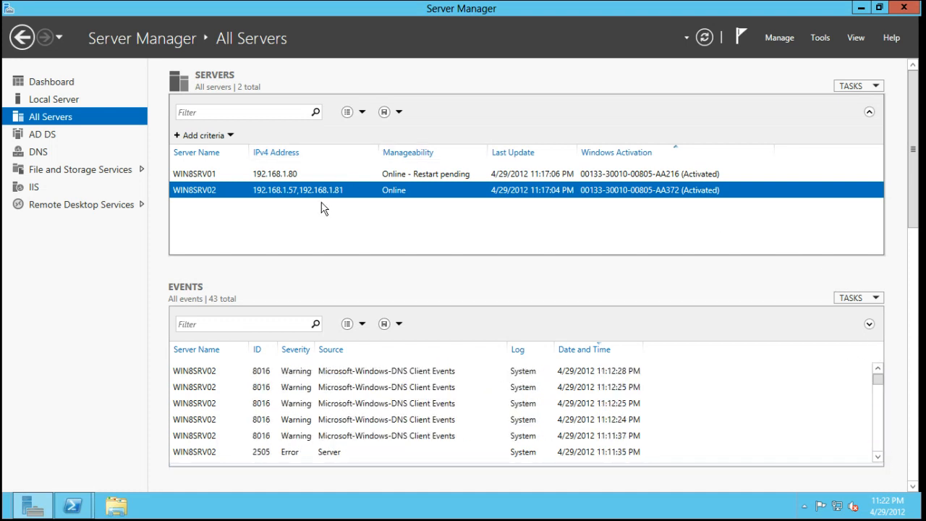
Widen a column header in the All Servers list
click(194, 173)
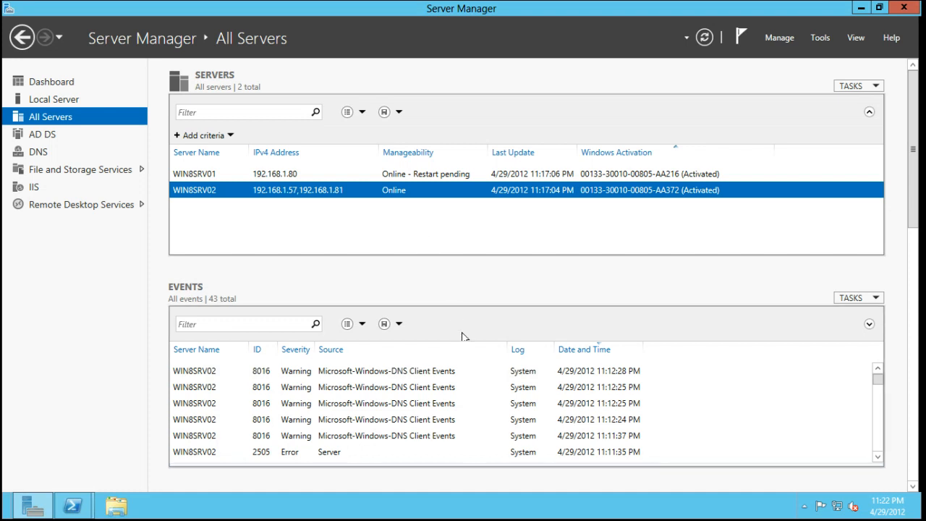
mouse_move(311, 419)
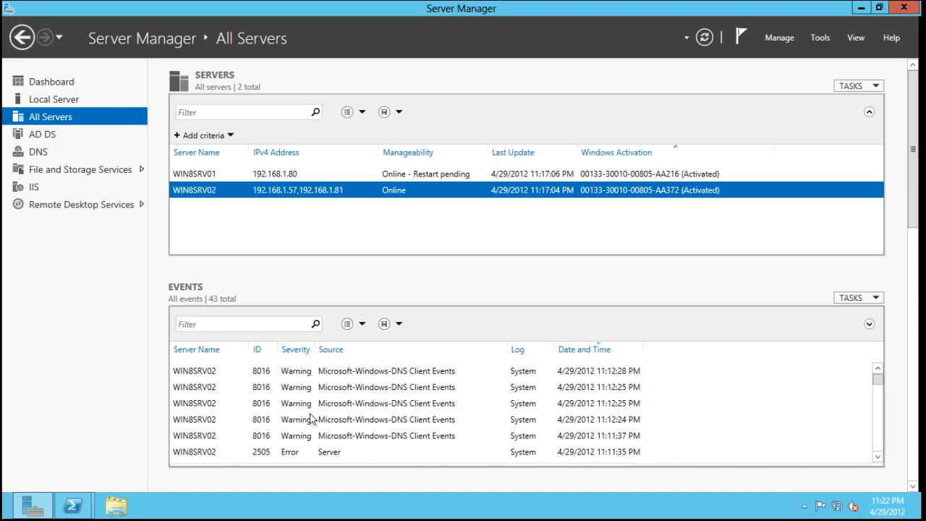